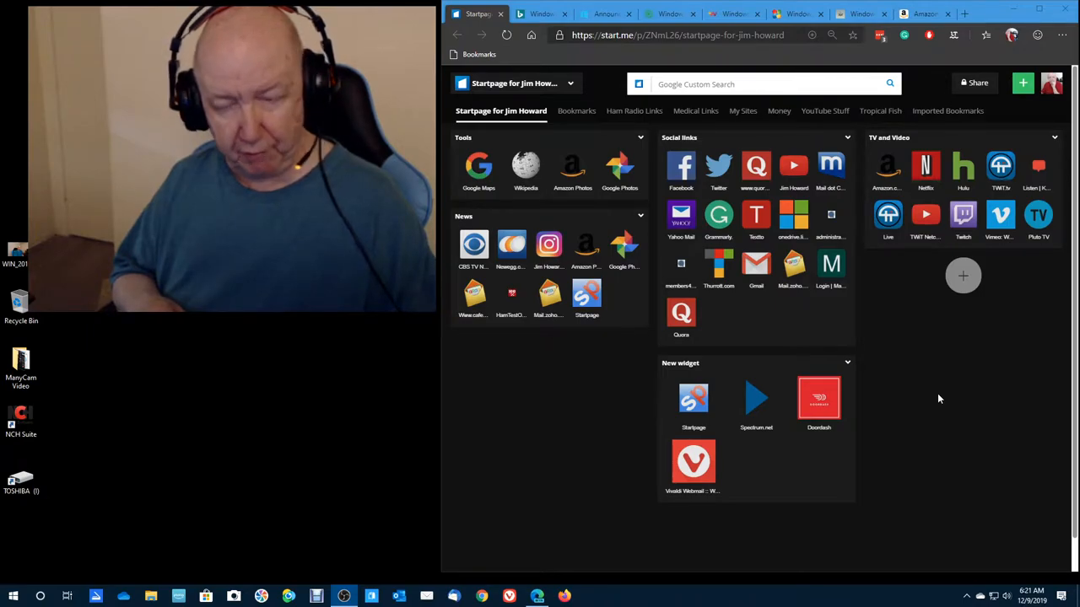
{"action": "mouse_move", "coordinate": [934, 397]}
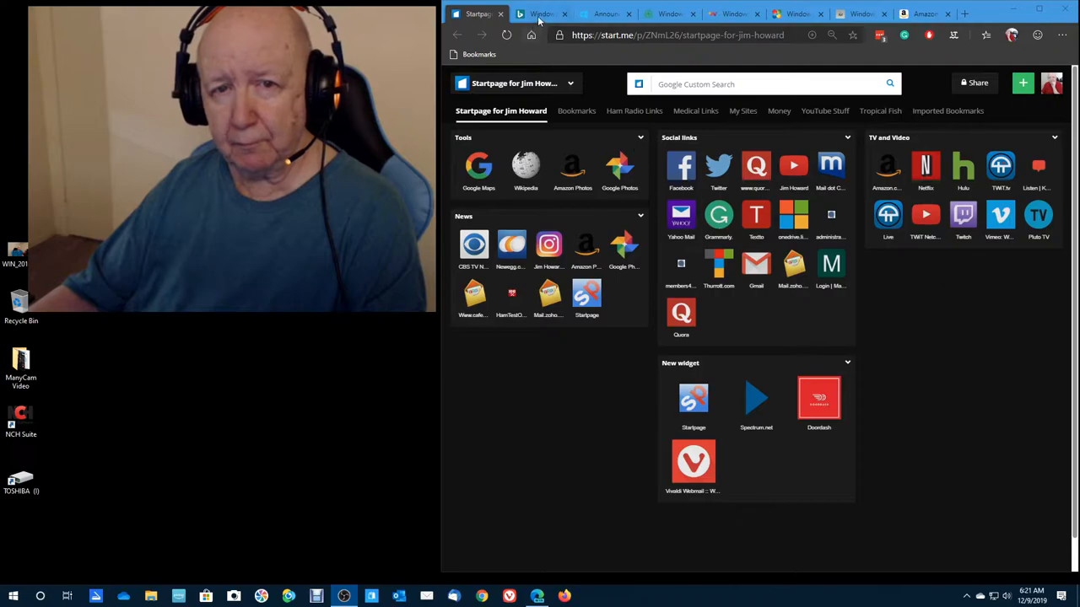
Switch to the second tab with Bing results for 'Windows build 19037.1'
{"action": "left_click", "coordinate": [540, 13]}
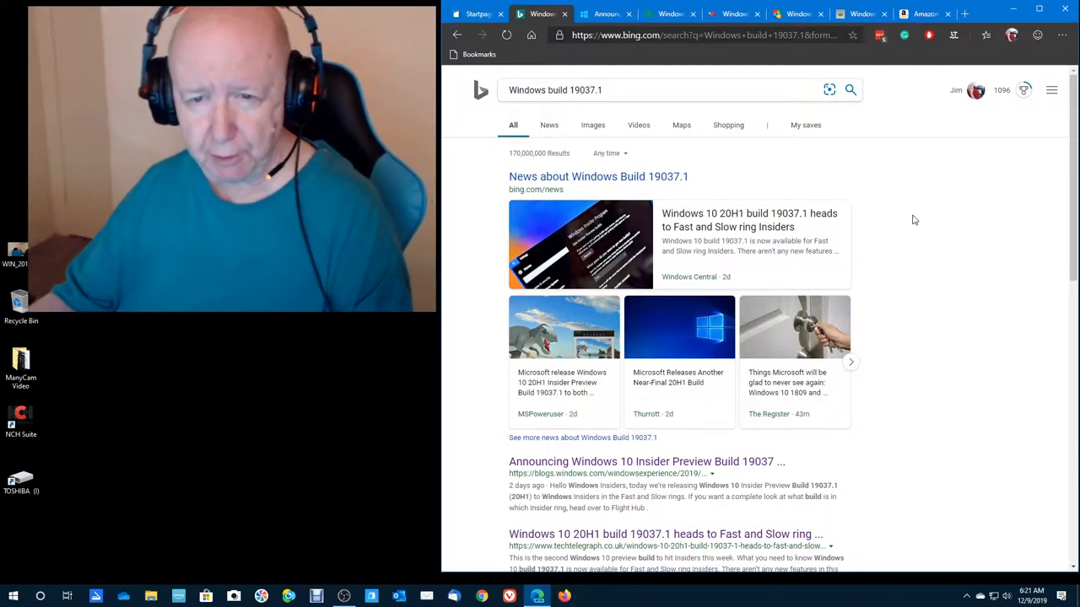
{"action": "mouse_move", "coordinate": [858, 240]}
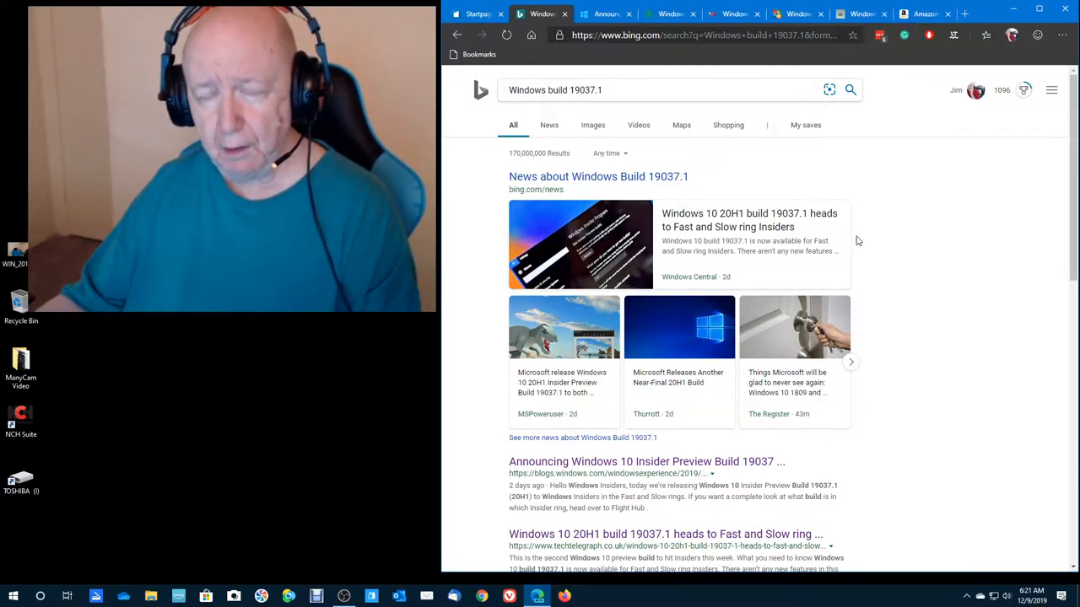
{"action": "mouse_move", "coordinate": [896, 254]}
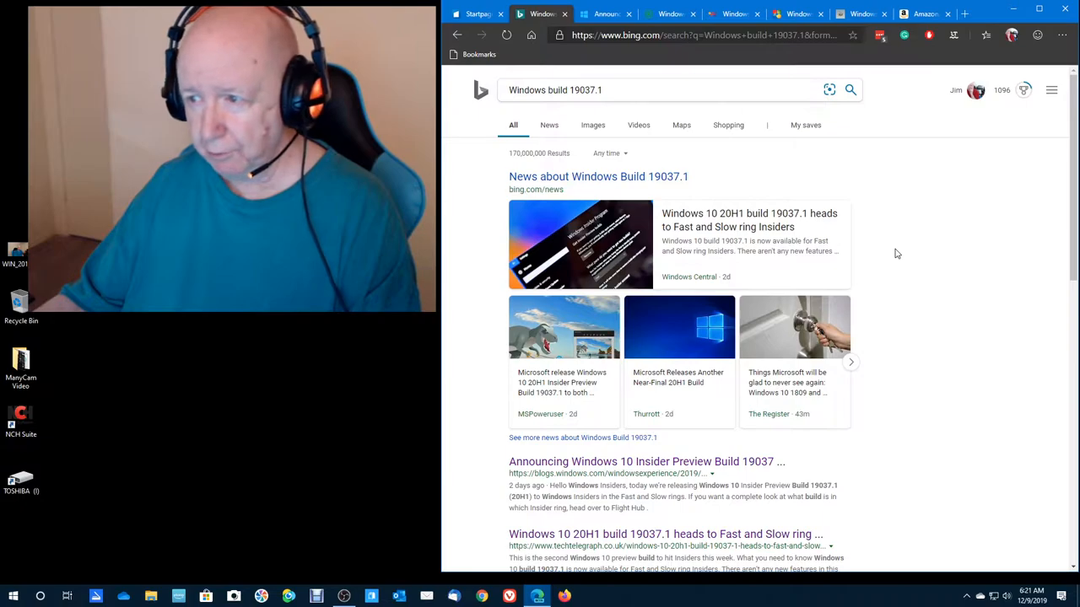
{"action": "mouse_move", "coordinate": [737, 220]}
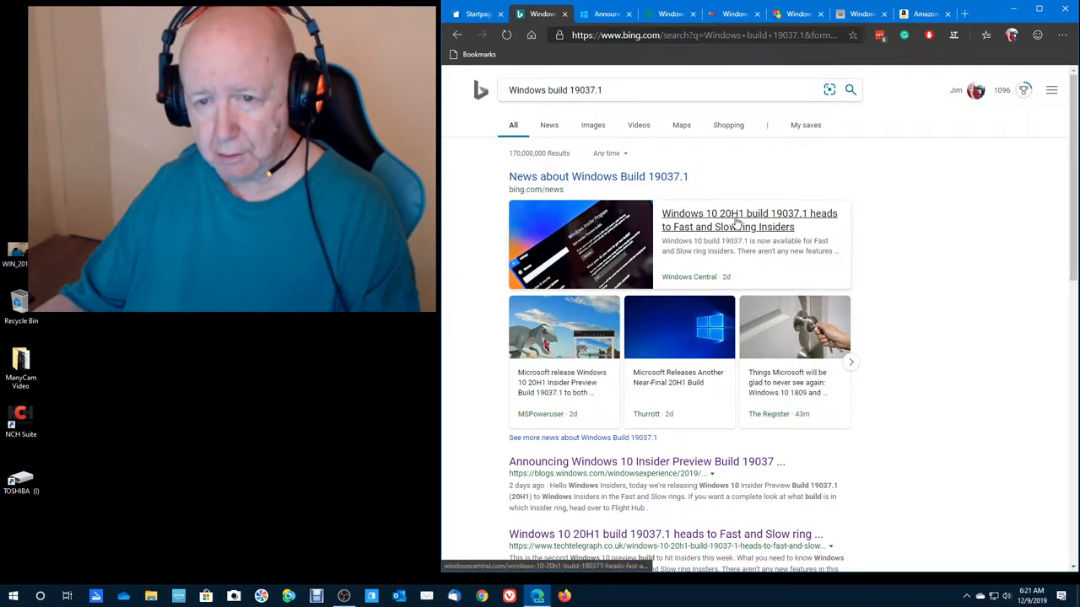
Open the Windows Central build 19037.1 article, read through its known issues, and return to the top
{"action": "left_click", "coordinate": [749, 220]}
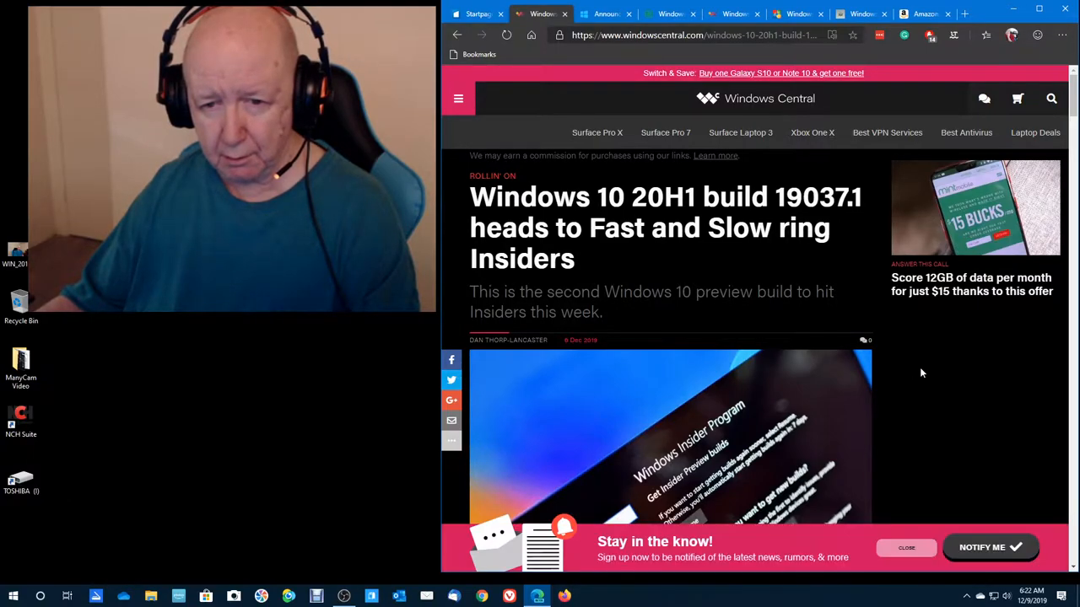
{"action": "mouse_move", "coordinate": [956, 373]}
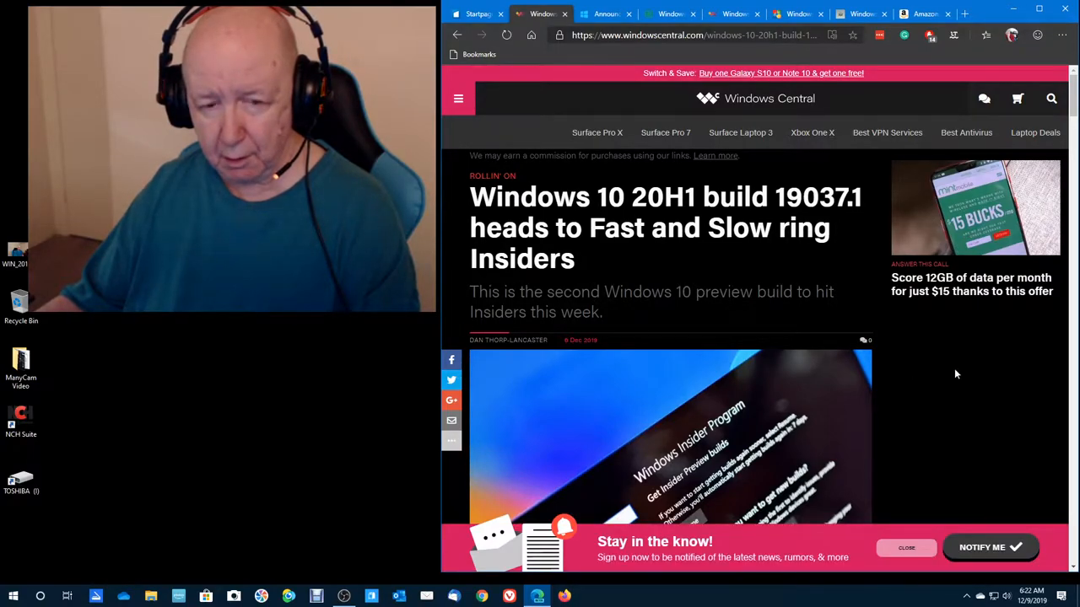
{"action": "scroll", "scroll_direction": "down", "scroll_amount": 3}
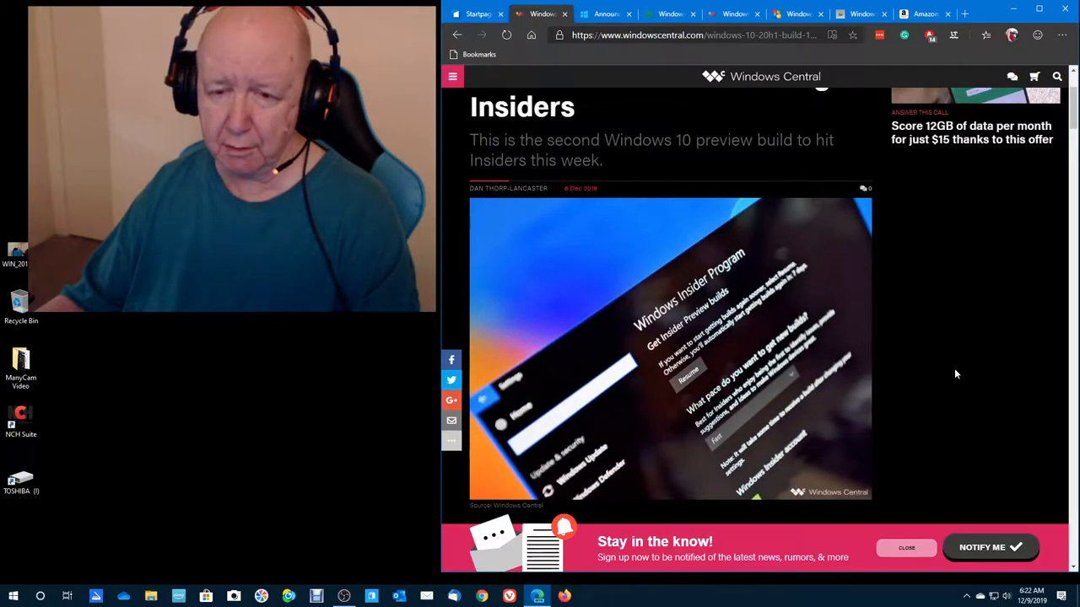
{"action": "scroll", "scroll_direction": "down", "scroll_amount": 3}
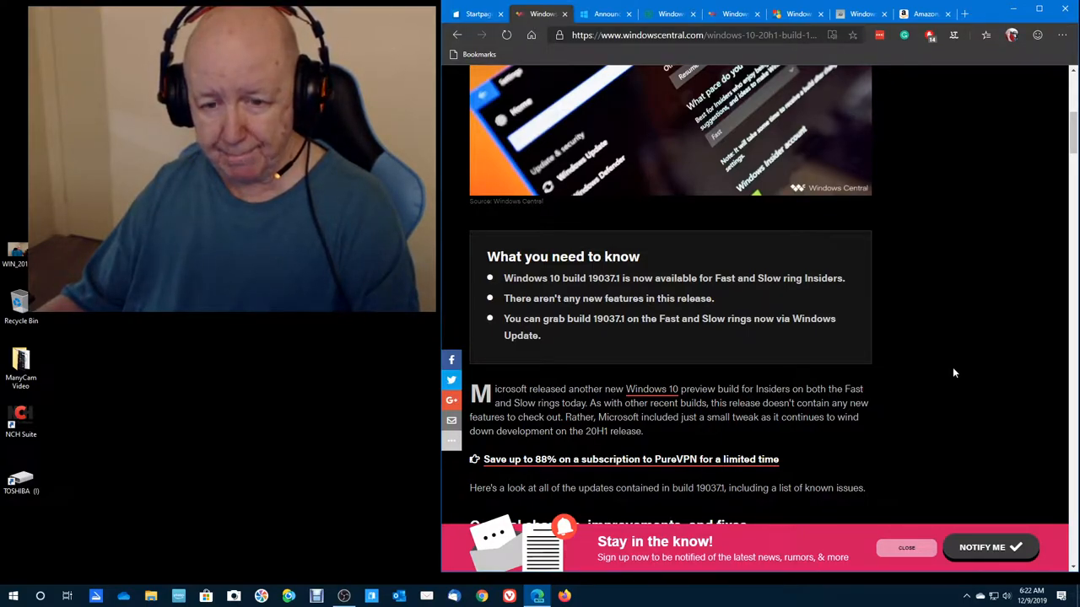
{"action": "scroll", "scroll_direction": "down", "scroll_amount": 3}
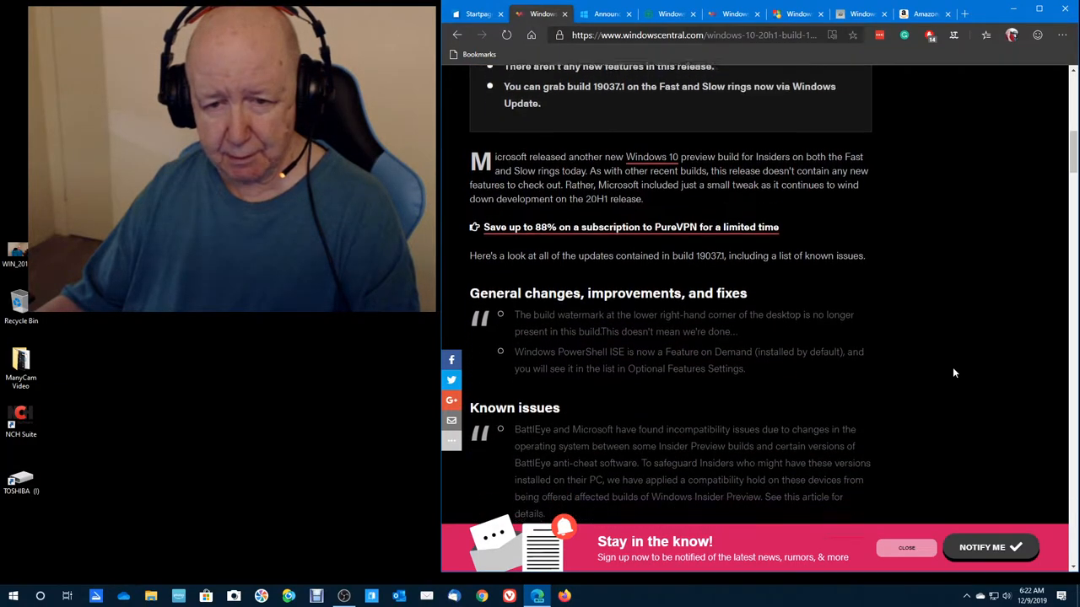
{"action": "scroll", "scroll_direction": "down", "scroll_amount": 3}
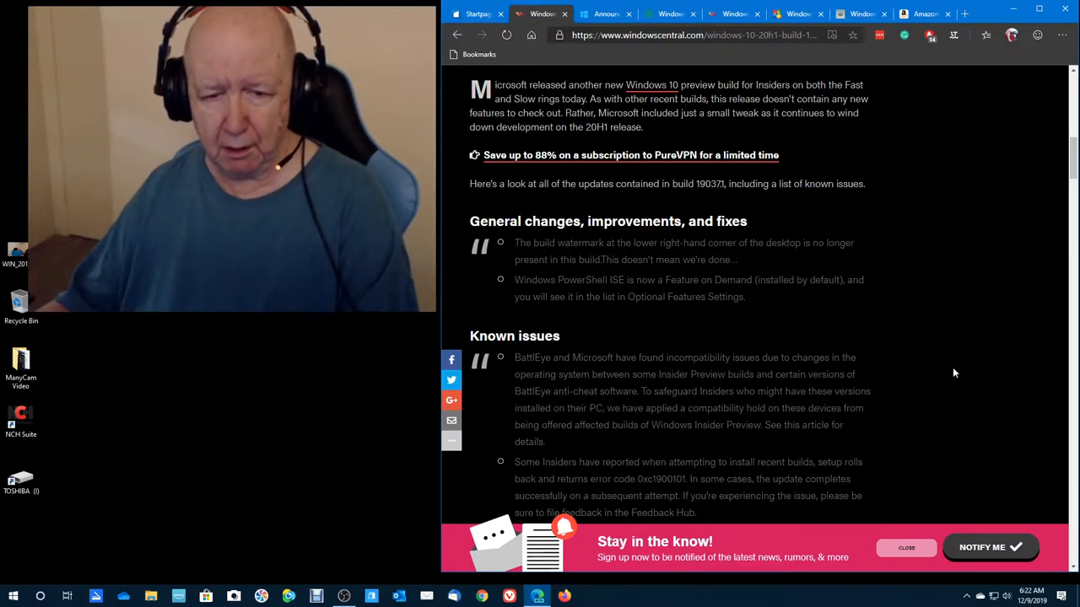
{"action": "scroll", "scroll_direction": "down", "scroll_amount": 3}
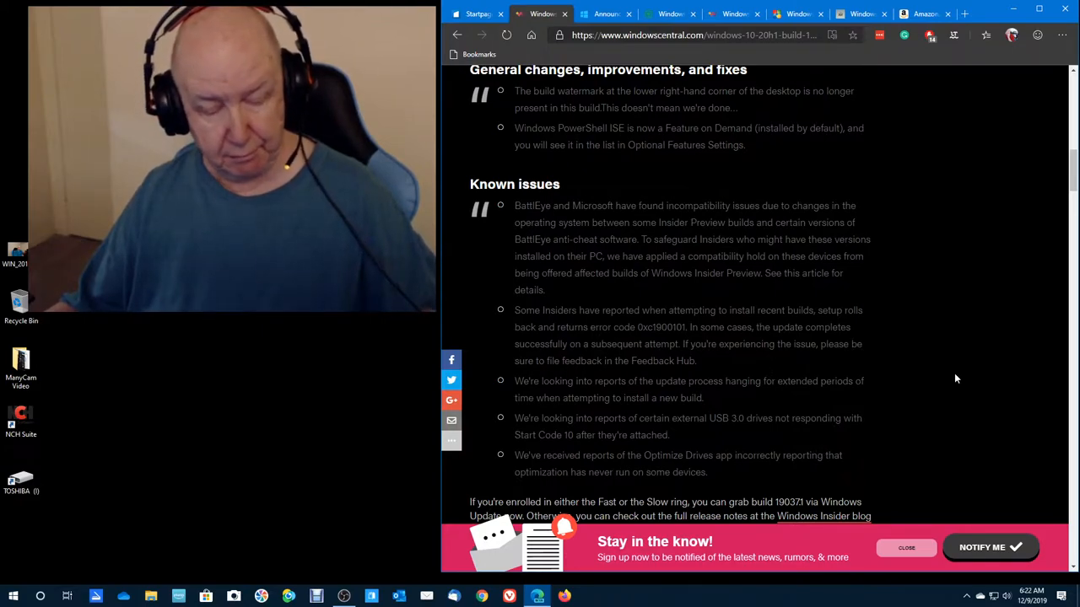
{"action": "mouse_move", "coordinate": [958, 390]}
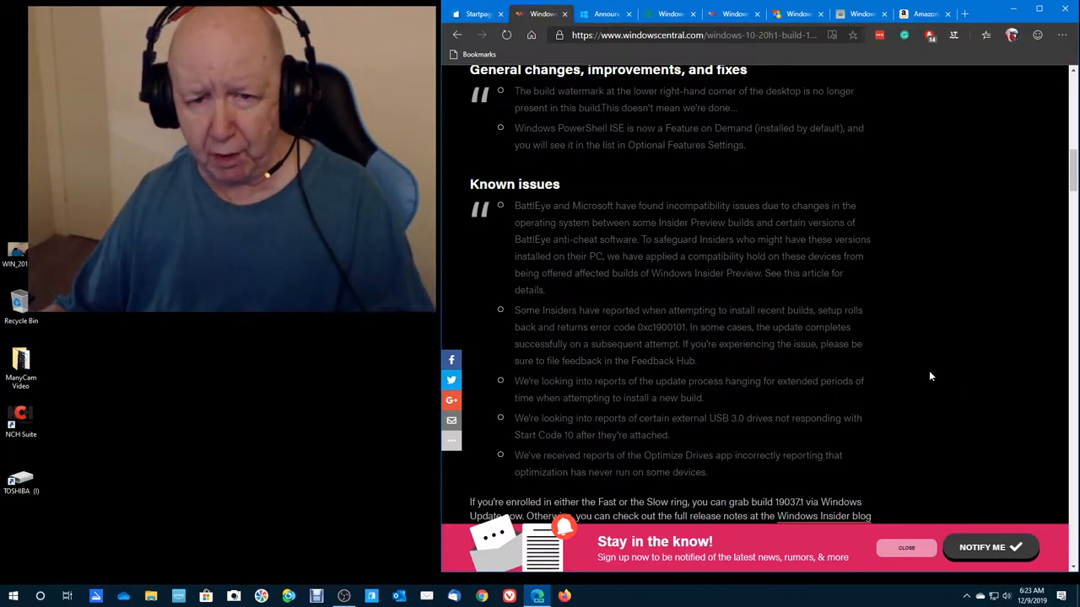
{"action": "mouse_move", "coordinate": [951, 348]}
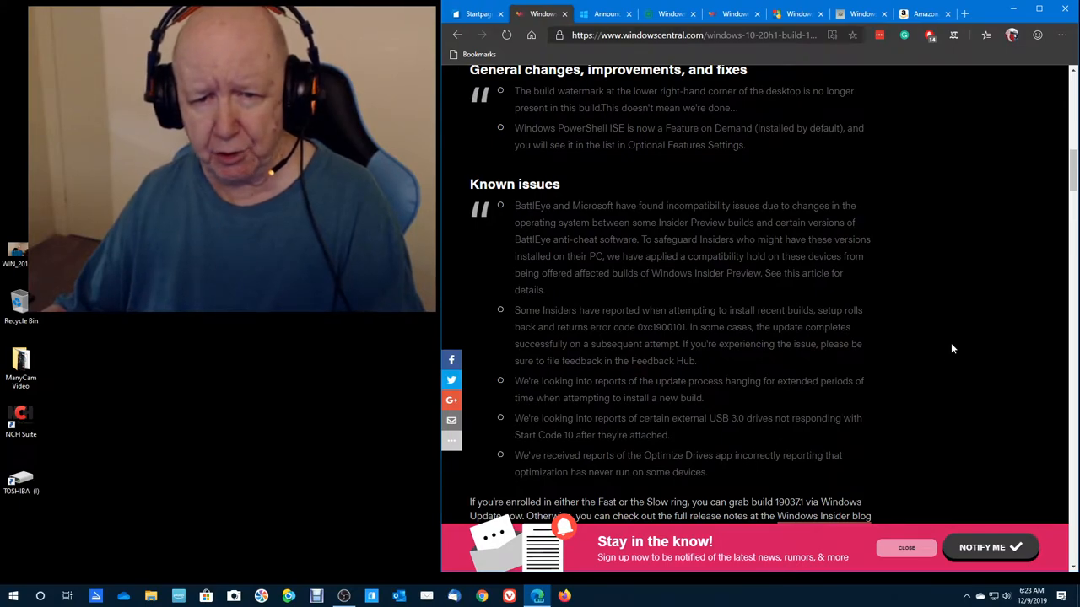
{"action": "scroll", "scroll_direction": "down", "scroll_amount": 3}
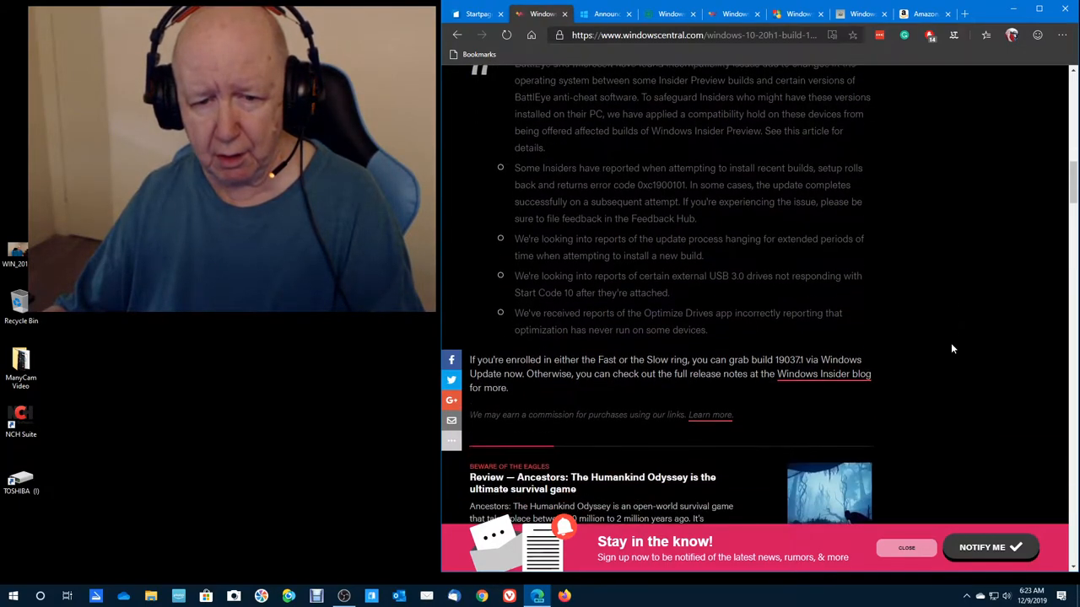
{"action": "scroll", "scroll_direction": "down", "scroll_amount": 3}
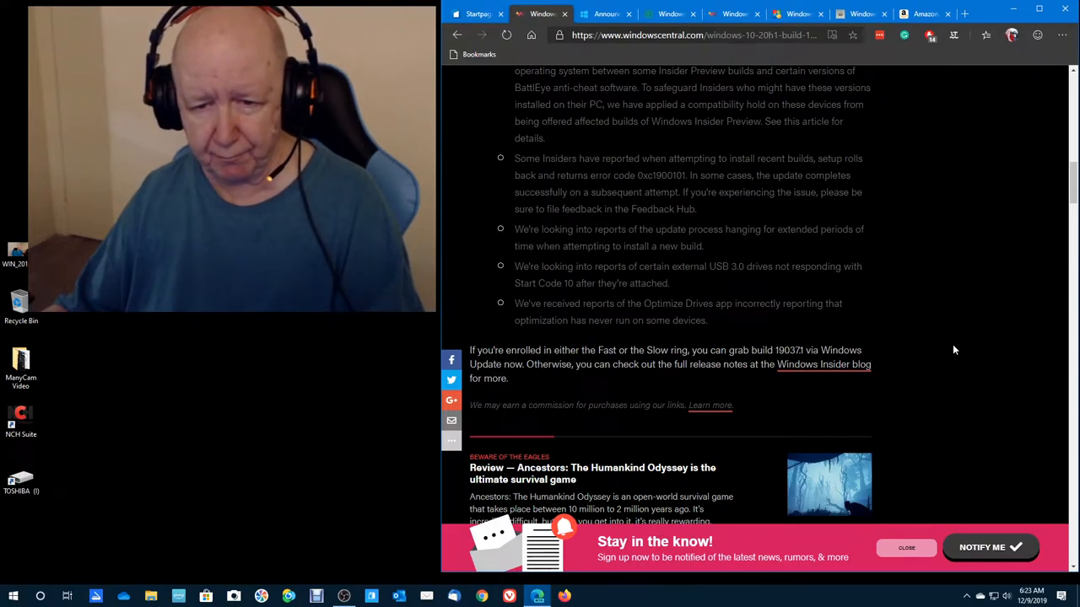
{"action": "scroll", "scroll_direction": "down", "scroll_amount": 3}
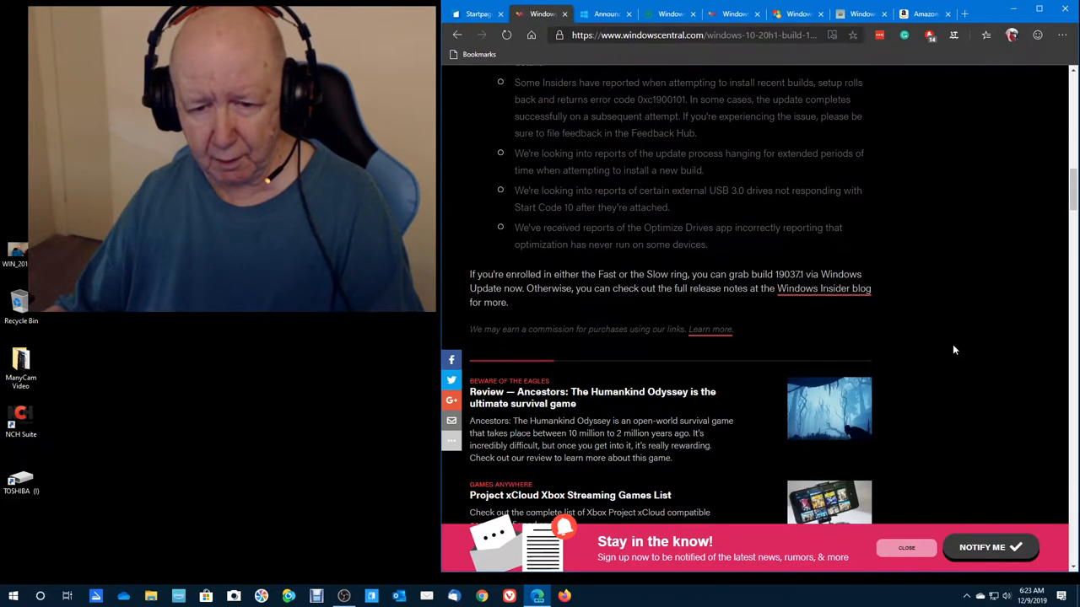
{"action": "scroll", "scroll_direction": "up", "scroll_amount": 3}
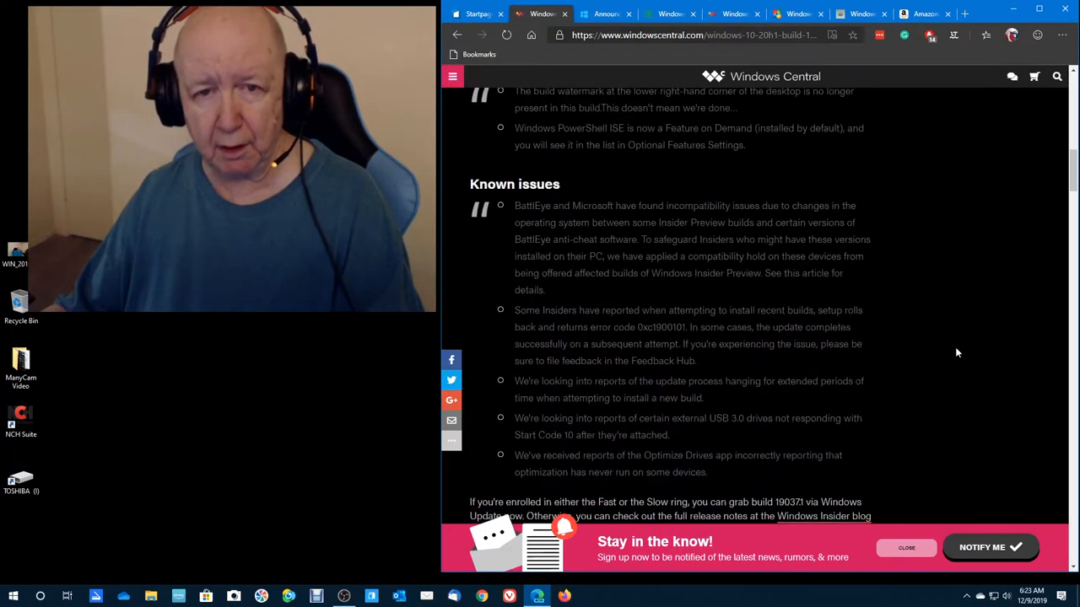
{"action": "scroll", "scroll_direction": "up", "scroll_amount": 3}
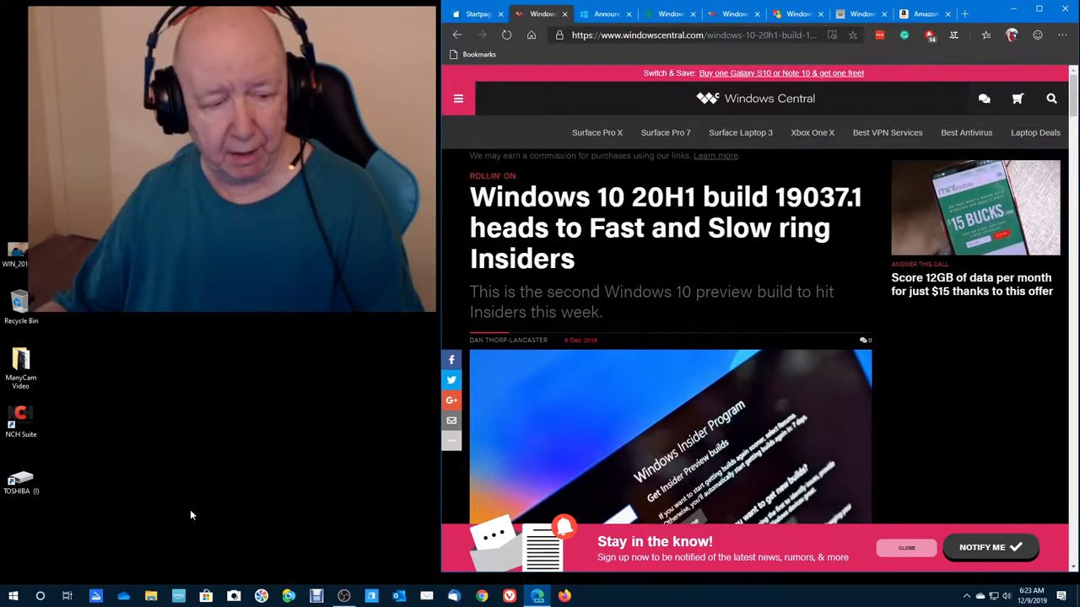
Open Windows Settings to Update & Security, then the Windows Insider Program page
{"action": "left_click", "coordinate": [13, 597]}
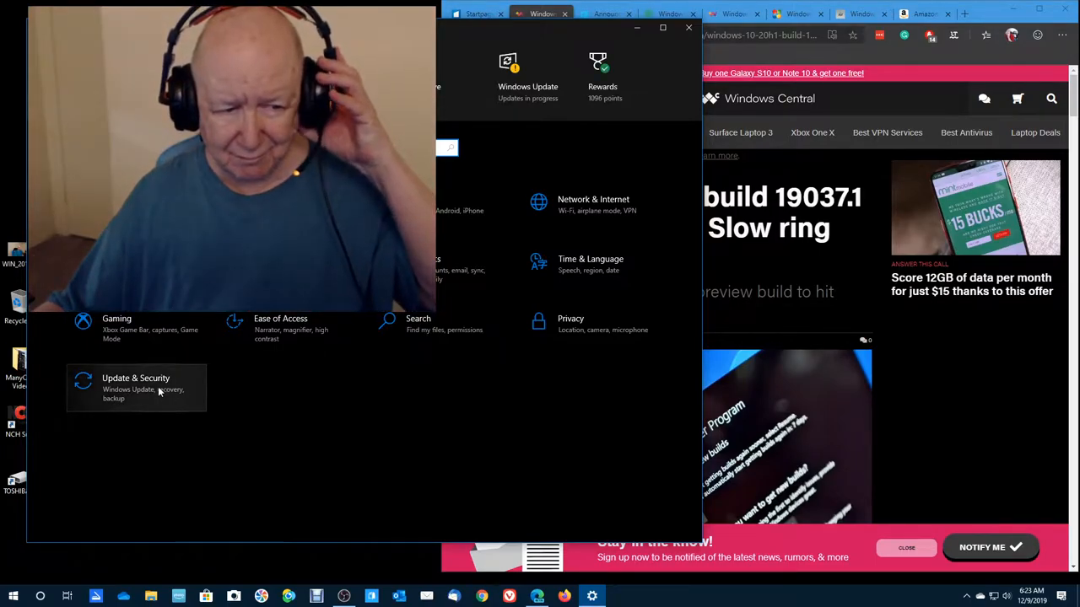
{"action": "left_click", "coordinate": [136, 388]}
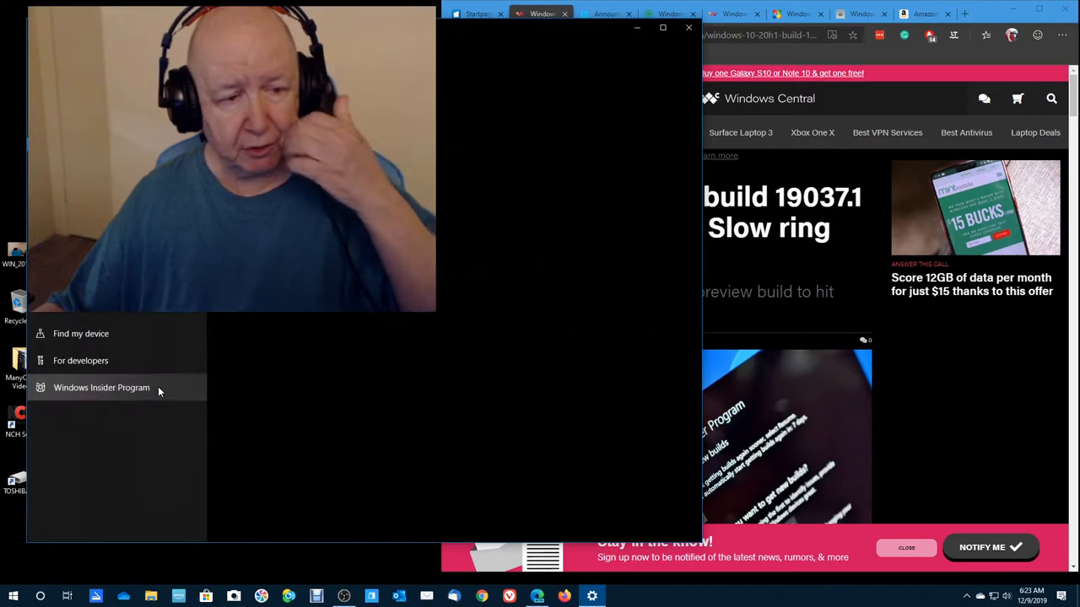
{"action": "left_click", "coordinate": [102, 387]}
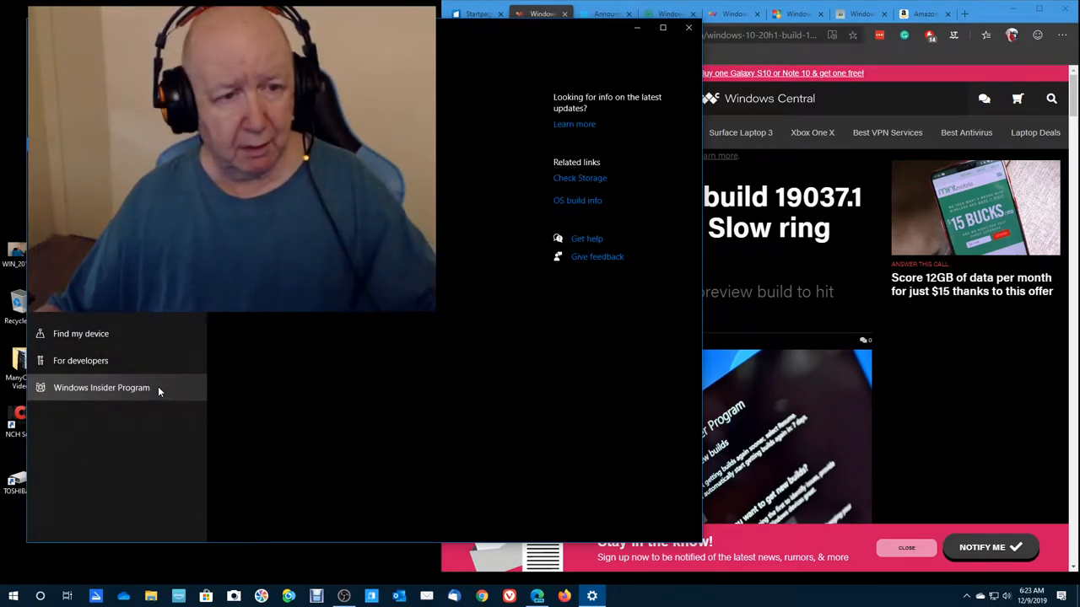
{"action": "mouse_move", "coordinate": [165, 413]}
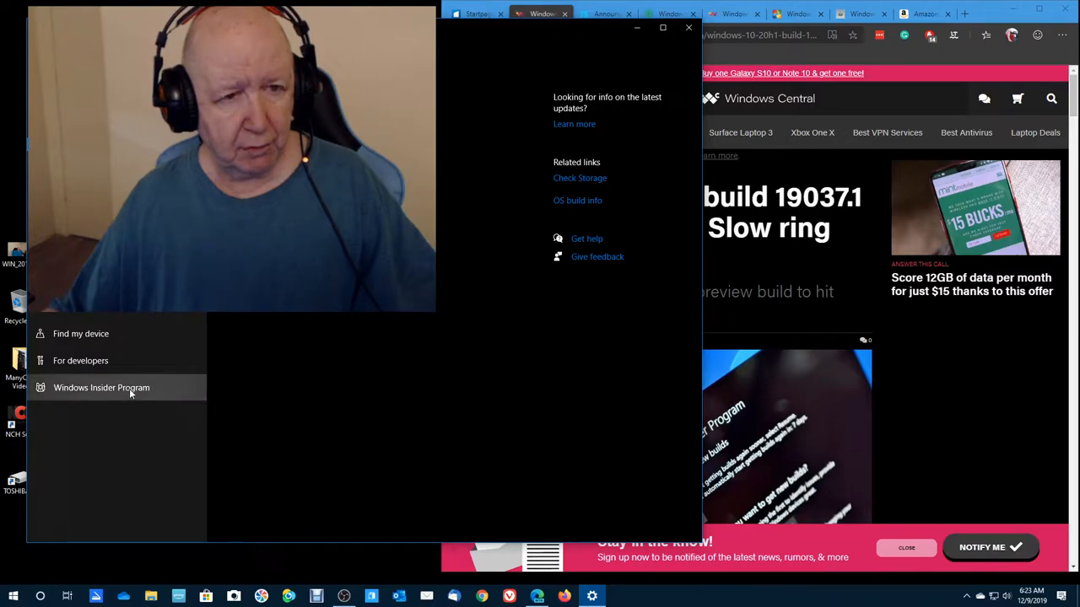
{"action": "left_click", "coordinate": [102, 387]}
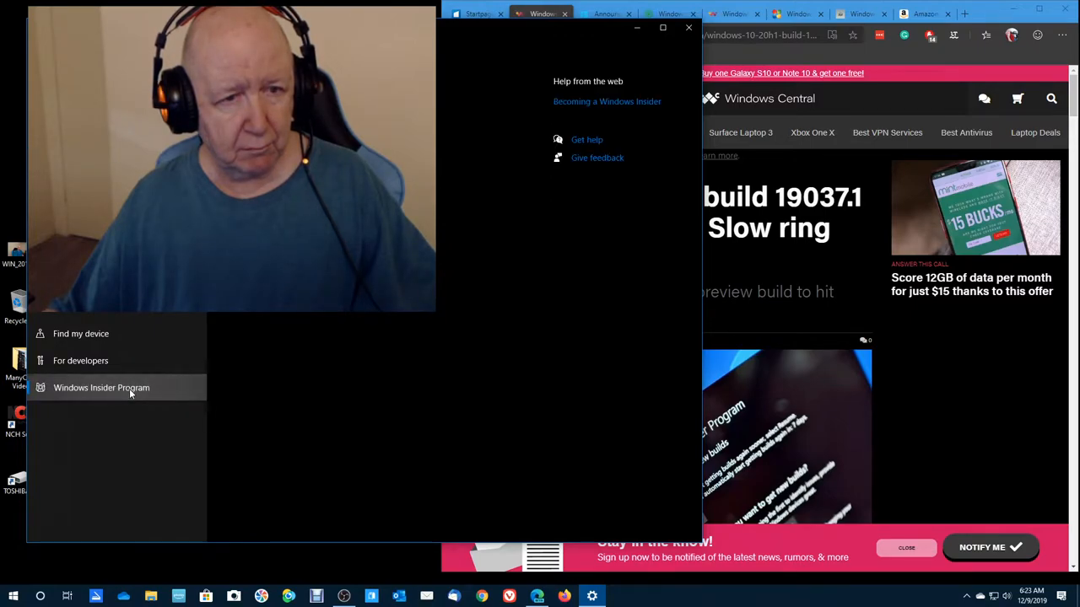
{"action": "left_click", "coordinate": [101, 387]}
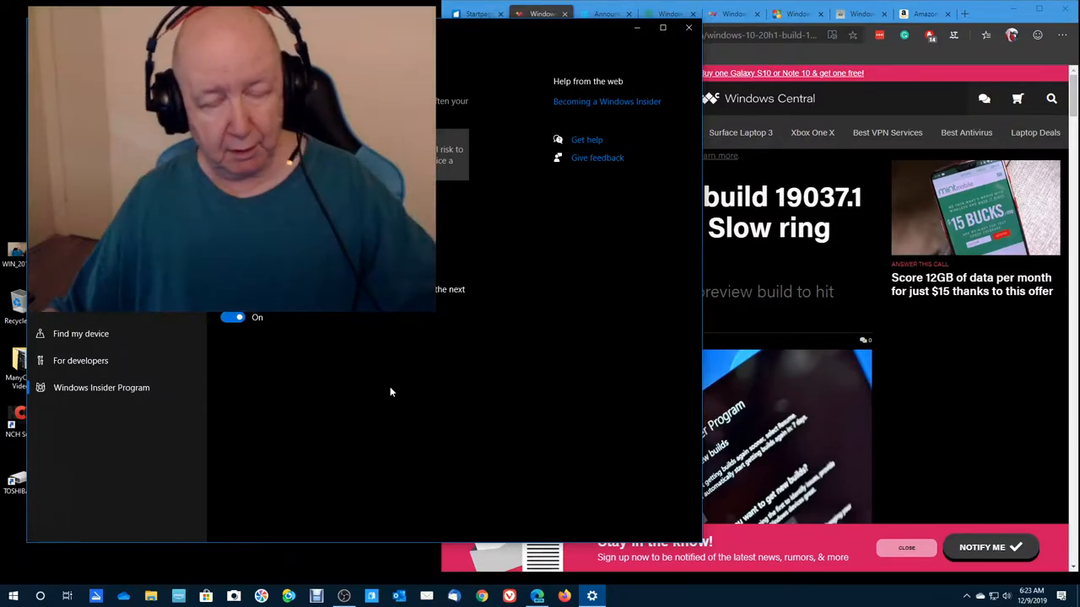
{"action": "mouse_move", "coordinate": [102, 387]}
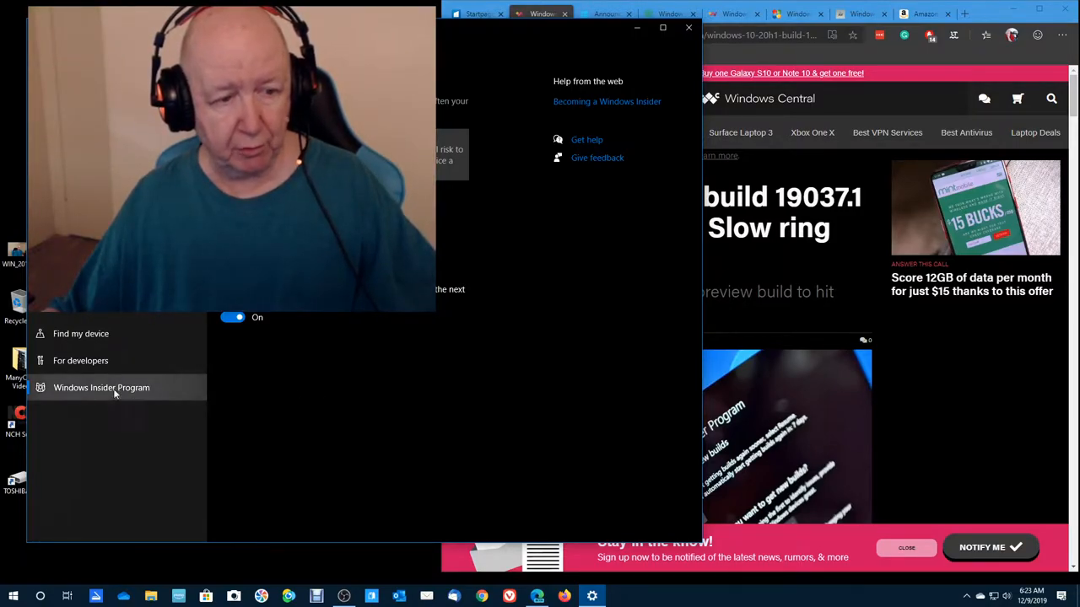
{"action": "mouse_move", "coordinate": [500, 114]}
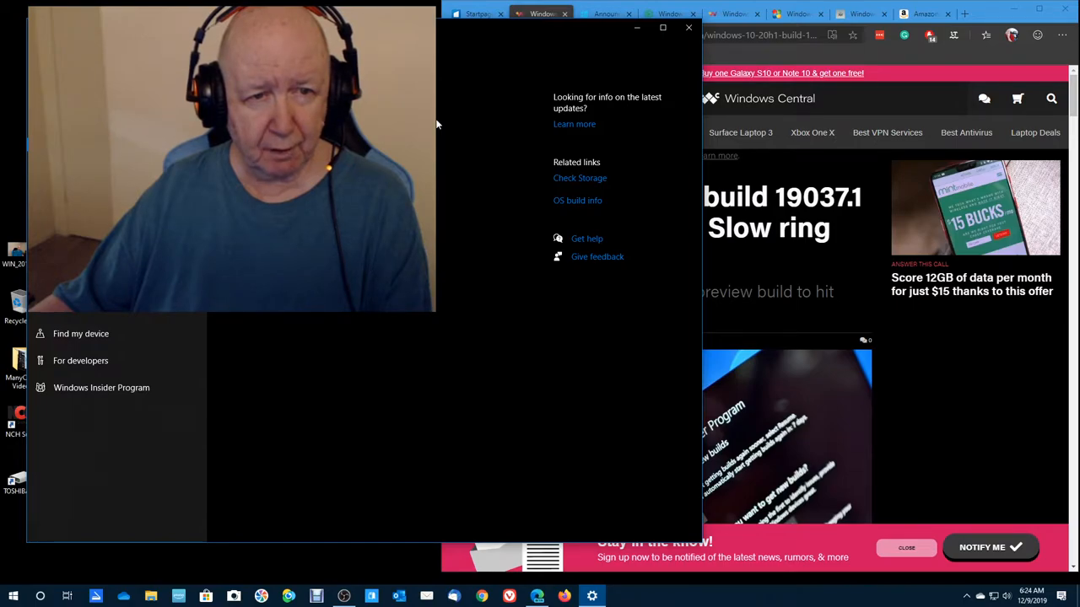
{"action": "mouse_move", "coordinate": [503, 173]}
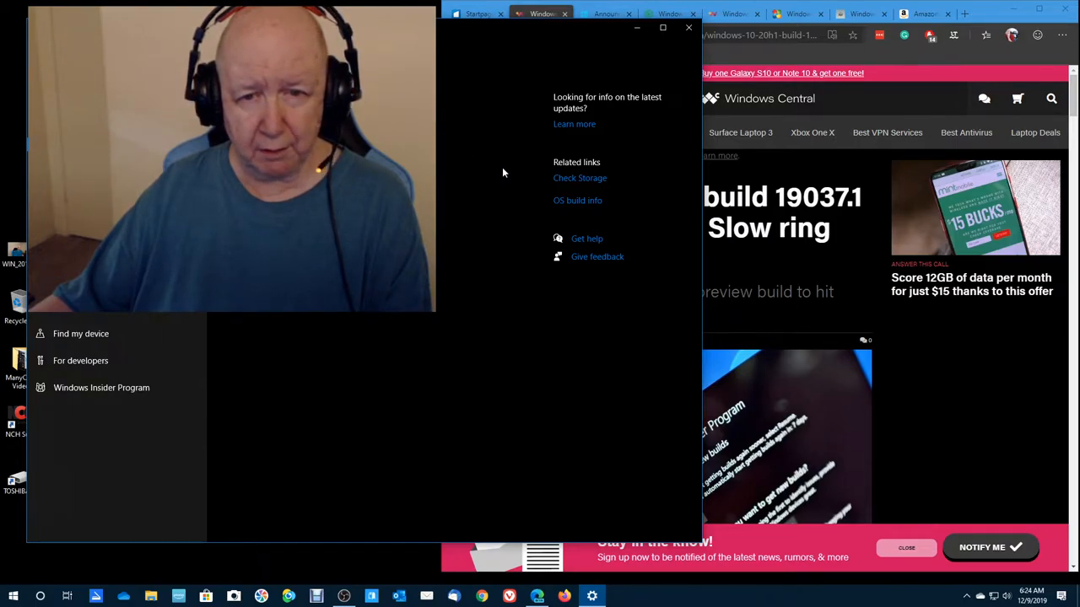
{"action": "mouse_move", "coordinate": [577, 200]}
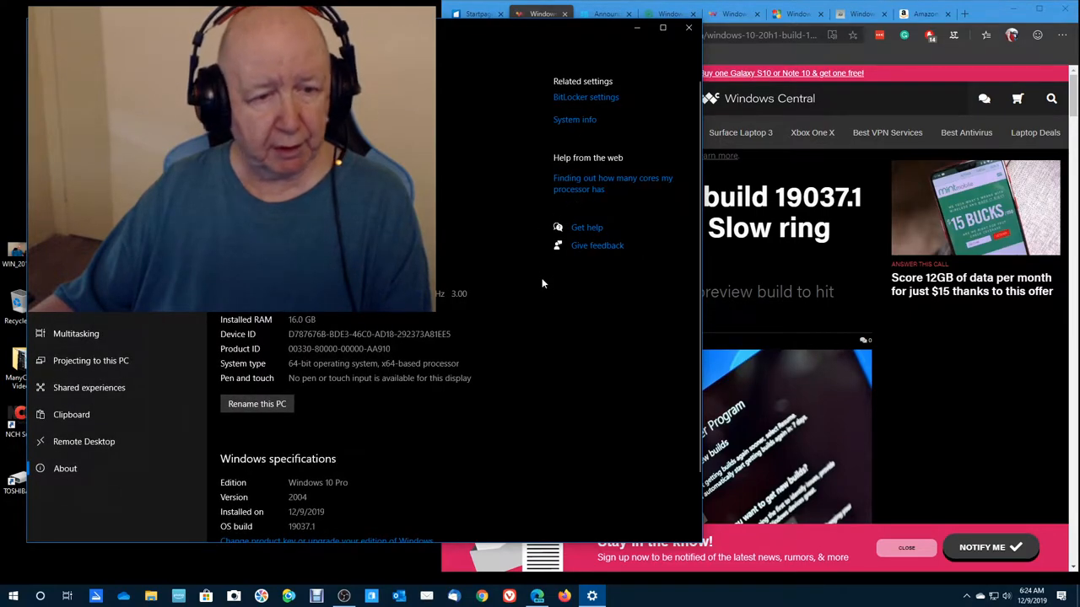
Scroll About to Windows specifications: Windows 10 Pro 2004, OS build 19037.1
{"action": "scroll", "scroll_direction": "down", "scroll_amount": 3}
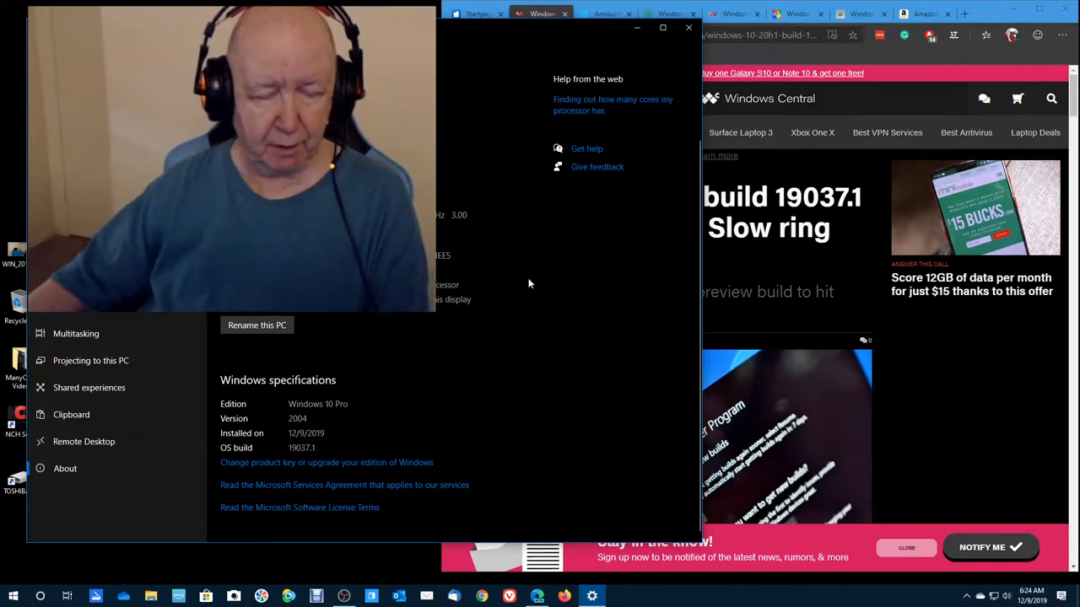
{"action": "mouse_move", "coordinate": [316, 422]}
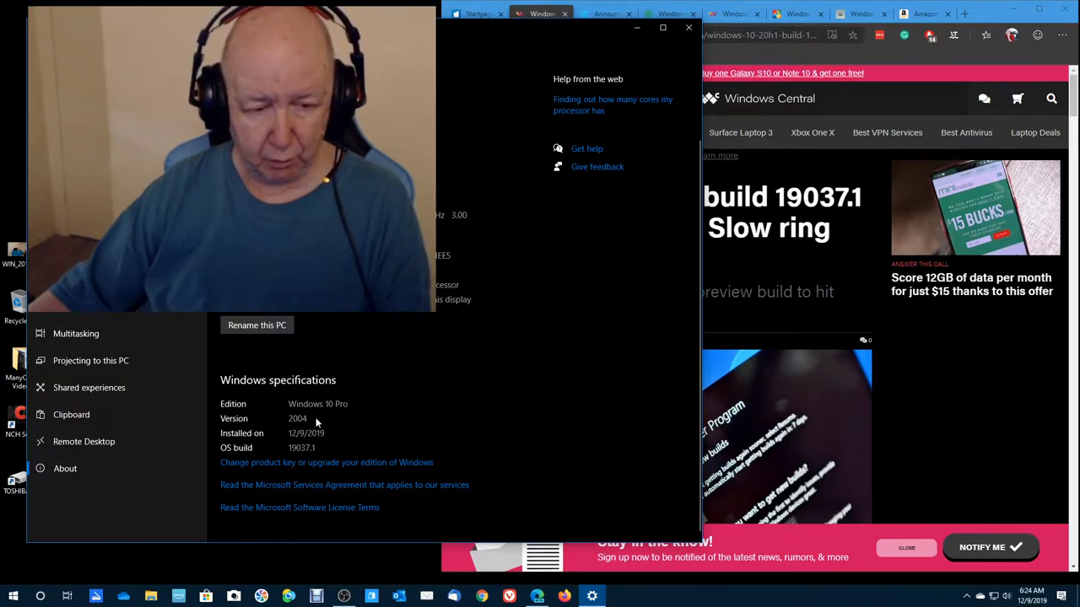
{"action": "mouse_move", "coordinate": [333, 443]}
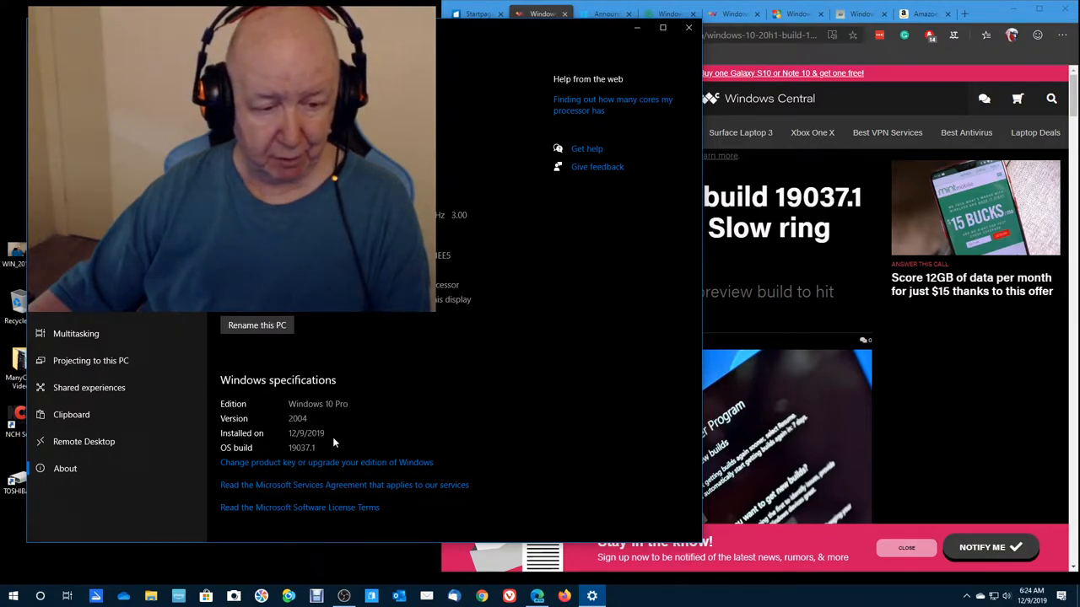
{"action": "mouse_move", "coordinate": [317, 456]}
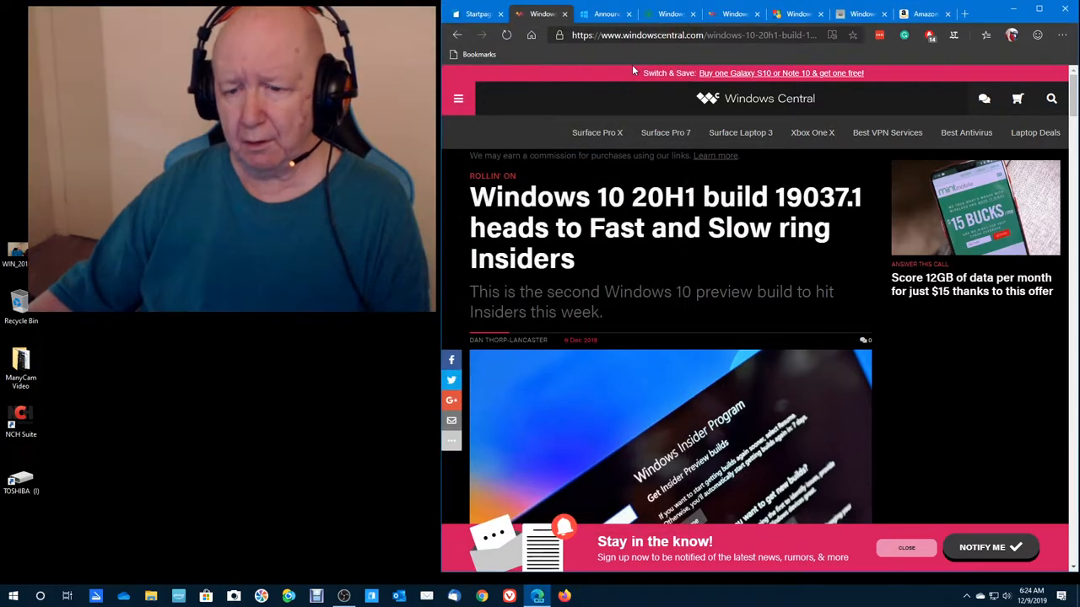
Switch to the Insider Preview Build 19037 announcement tab and scroll through it
{"action": "left_click", "coordinate": [604, 14]}
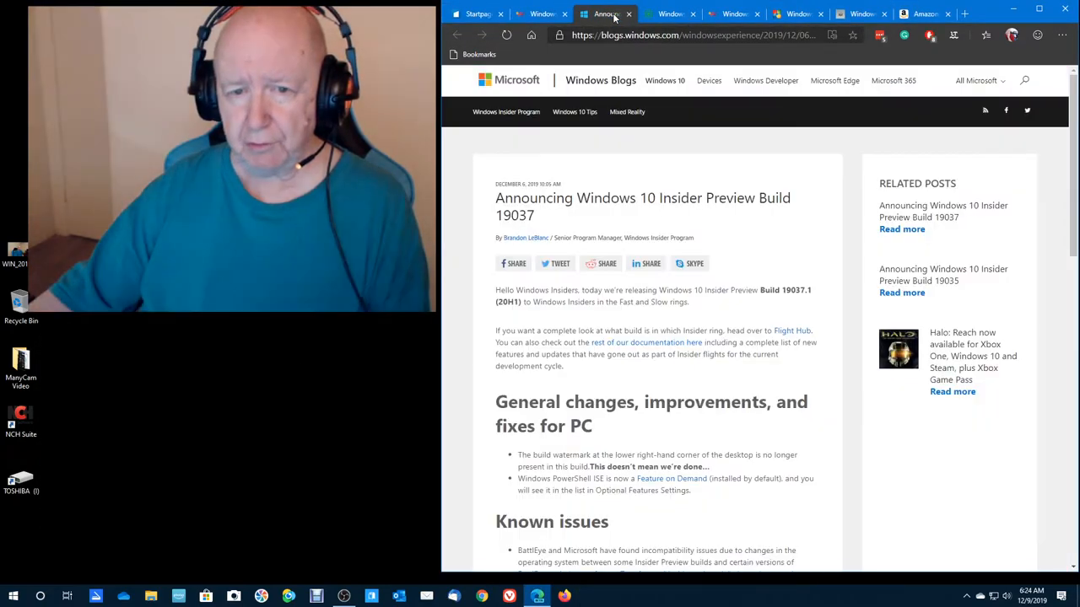
{"action": "mouse_move", "coordinate": [485, 319]}
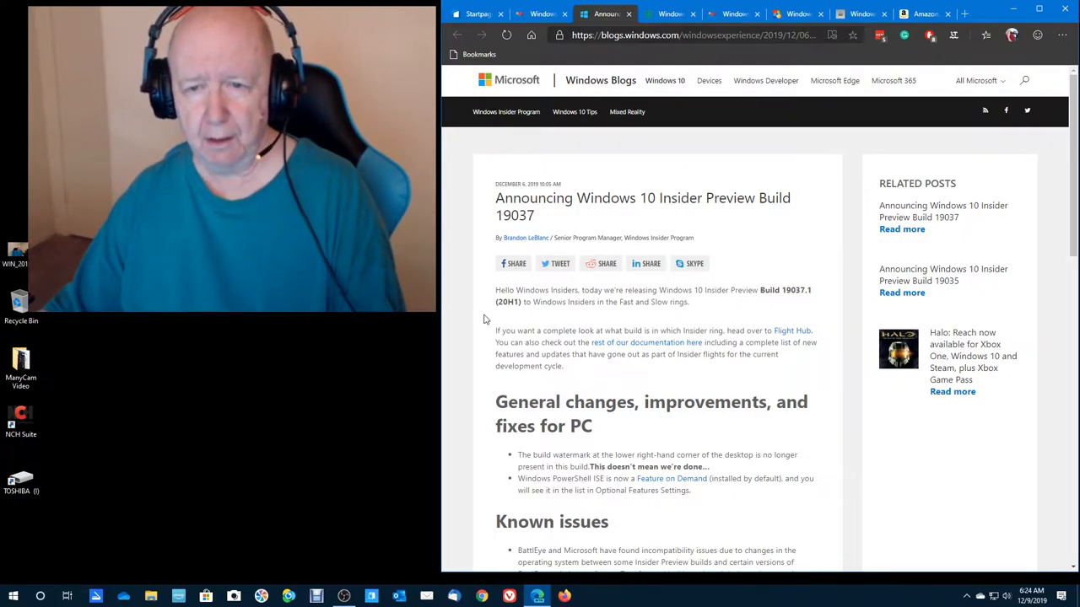
{"action": "scroll", "scroll_direction": "down", "scroll_amount": 3}
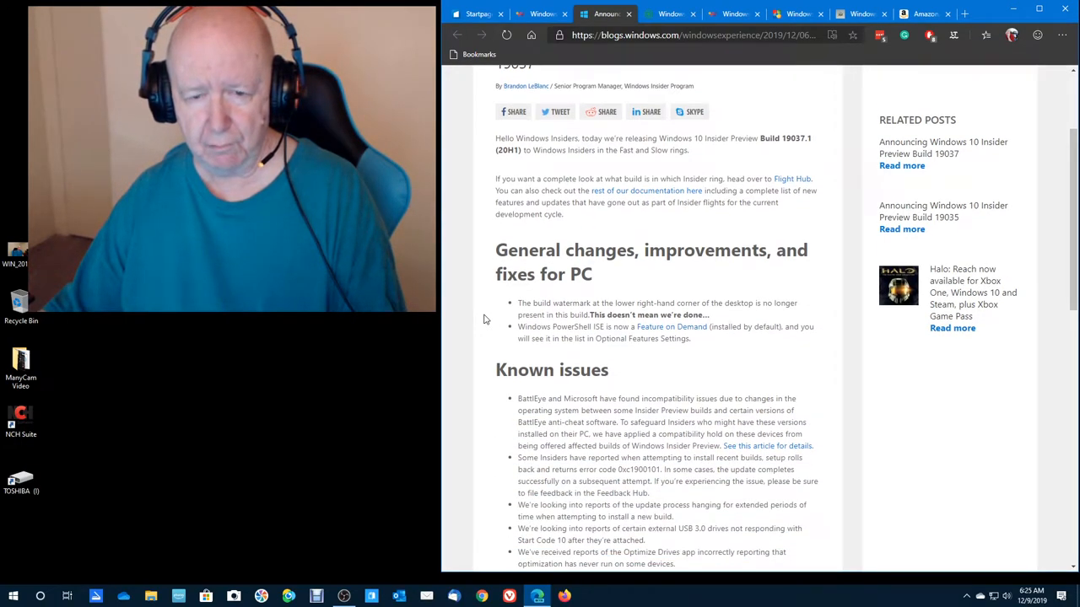
{"action": "scroll", "scroll_direction": "down", "scroll_amount": 3}
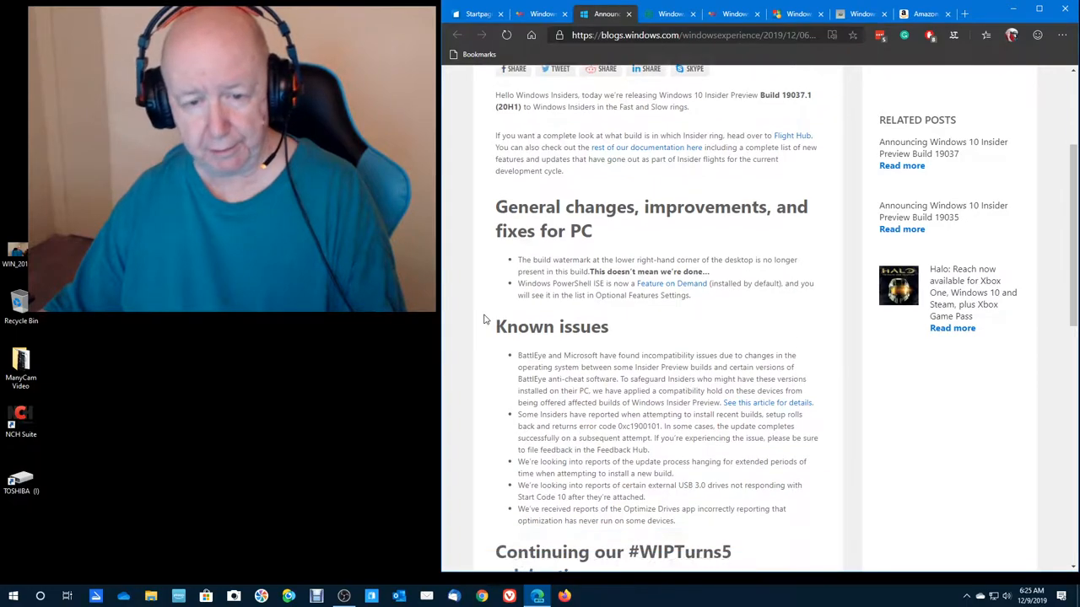
{"action": "scroll", "scroll_direction": "down", "scroll_amount": 3}
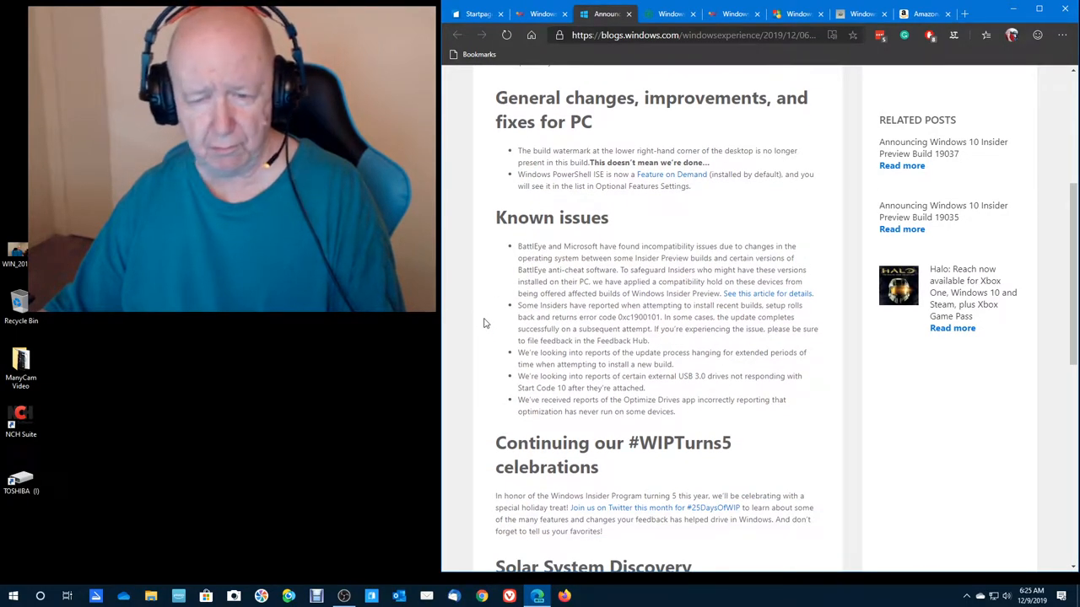
{"action": "scroll", "scroll_direction": "down", "scroll_amount": 3}
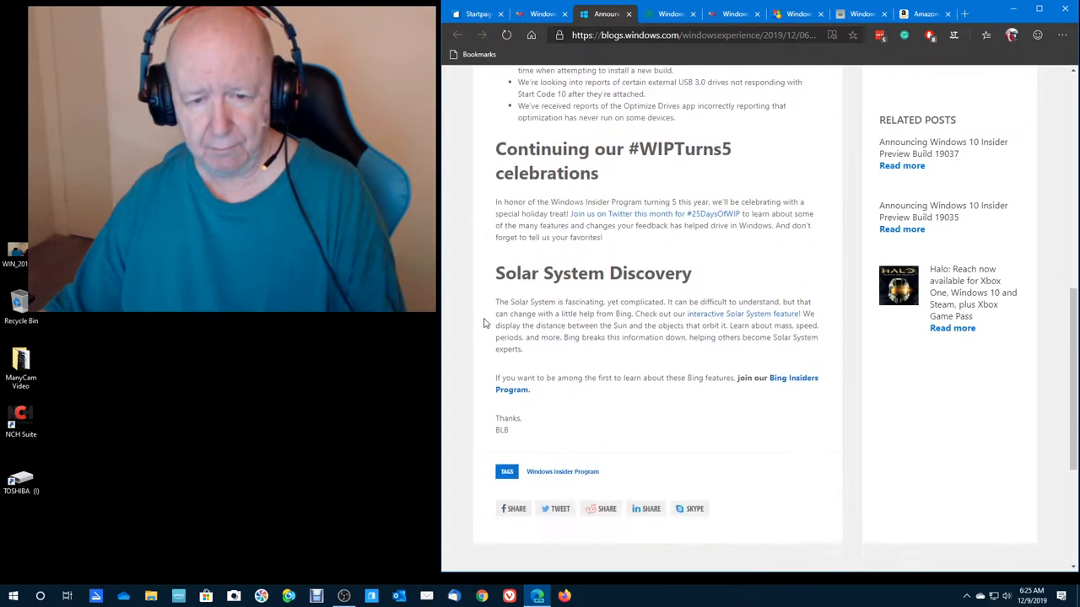
{"action": "scroll", "scroll_direction": "down", "scroll_amount": 3}
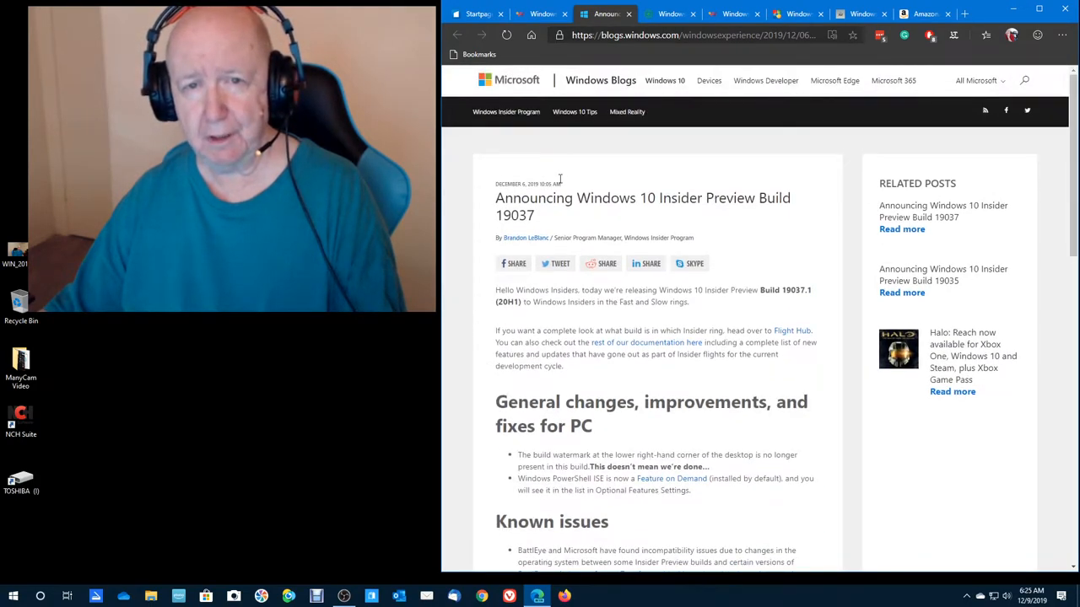
{"action": "mouse_move", "coordinate": [630, 15]}
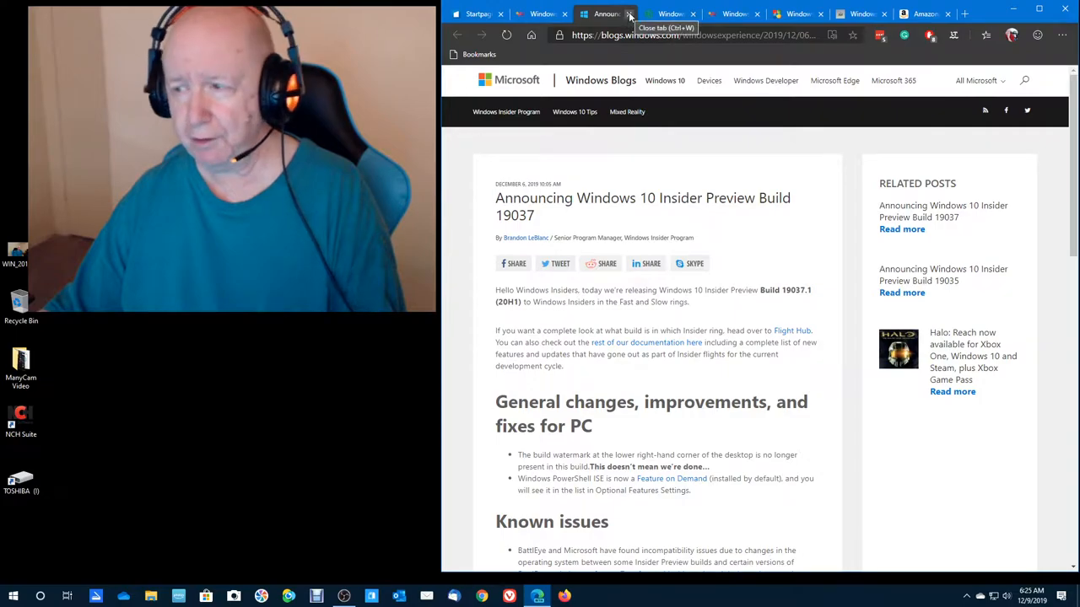
Close the announcement and read the Tech Telegraph build 19037.1 article's known issues
{"action": "left_click", "coordinate": [629, 15]}
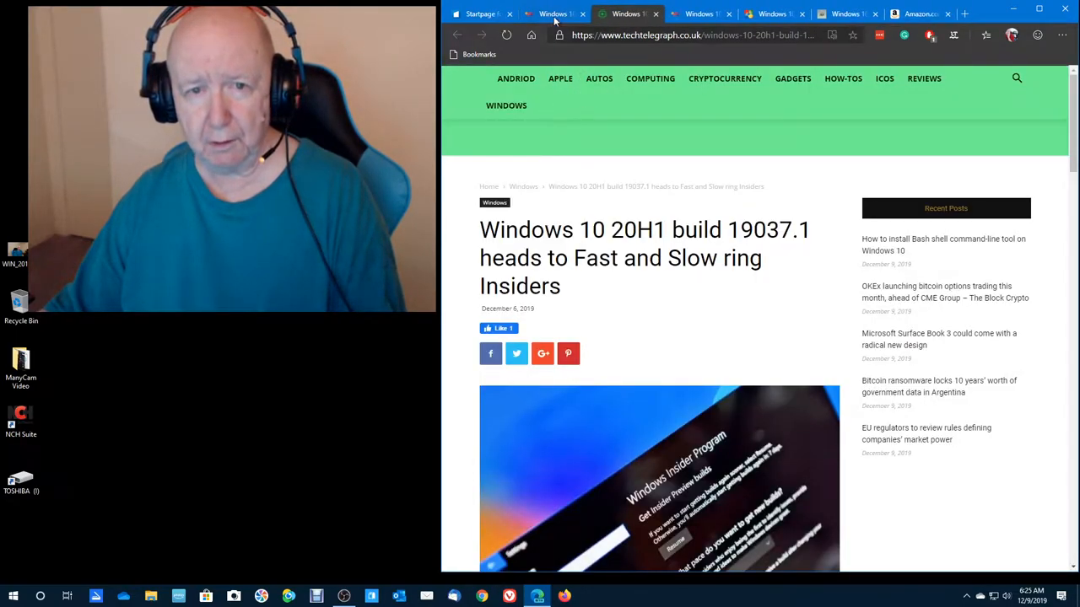
{"action": "mouse_move", "coordinate": [650, 146]}
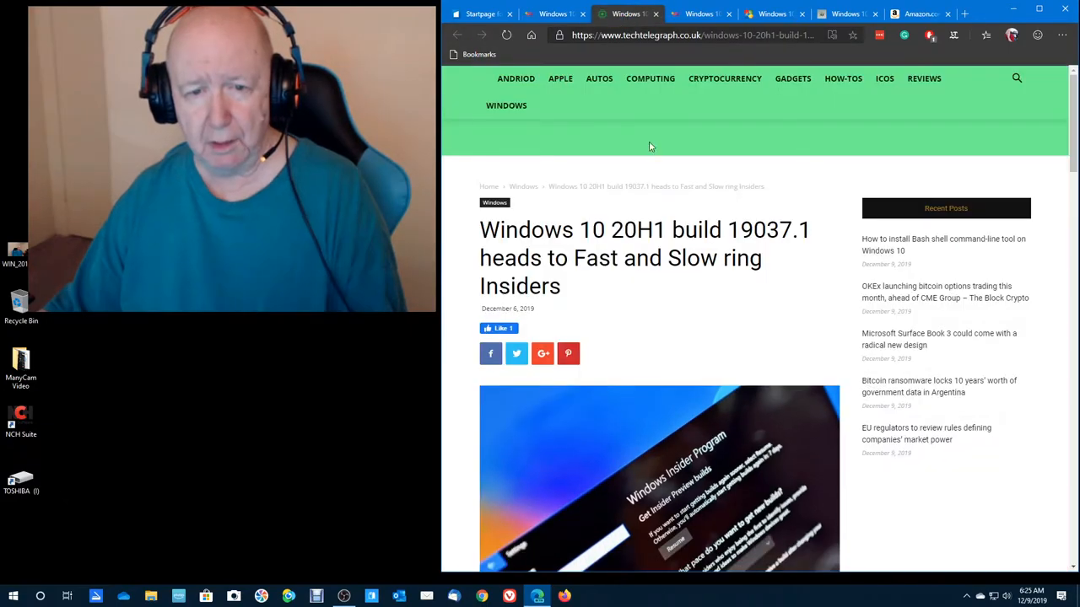
{"action": "scroll", "scroll_direction": "down", "scroll_amount": 3}
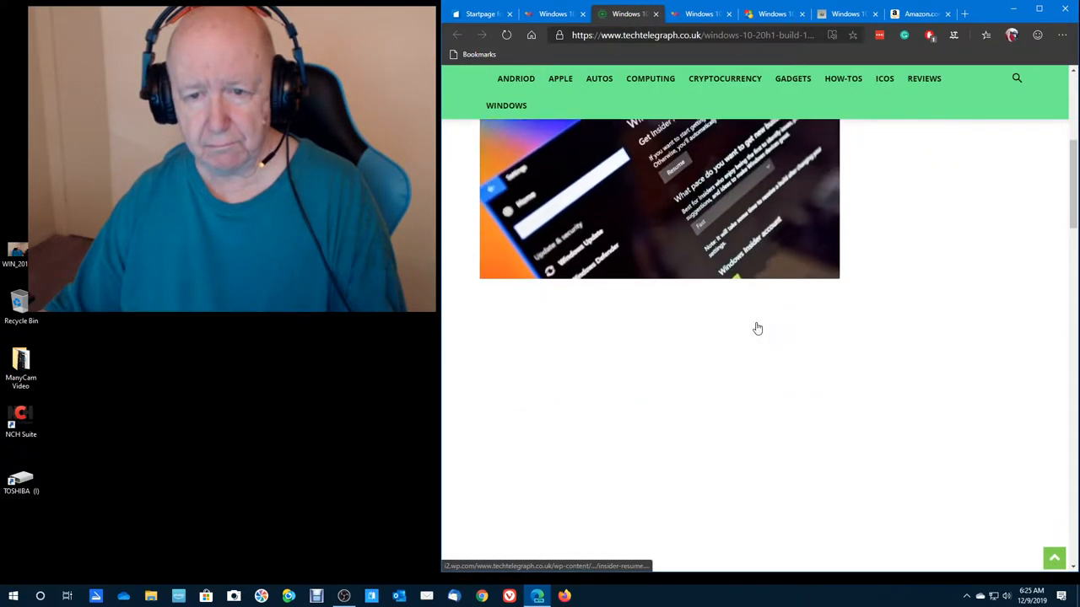
{"action": "scroll", "scroll_direction": "down", "scroll_amount": 3}
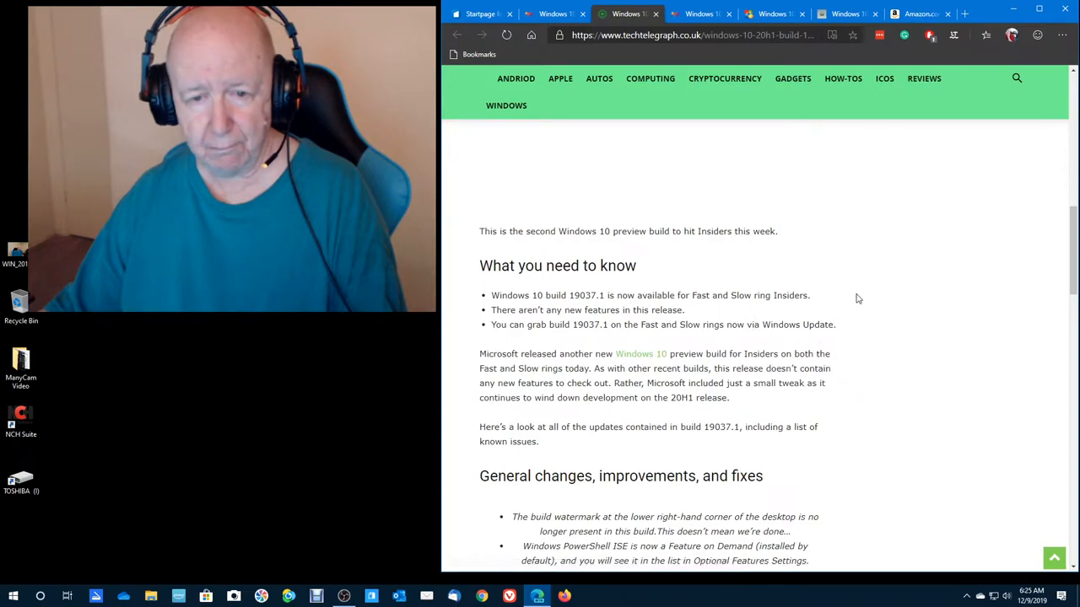
{"action": "mouse_move", "coordinate": [870, 293]}
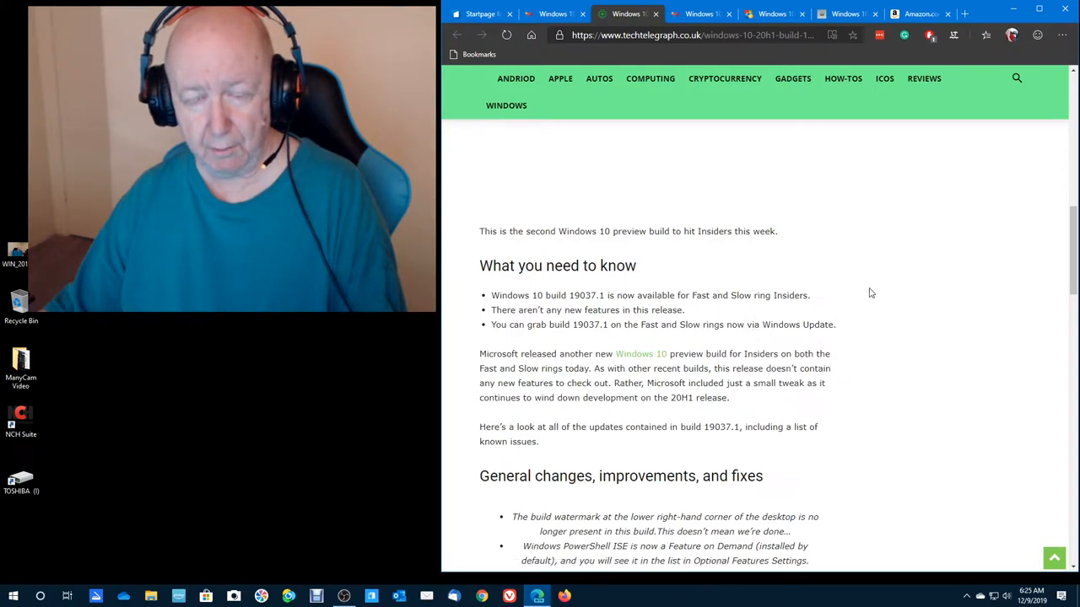
{"action": "scroll", "scroll_direction": "down", "scroll_amount": 3}
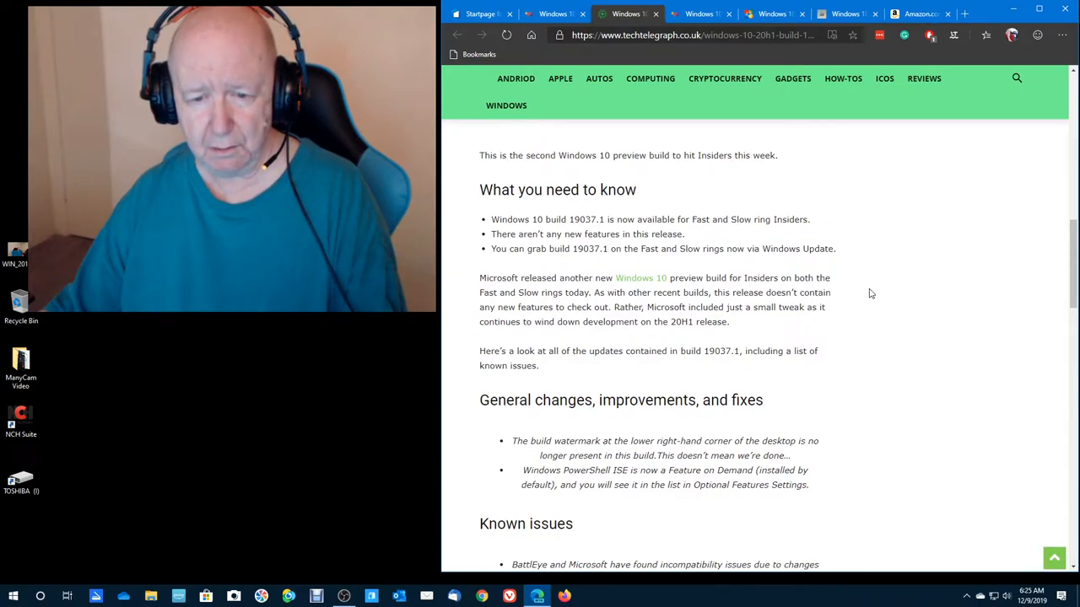
{"action": "scroll", "scroll_direction": "down", "scroll_amount": 3}
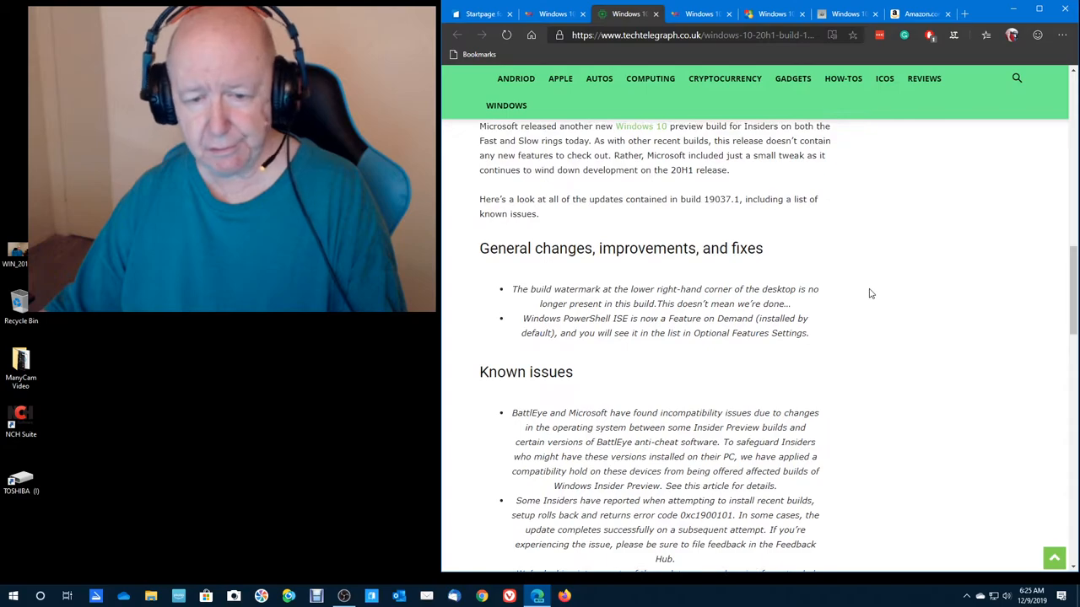
{"action": "scroll", "scroll_direction": "up", "scroll_amount": 3}
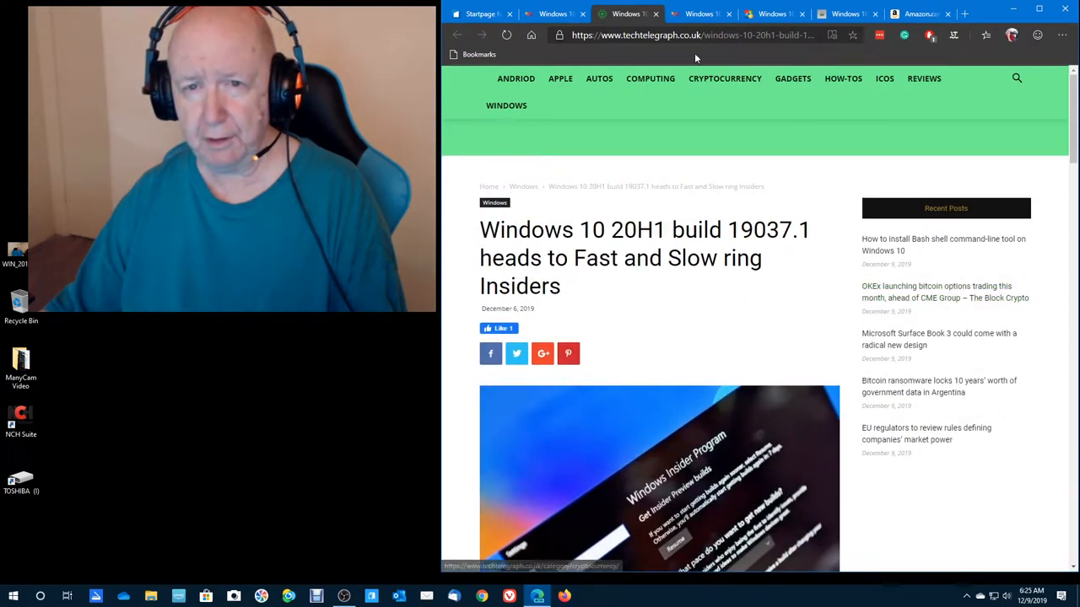
View the Windows Central and Ten Forums build tabs, then the Infotech News article
{"action": "left_click", "coordinate": [700, 14]}
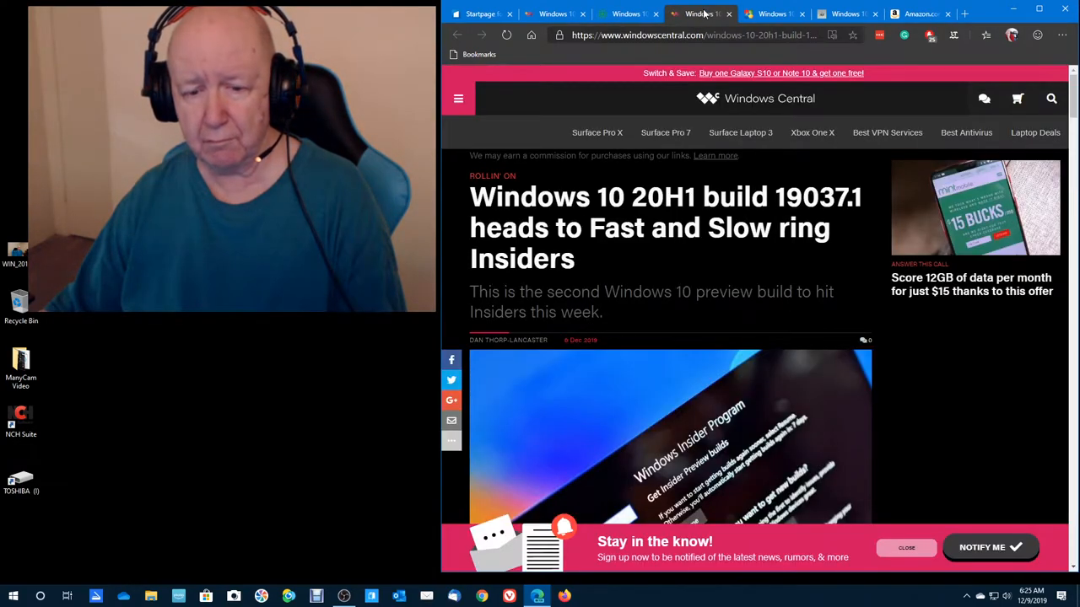
{"action": "left_click", "coordinate": [771, 13]}
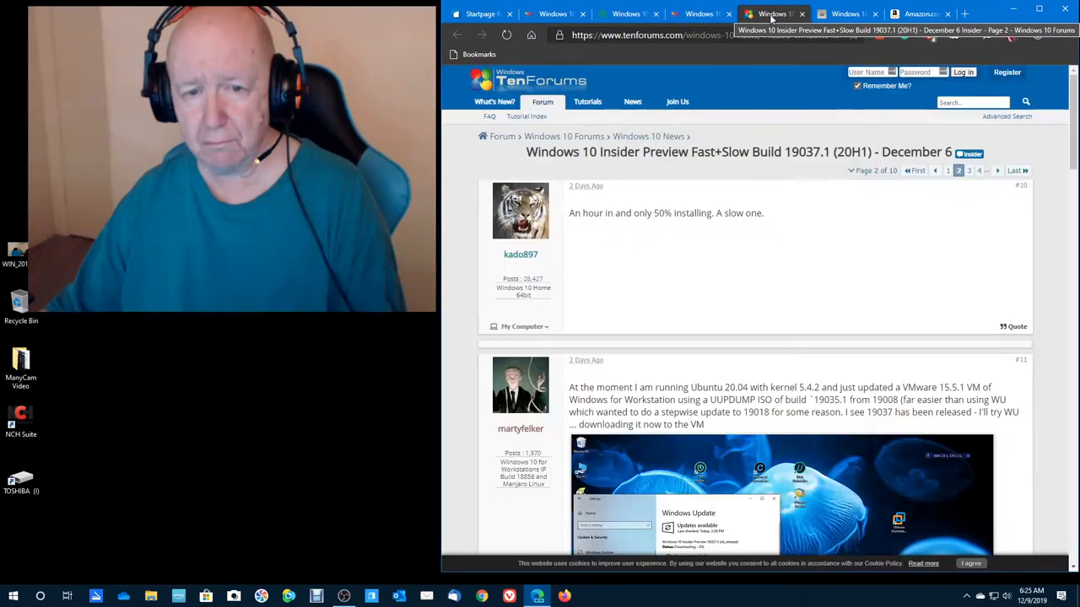
{"action": "scroll", "scroll_direction": "down", "scroll_amount": 3}
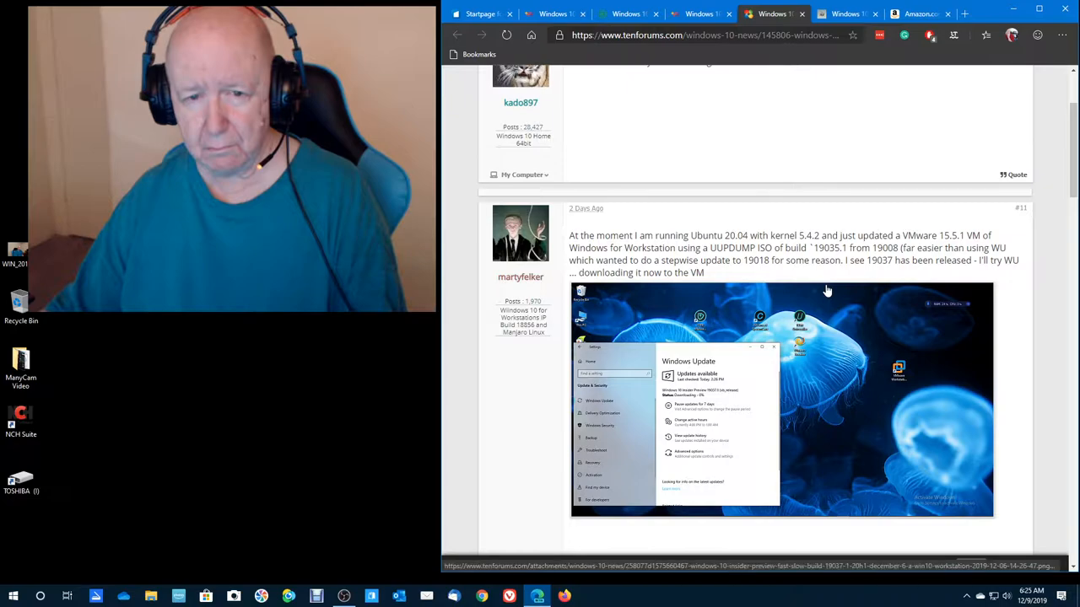
{"action": "left_click", "coordinate": [843, 14]}
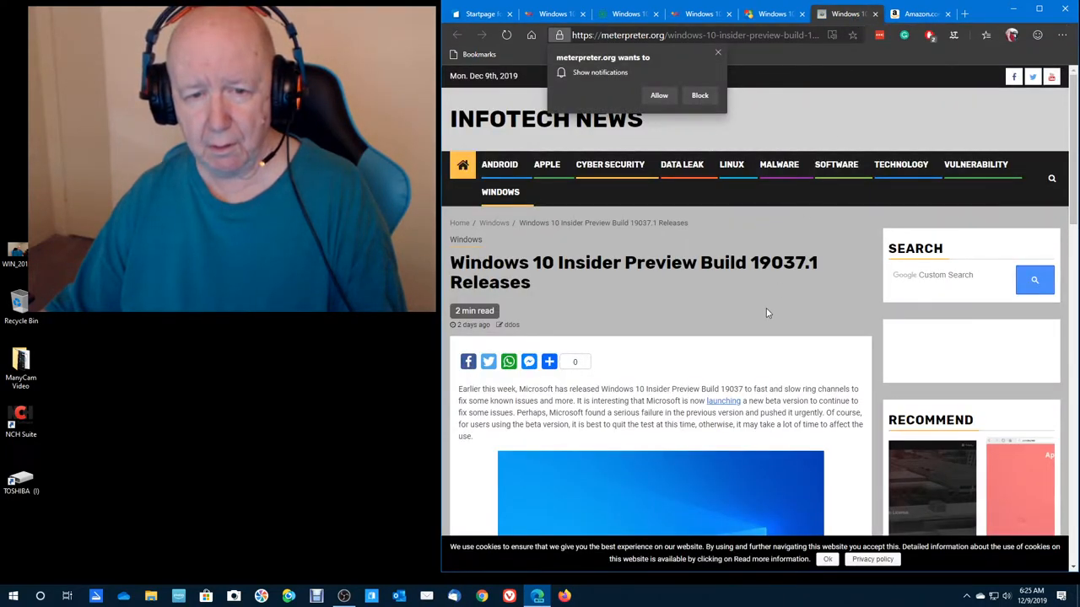
{"action": "scroll", "scroll_direction": "down", "scroll_amount": 3}
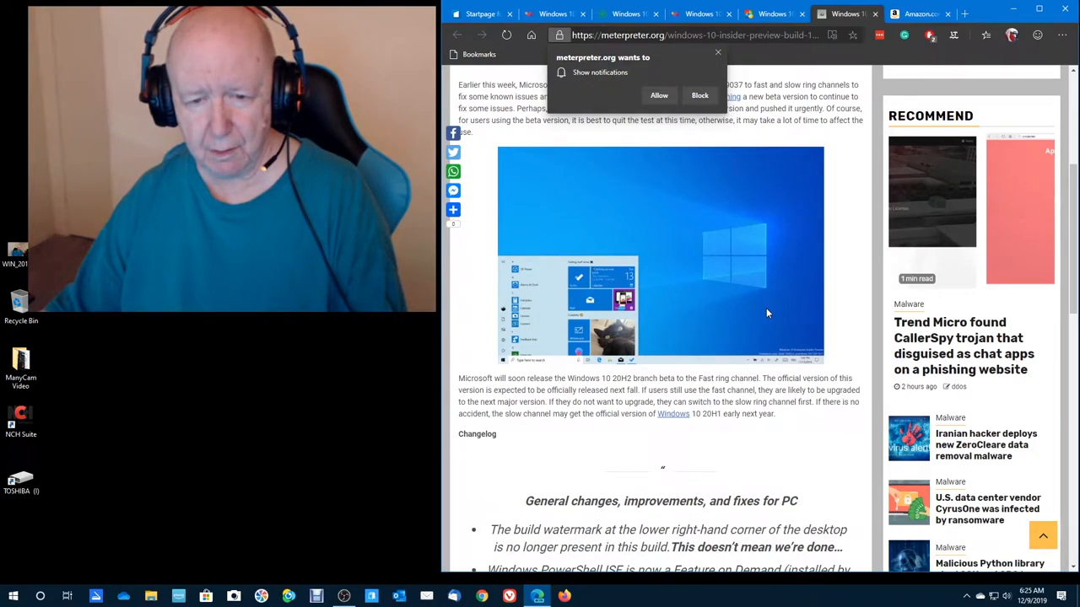
{"action": "scroll", "scroll_direction": "up", "scroll_amount": 3}
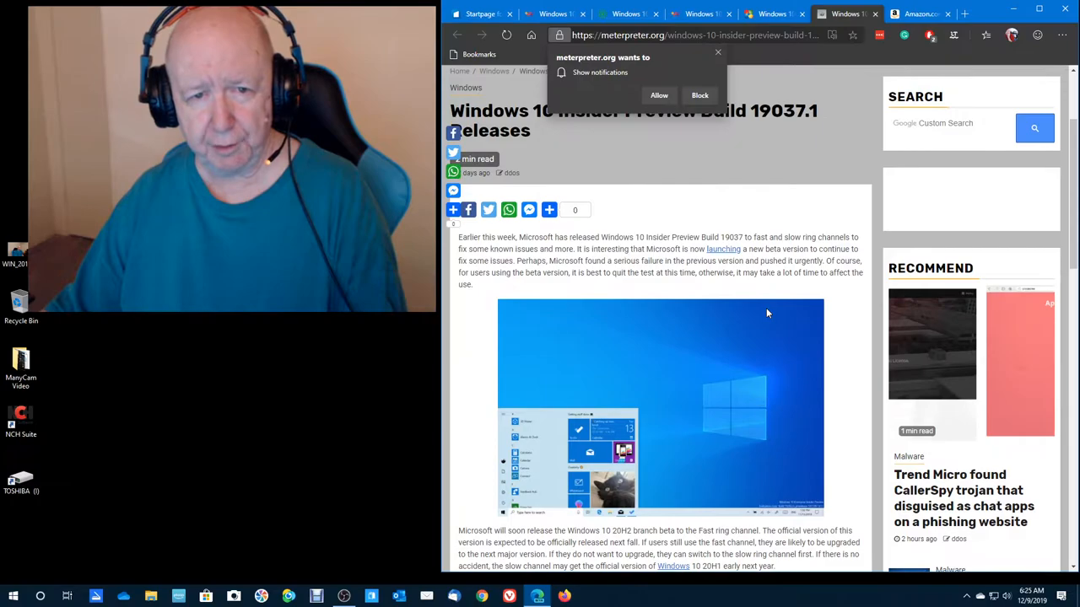
{"action": "scroll", "scroll_direction": "up", "scroll_amount": 3}
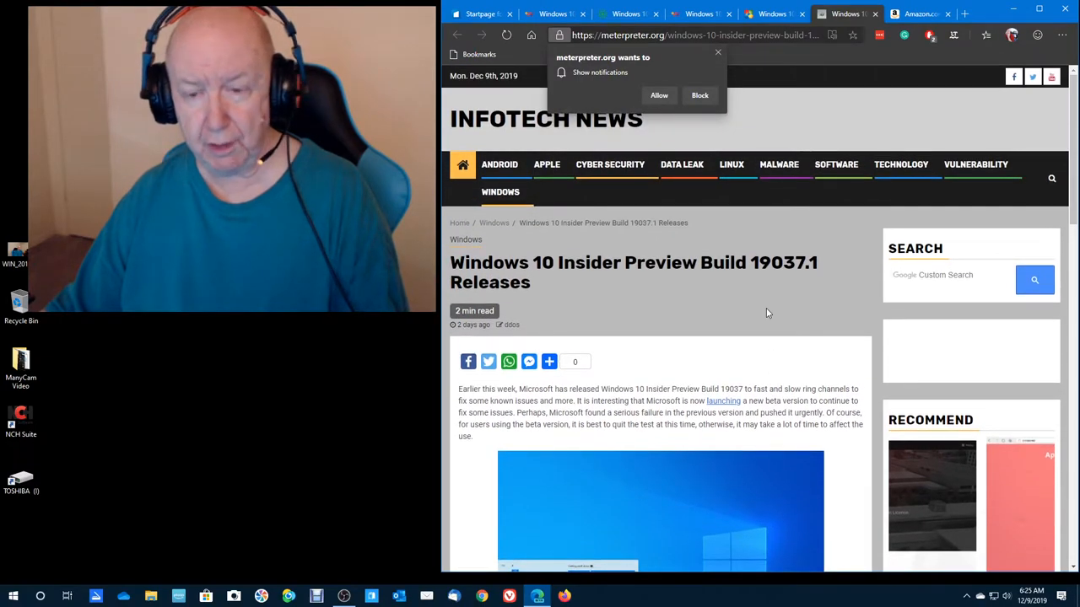
{"action": "scroll", "scroll_direction": "down", "scroll_amount": 3}
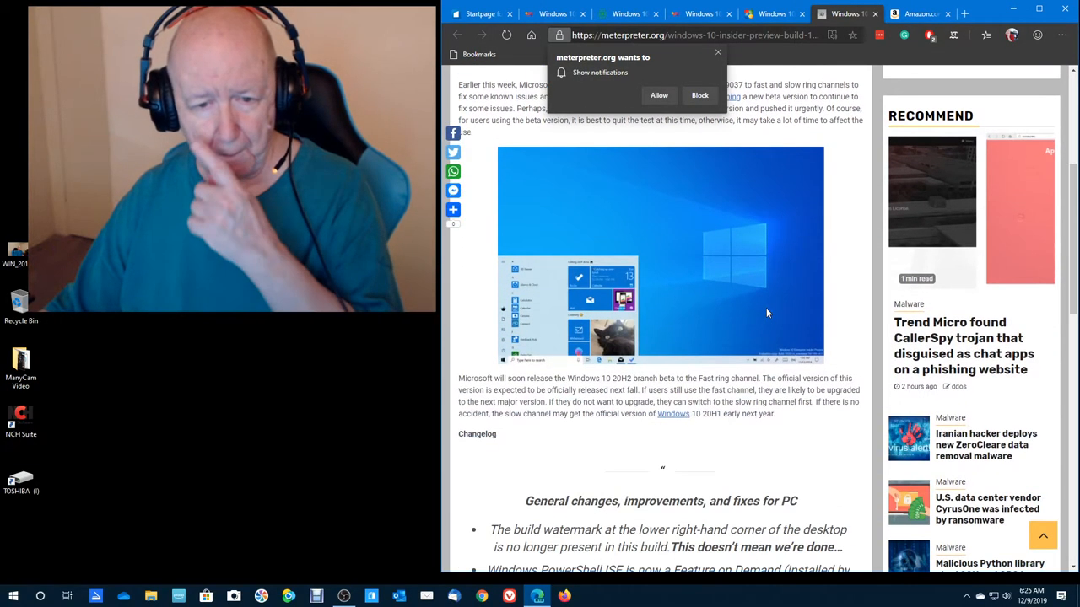
{"action": "scroll", "scroll_direction": "down", "scroll_amount": 3}
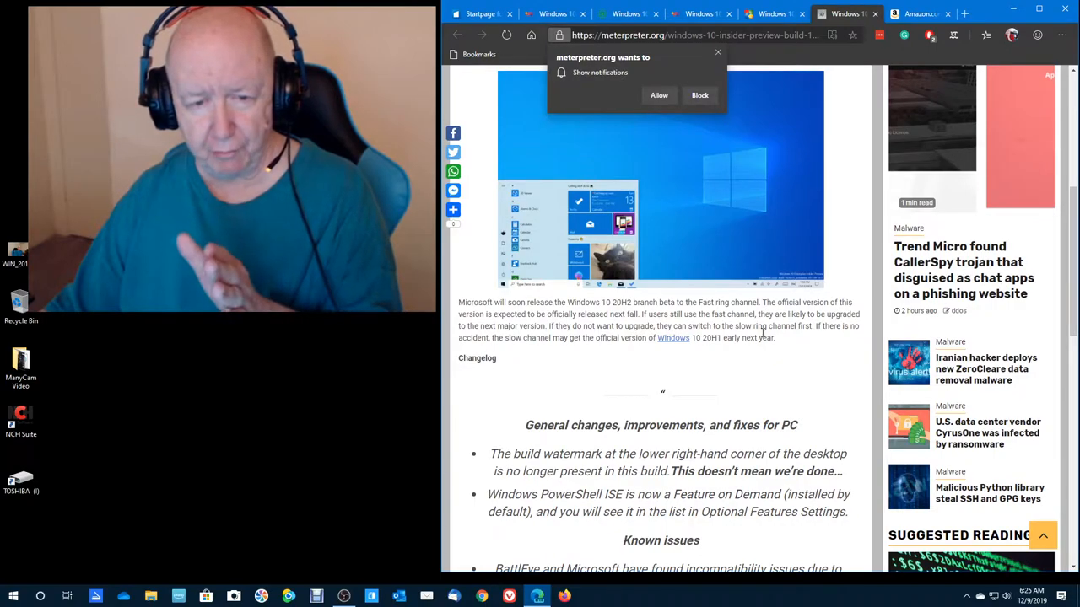
{"action": "mouse_move", "coordinate": [780, 379]}
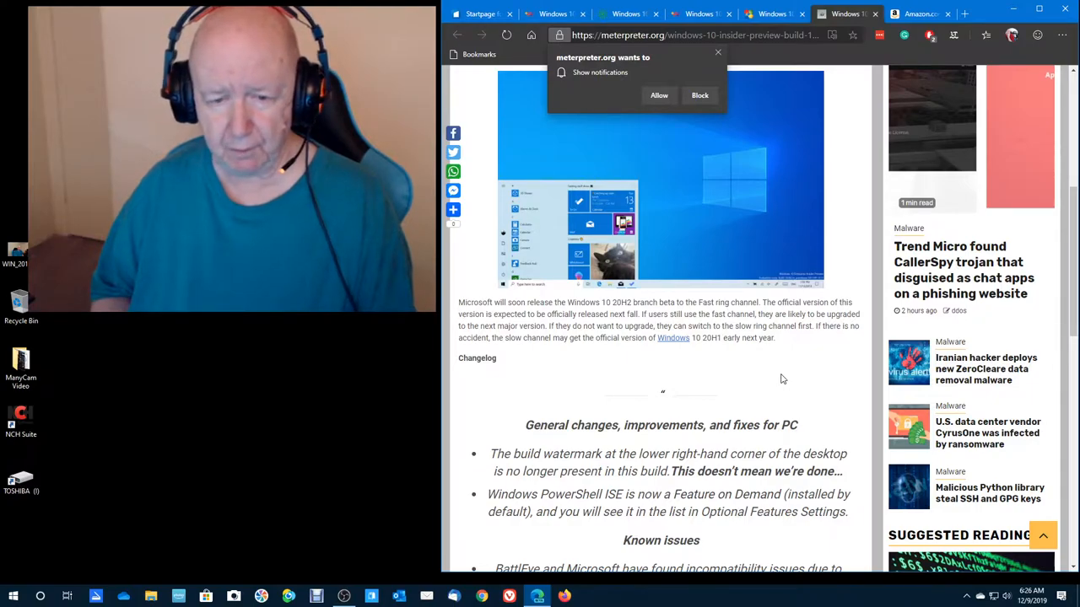
{"action": "mouse_move", "coordinate": [721, 451]}
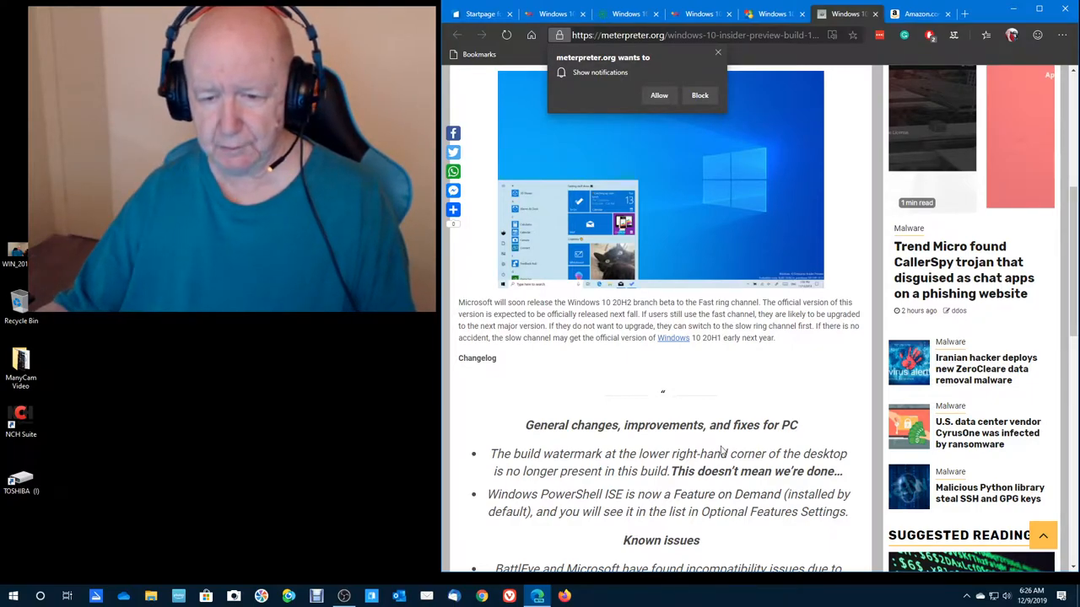
{"action": "scroll", "scroll_direction": "up", "scroll_amount": 3}
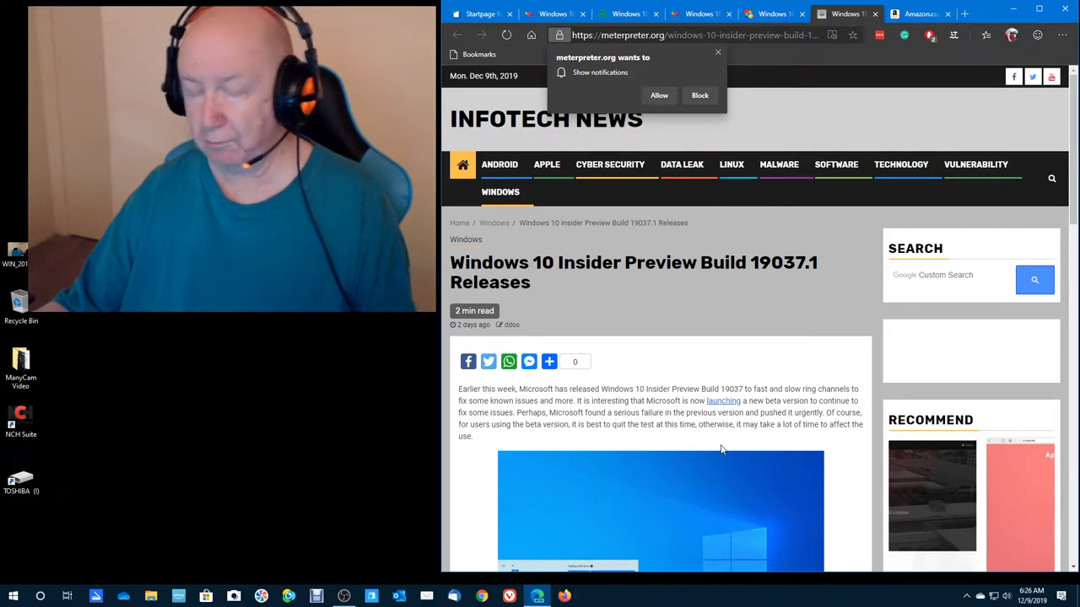
{"action": "mouse_move", "coordinate": [770, 349]}
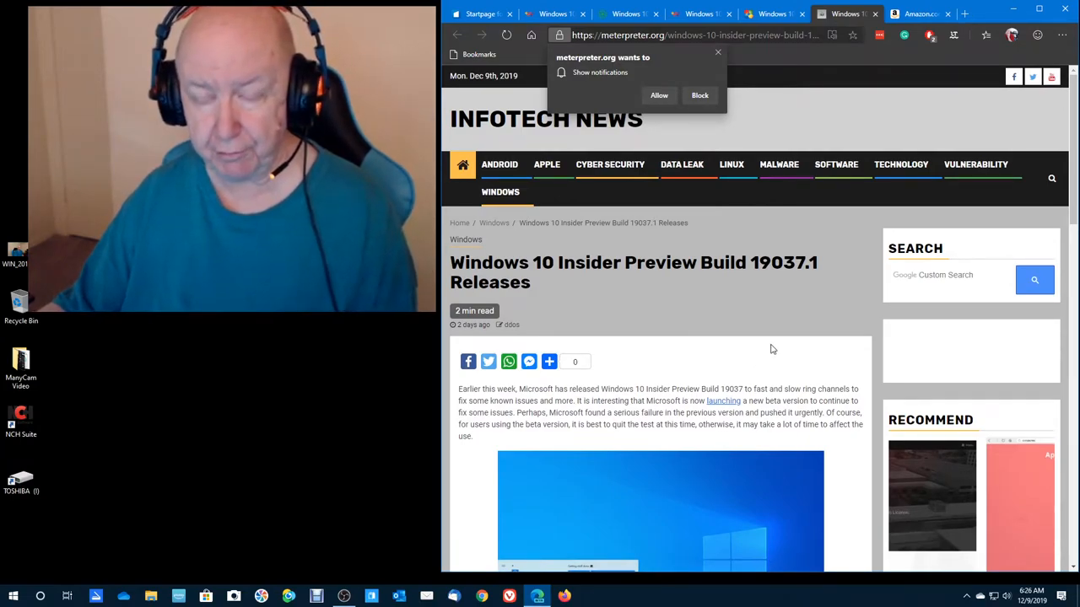
{"action": "mouse_move", "coordinate": [729, 343]}
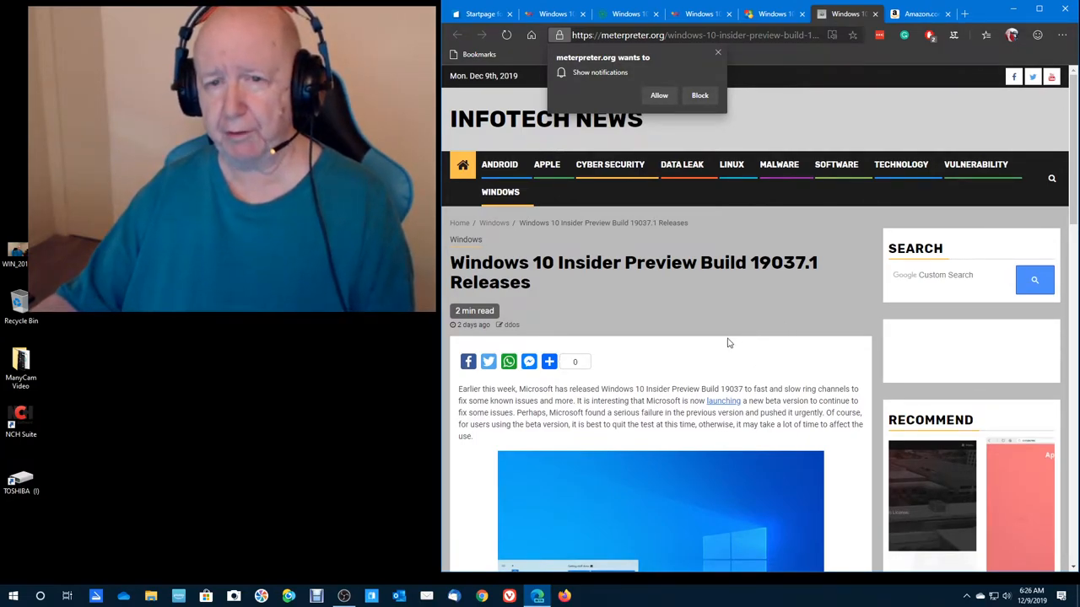
{"action": "mouse_move", "coordinate": [699, 108]}
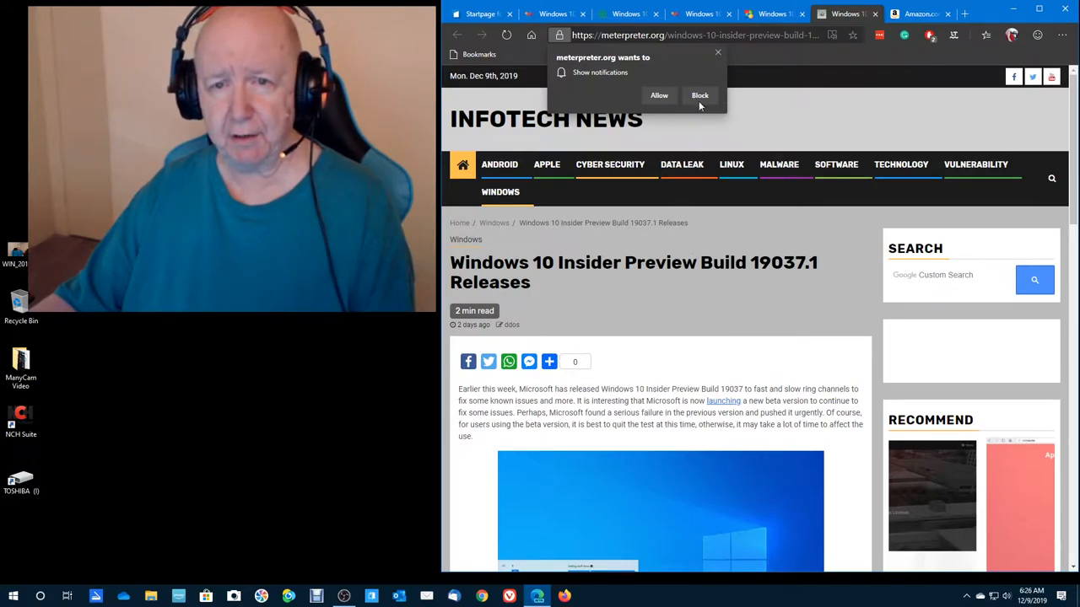
Block the news site's notifications and switch to the Coleshome 47-inch desk Amazon tab
{"action": "left_click", "coordinate": [699, 95]}
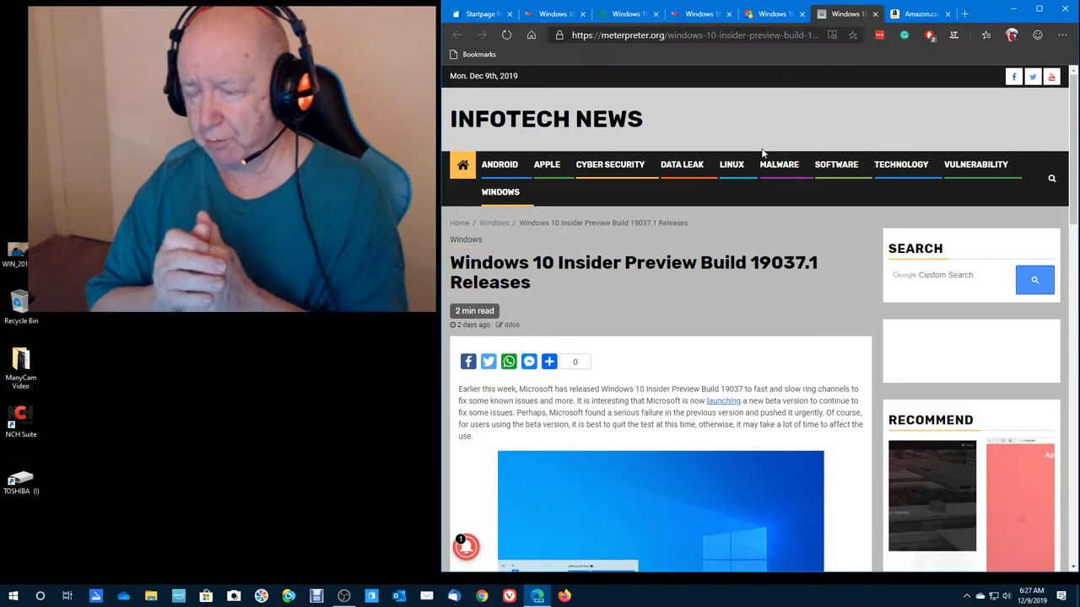
{"action": "mouse_move", "coordinate": [827, 74]}
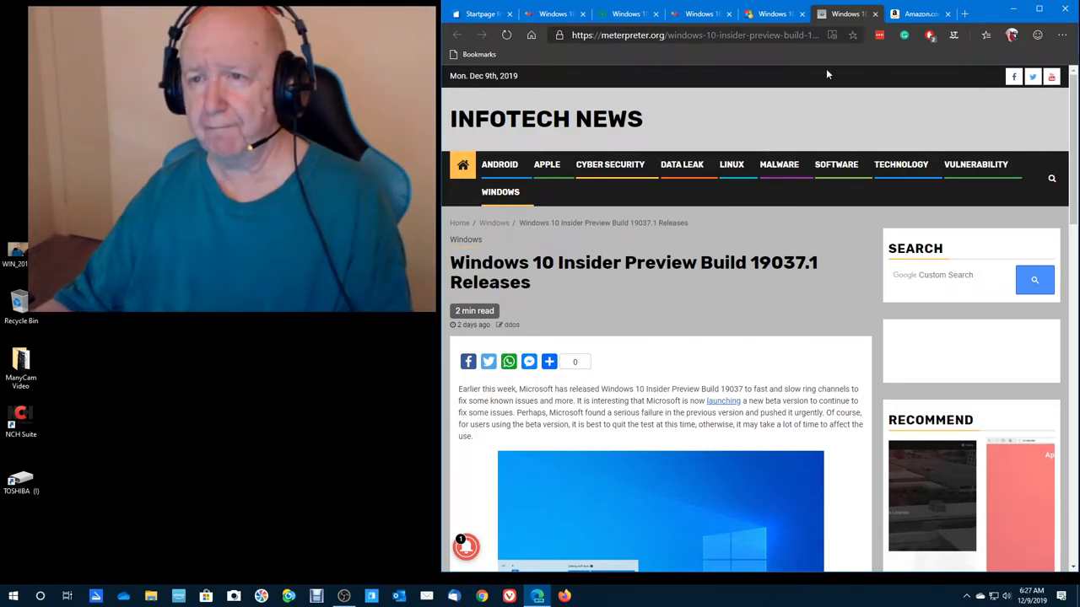
{"action": "left_click", "coordinate": [916, 13]}
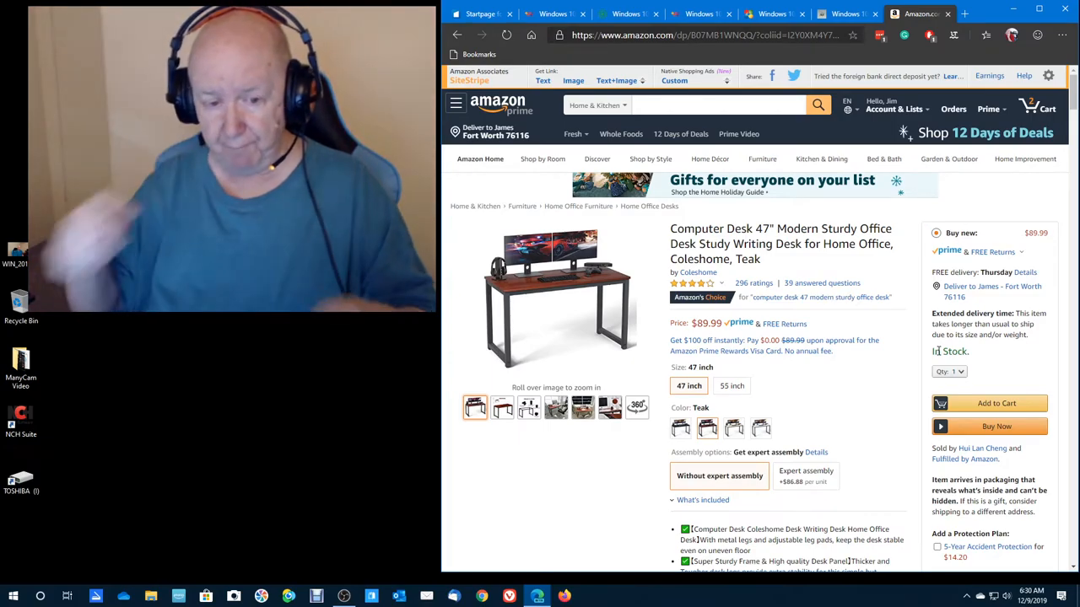
Browse the desk's dimension and frame photos, then choose Wish List under Account & Lists
{"action": "left_click", "coordinate": [502, 409]}
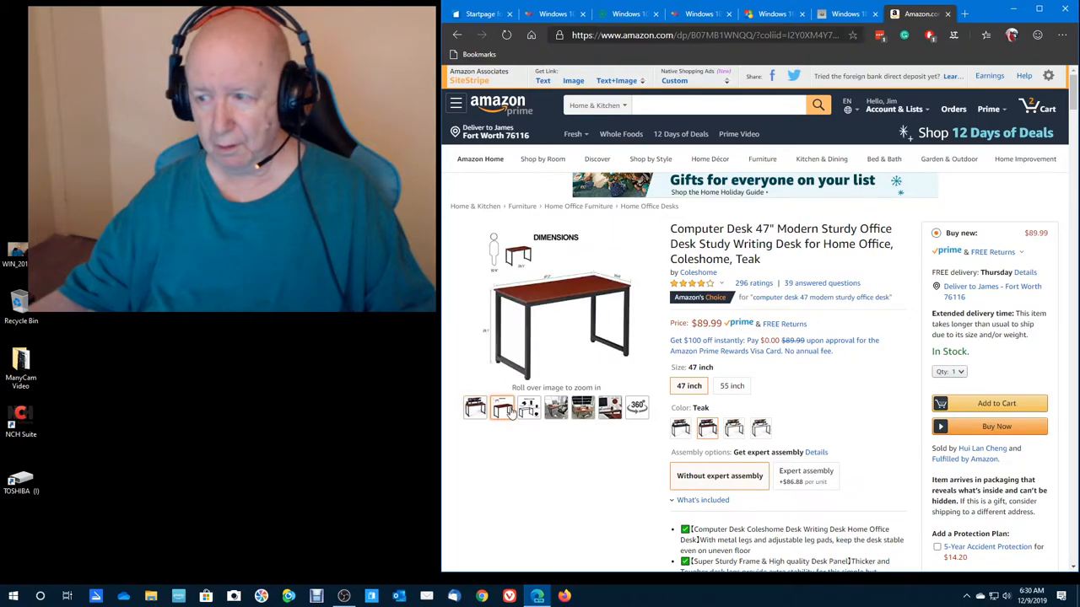
{"action": "left_click", "coordinate": [529, 407]}
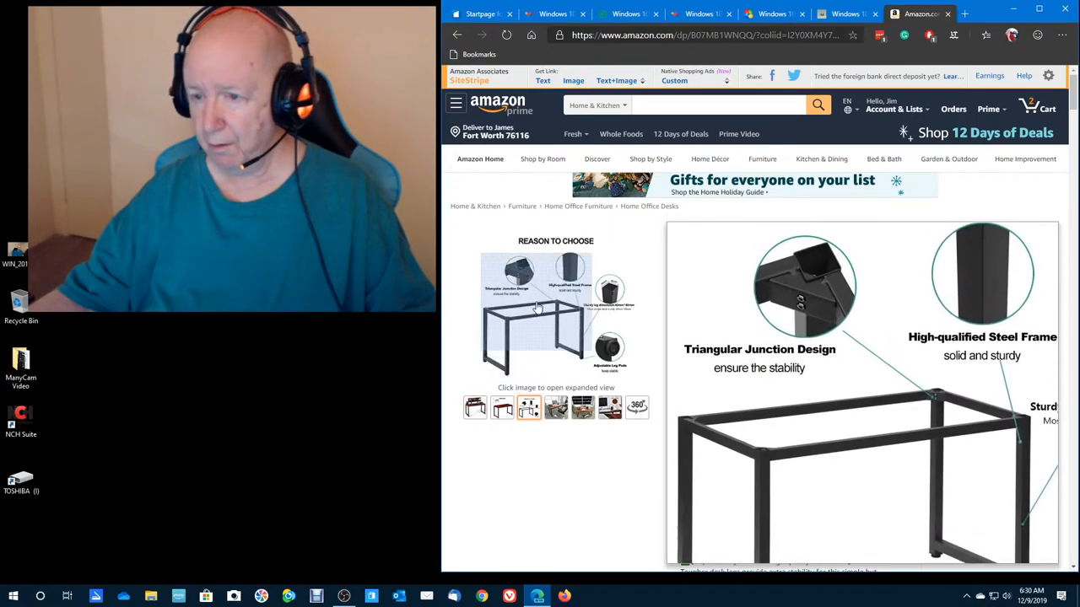
{"action": "left_click", "coordinate": [475, 408]}
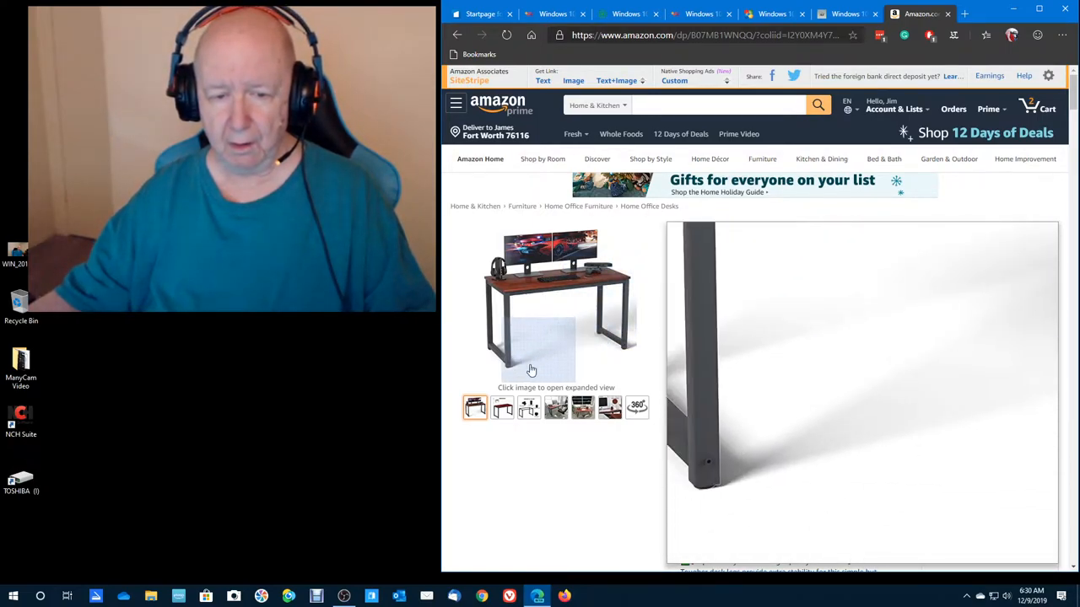
{"action": "left_click", "coordinate": [502, 408]}
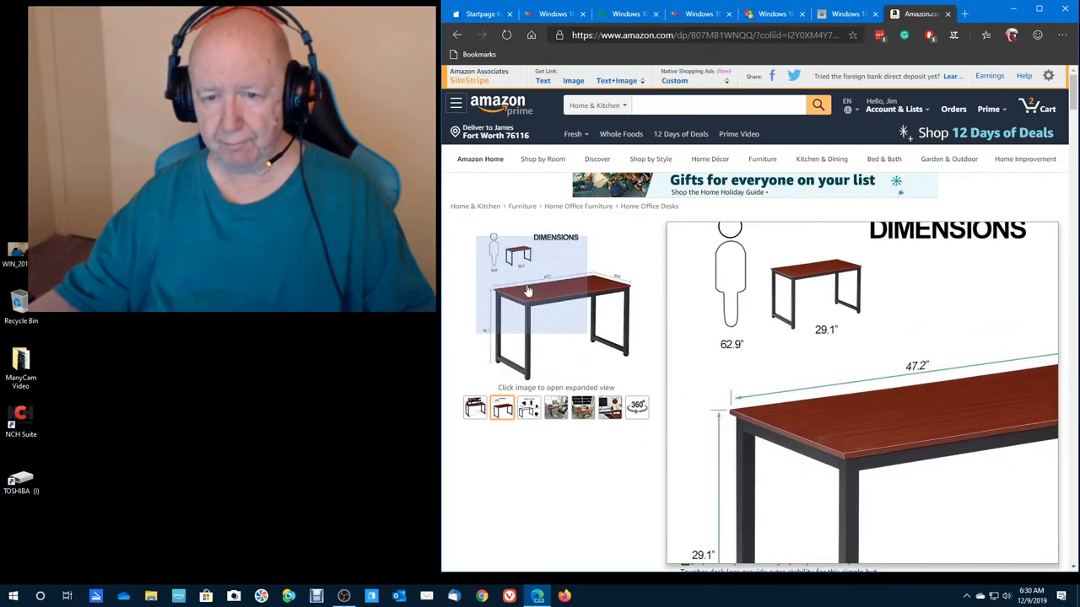
{"action": "left_click", "coordinate": [529, 407]}
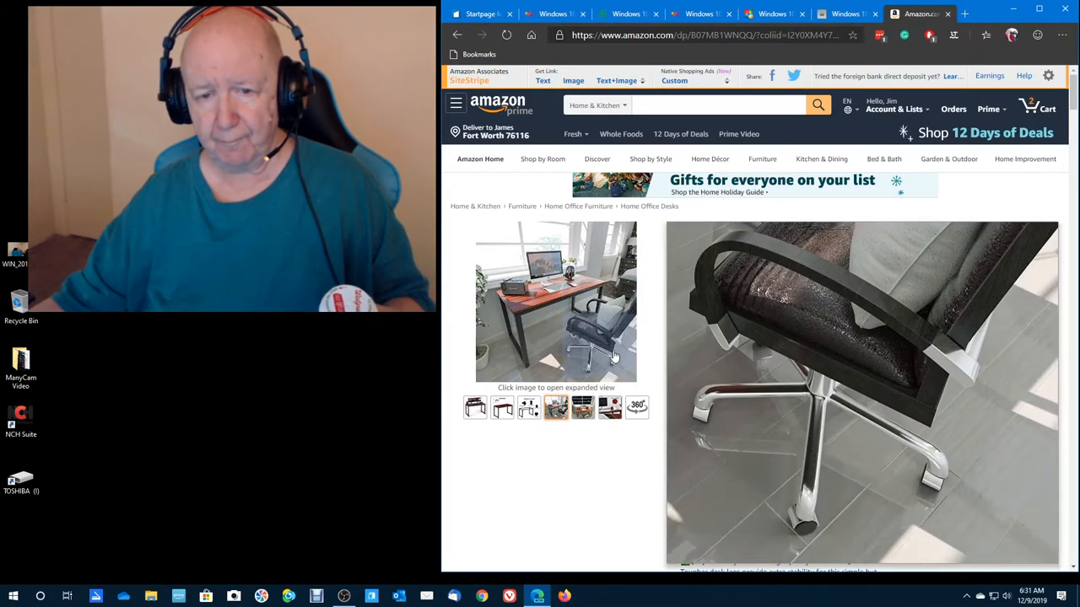
{"action": "left_click", "coordinate": [583, 407]}
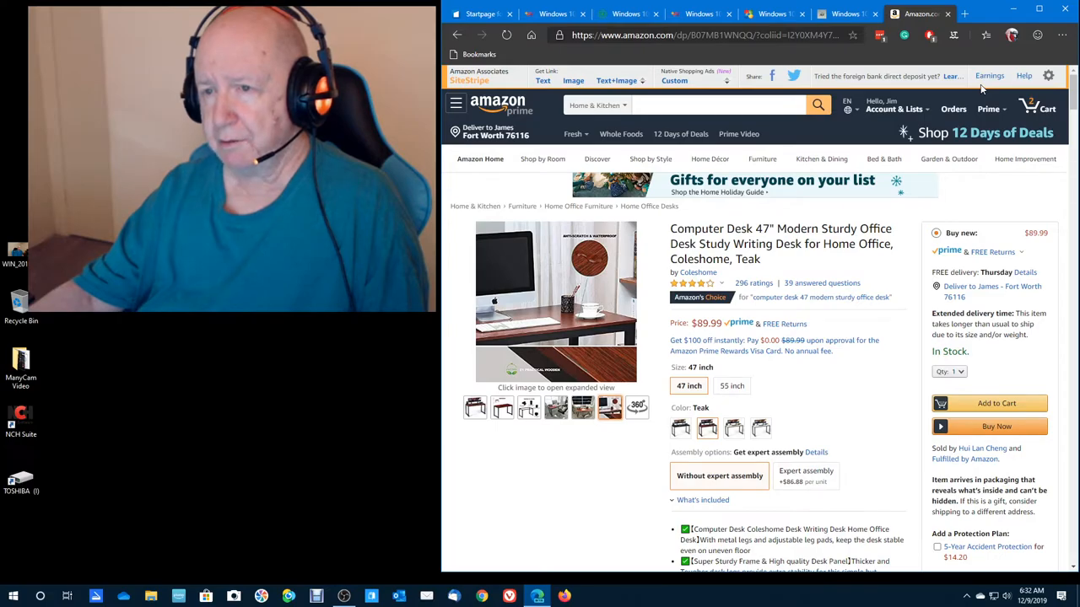
{"action": "left_click", "coordinate": [893, 108]}
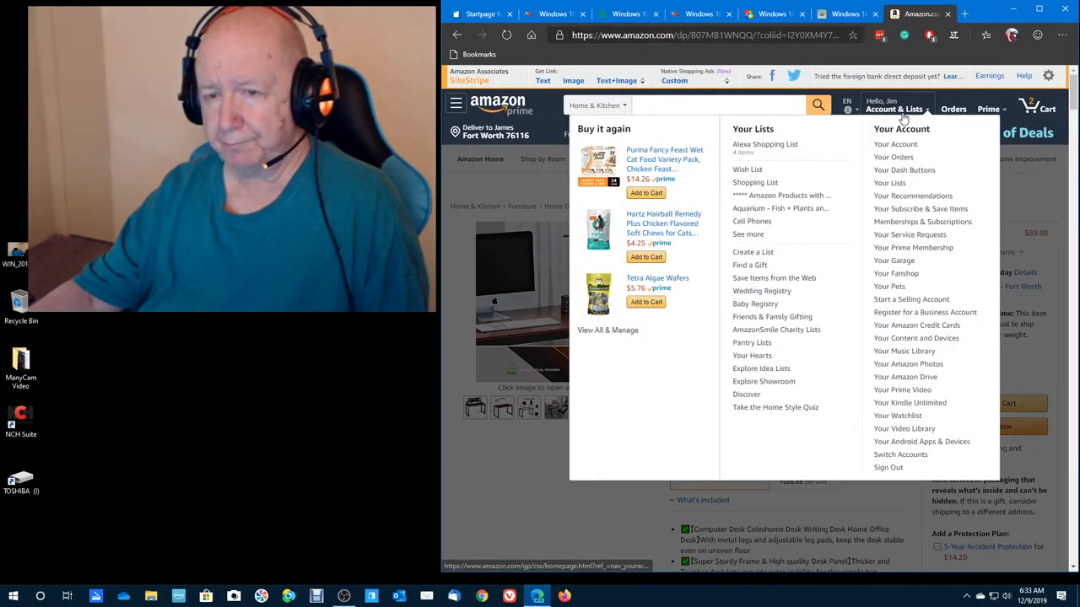
{"action": "left_click", "coordinate": [746, 170]}
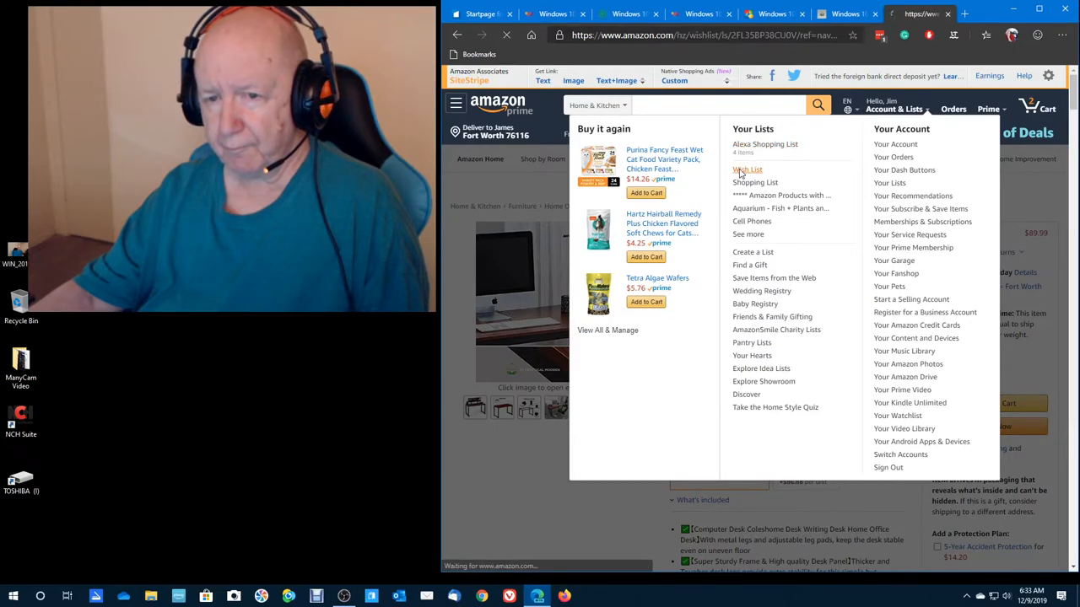
Load the Wish List and scroll from the exercise bike to the phone case
{"action": "left_click", "coordinate": [747, 169]}
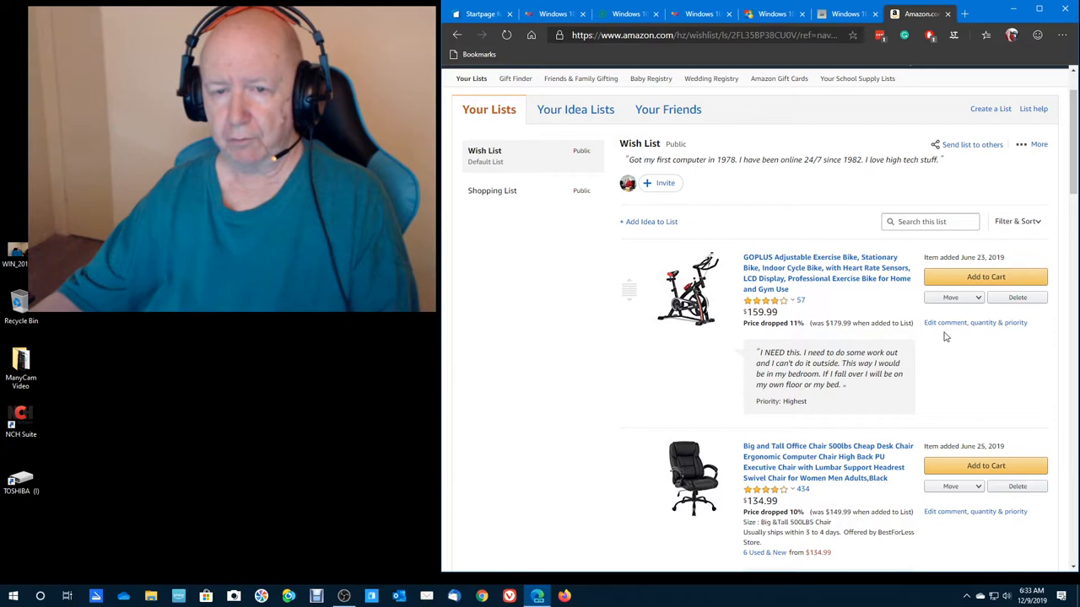
{"action": "mouse_move", "coordinate": [692, 211]}
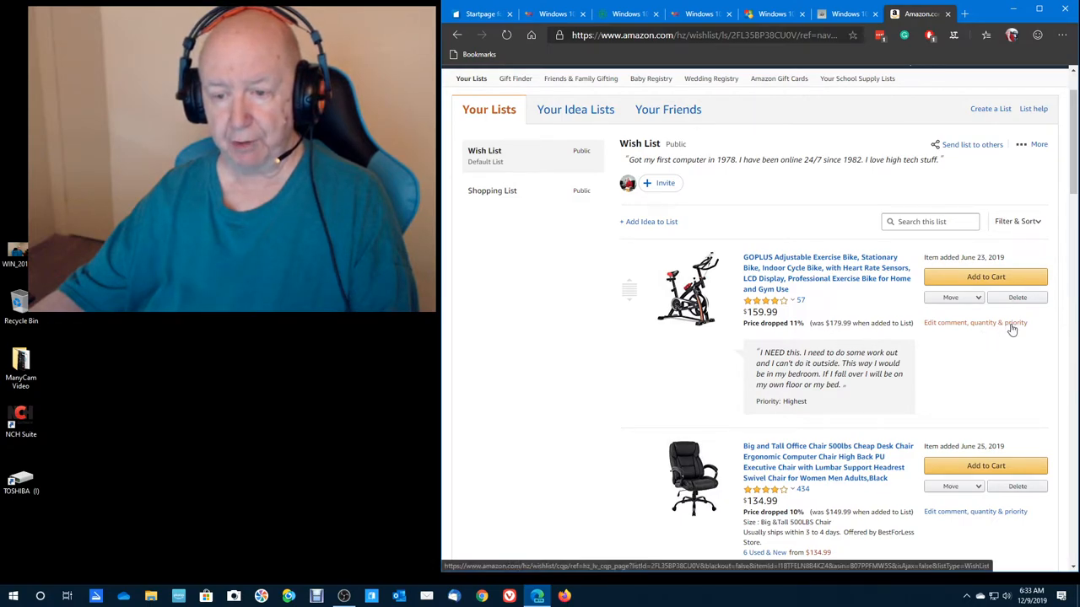
{"action": "mouse_move", "coordinate": [741, 371]}
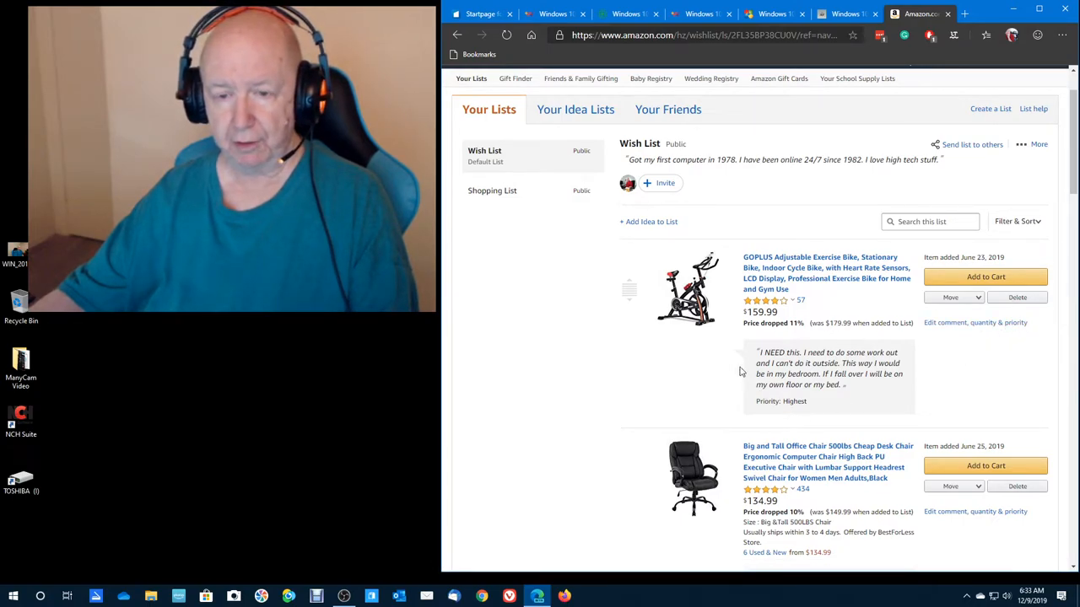
{"action": "mouse_move", "coordinate": [578, 281]}
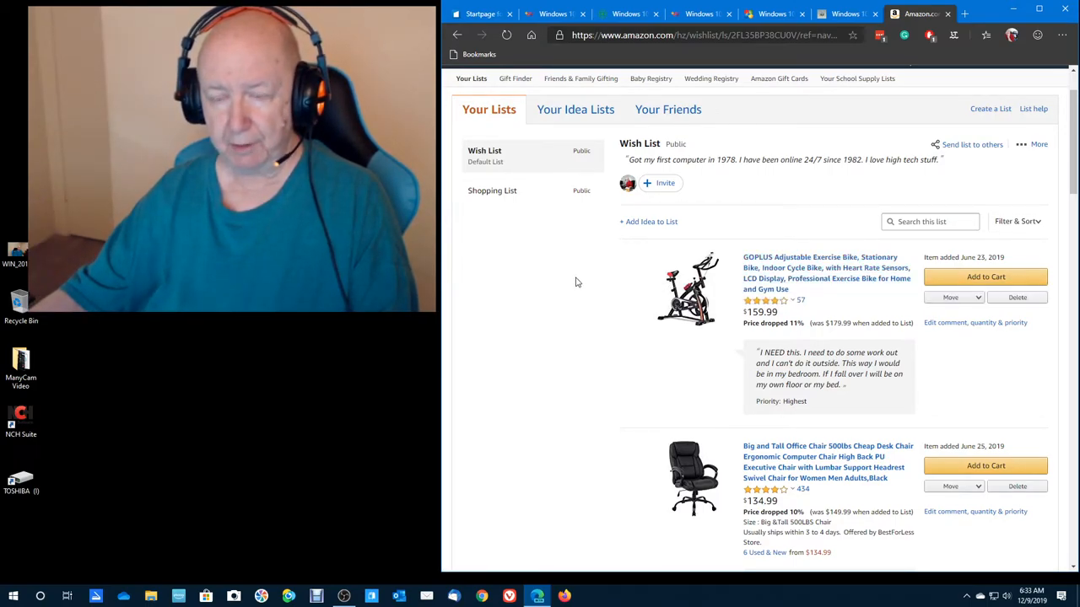
{"action": "mouse_move", "coordinate": [628, 333]}
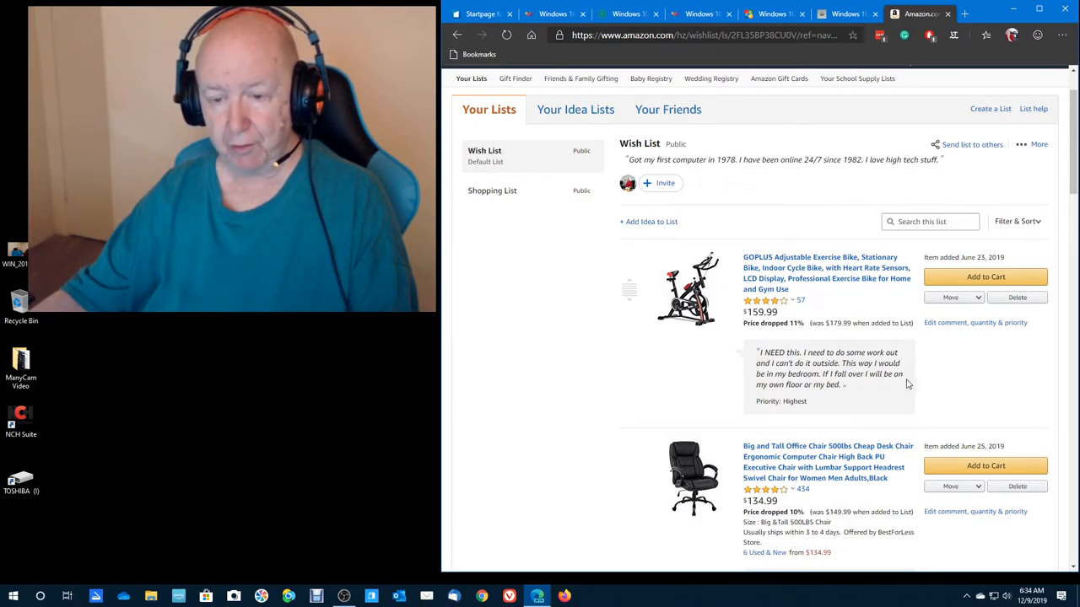
{"action": "scroll", "scroll_direction": "down", "scroll_amount": 3}
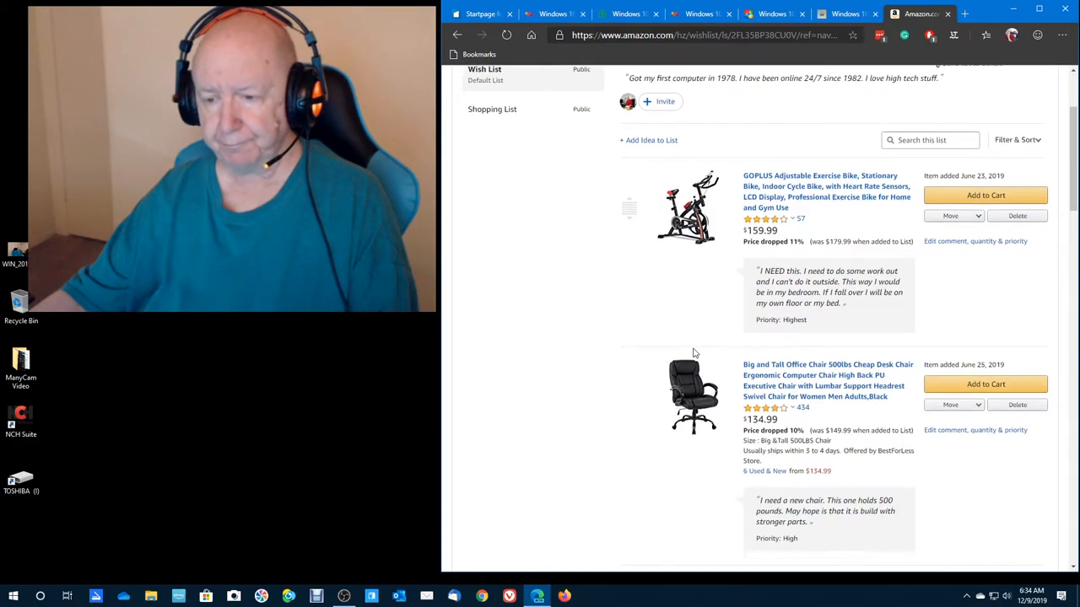
{"action": "scroll", "scroll_direction": "down", "scroll_amount": 3}
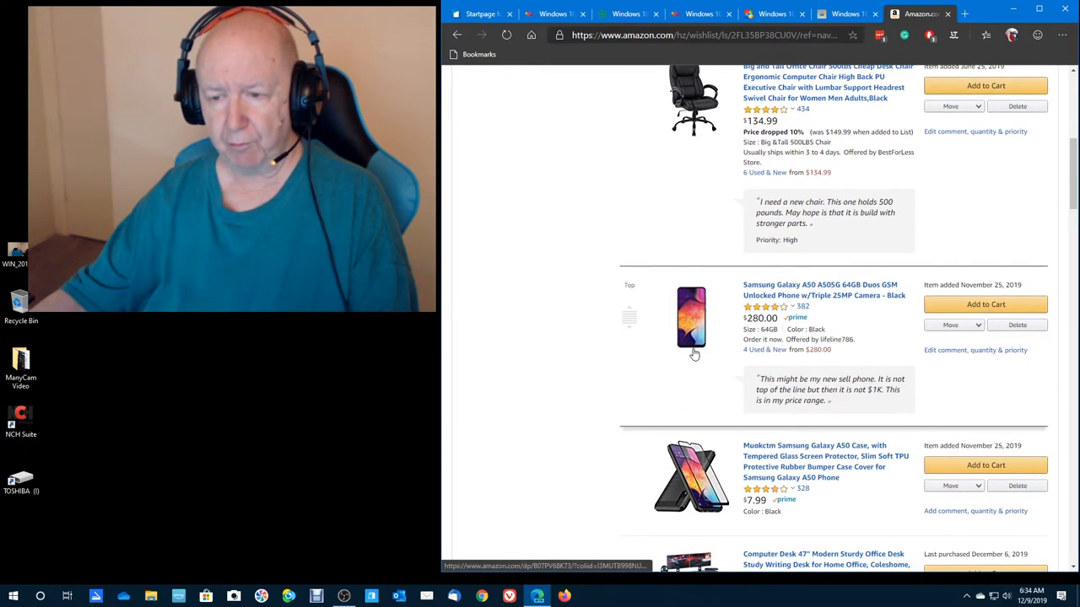
{"action": "scroll", "scroll_direction": "down", "scroll_amount": 3}
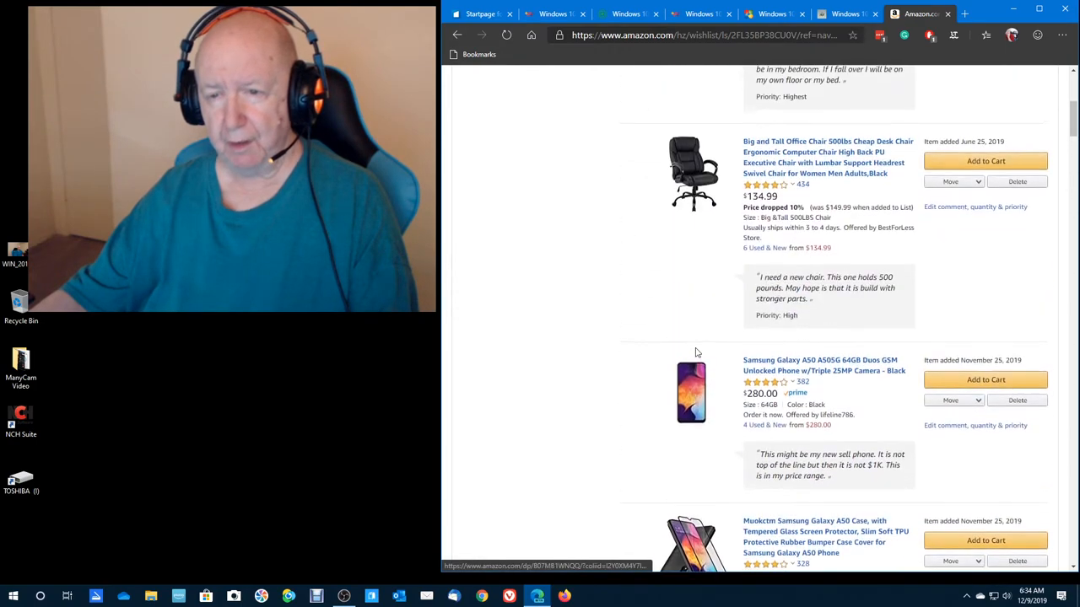
{"action": "scroll", "scroll_direction": "up", "scroll_amount": 3}
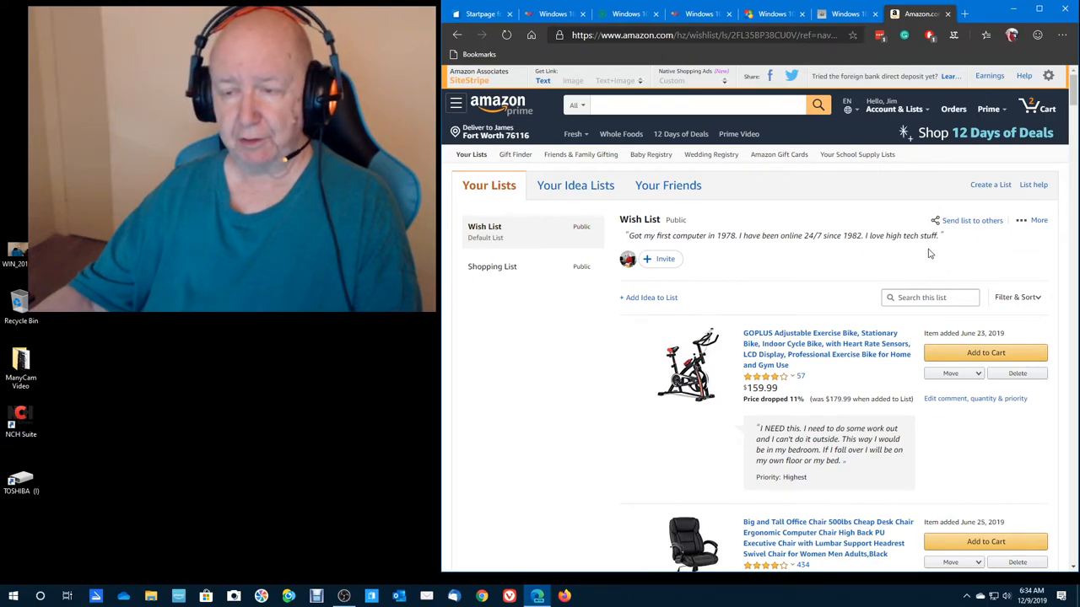
{"action": "left_click", "coordinate": [1039, 221]}
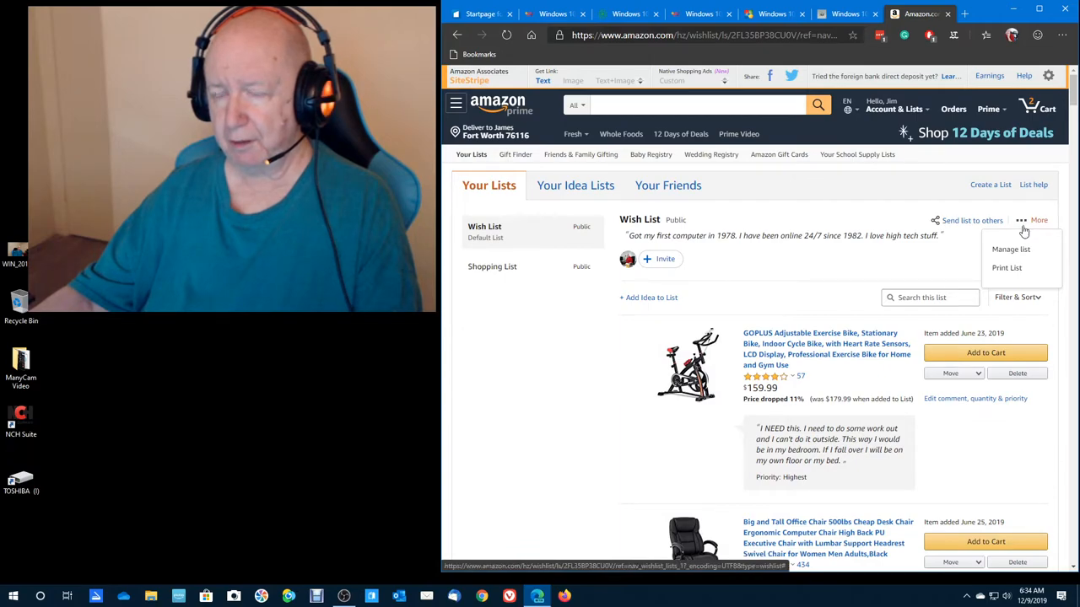
{"action": "left_click", "coordinate": [1010, 248]}
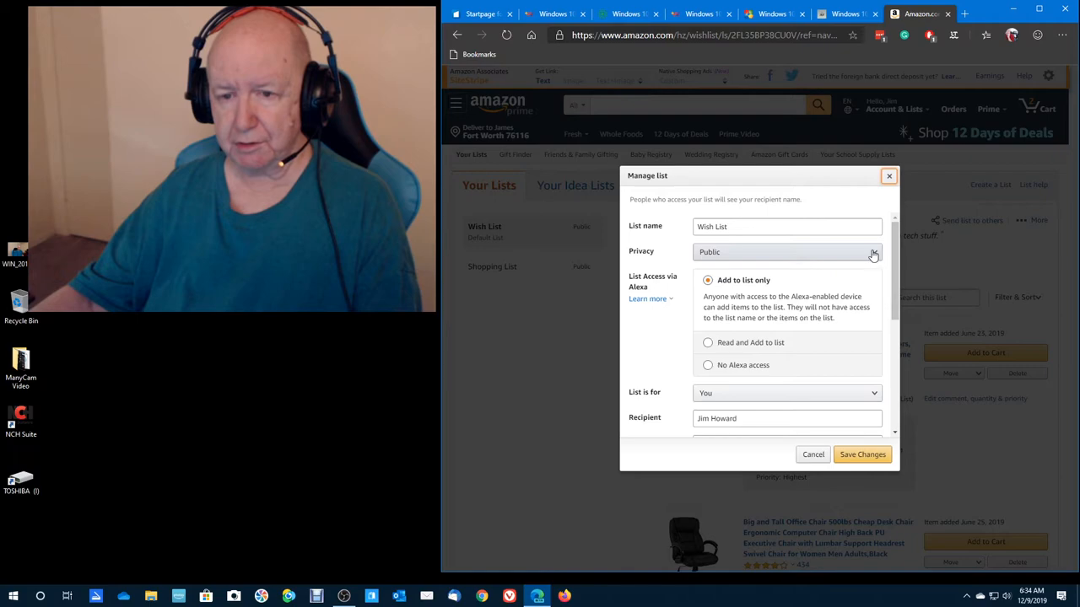
{"action": "mouse_move", "coordinate": [867, 257]}
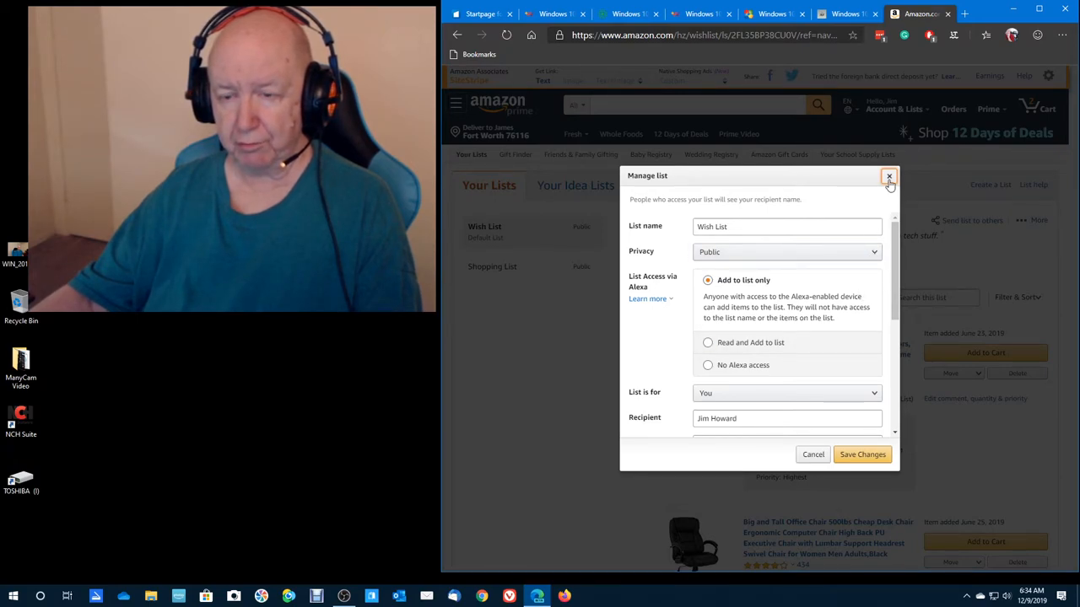
{"action": "left_click", "coordinate": [888, 176]}
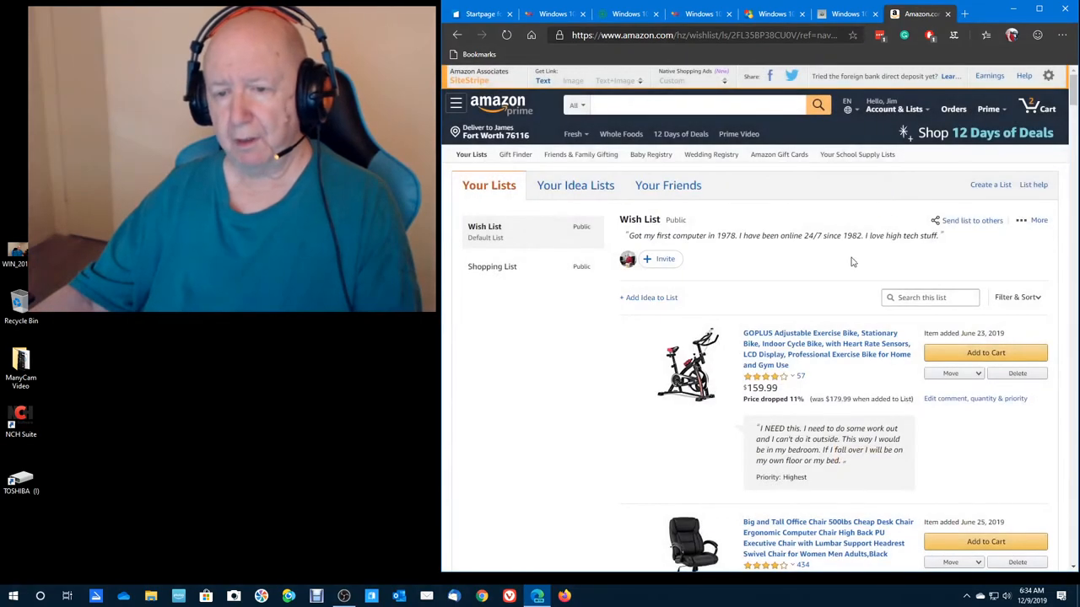
{"action": "scroll", "scroll_direction": "down", "scroll_amount": 3}
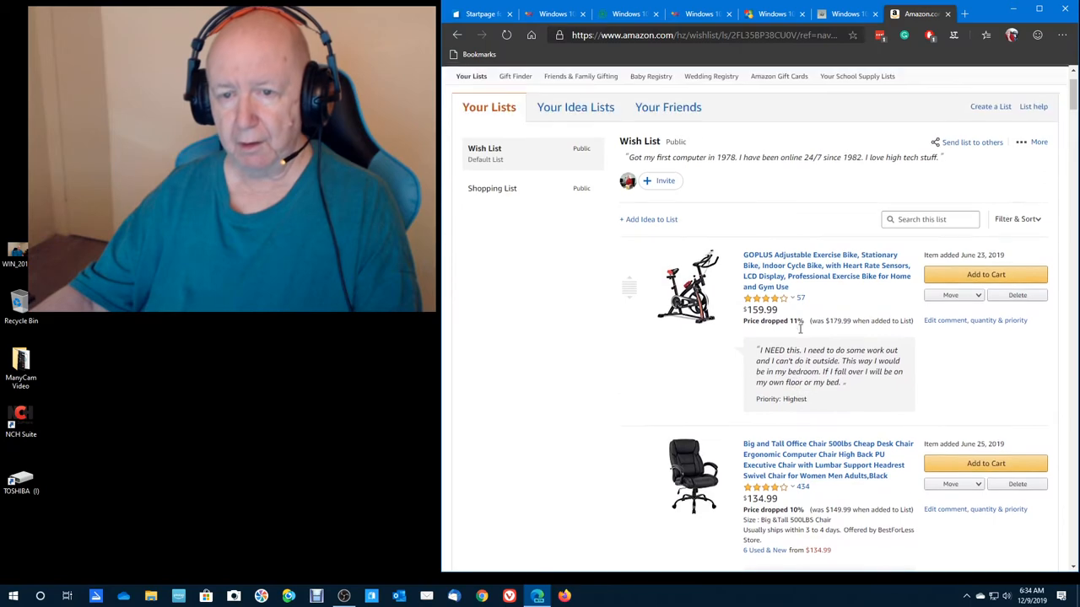
{"action": "scroll", "scroll_direction": "down", "scroll_amount": 3}
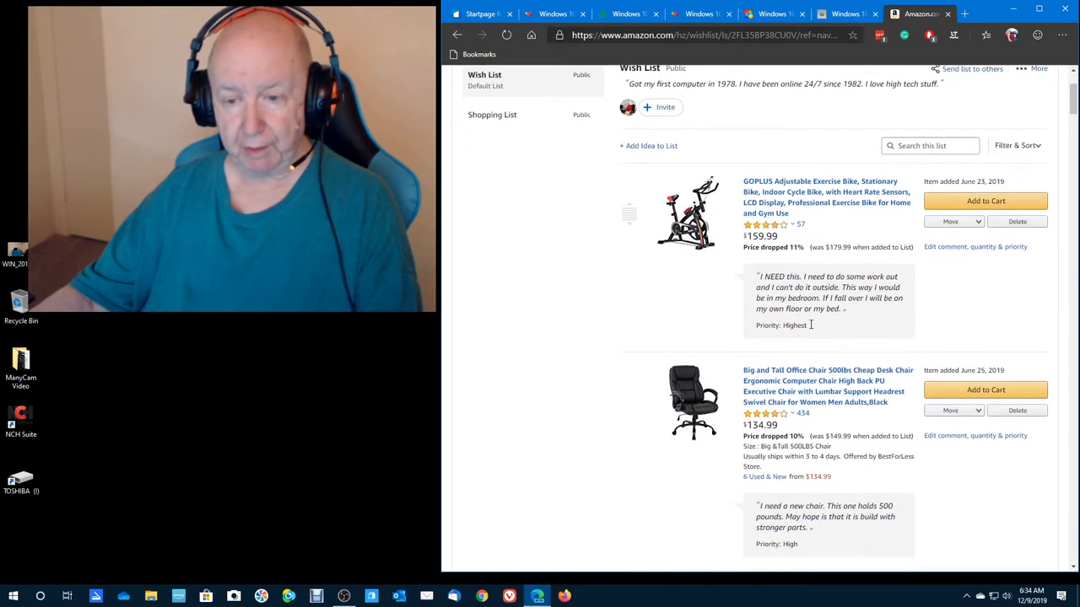
{"action": "scroll", "scroll_direction": "down", "scroll_amount": 3}
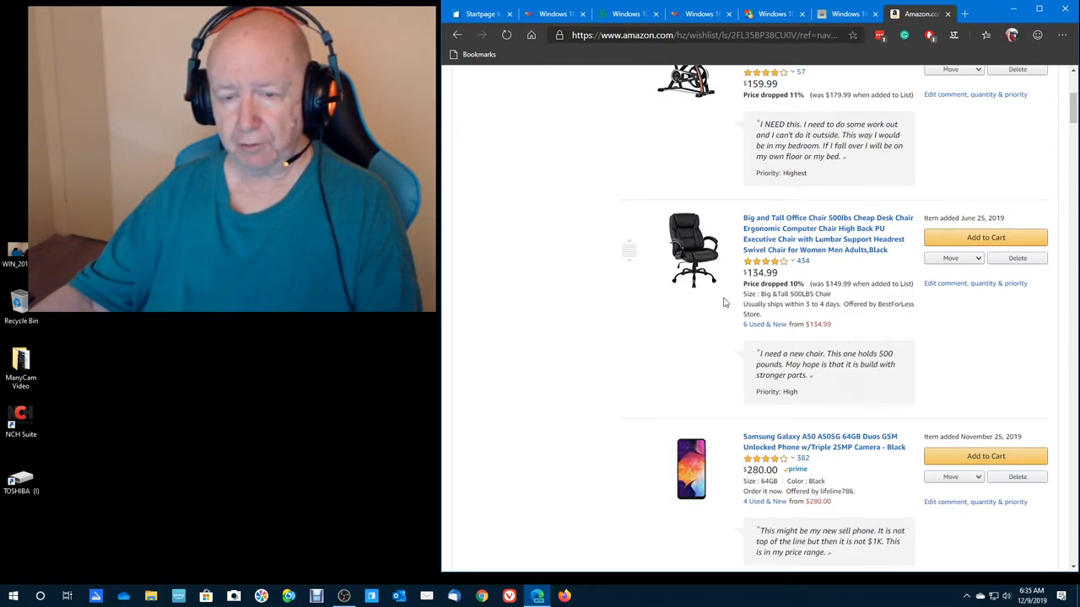
{"action": "mouse_move", "coordinate": [675, 333]}
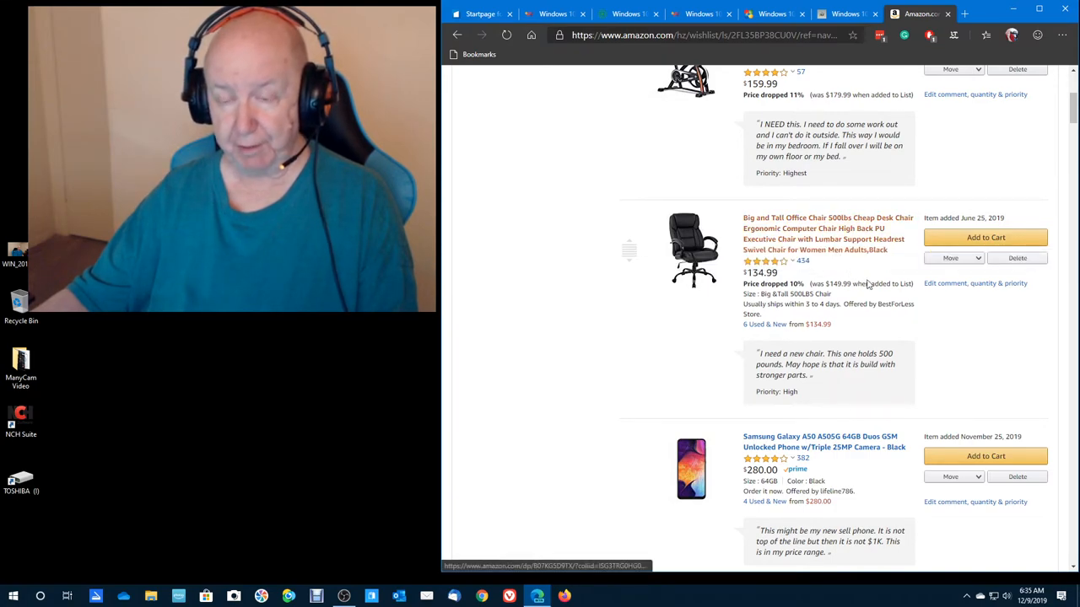
{"action": "mouse_move", "coordinate": [934, 343]}
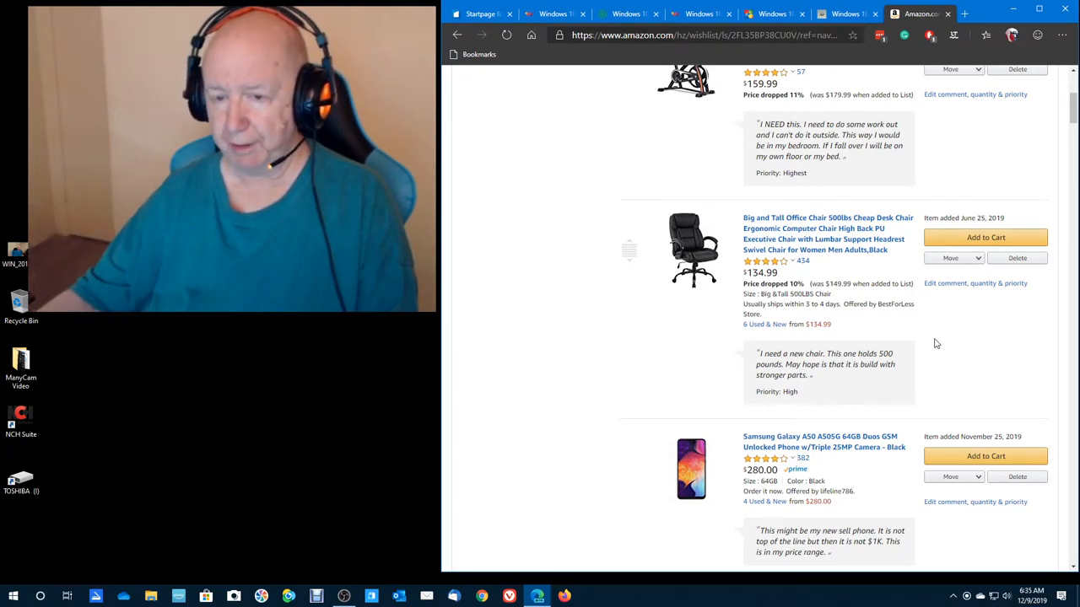
{"action": "mouse_move", "coordinate": [668, 270]}
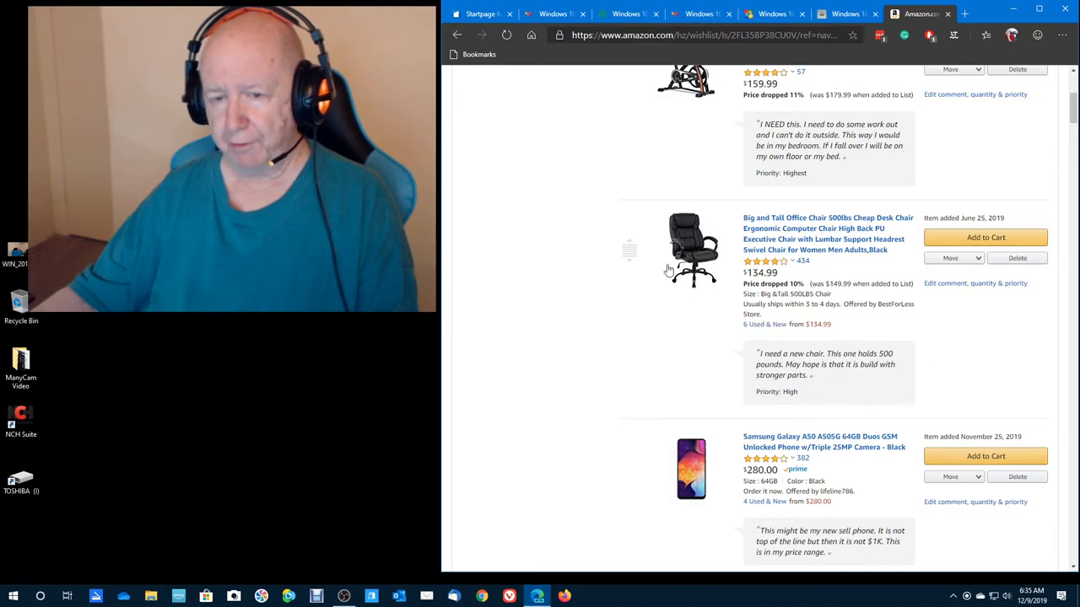
{"action": "mouse_move", "coordinate": [586, 379]}
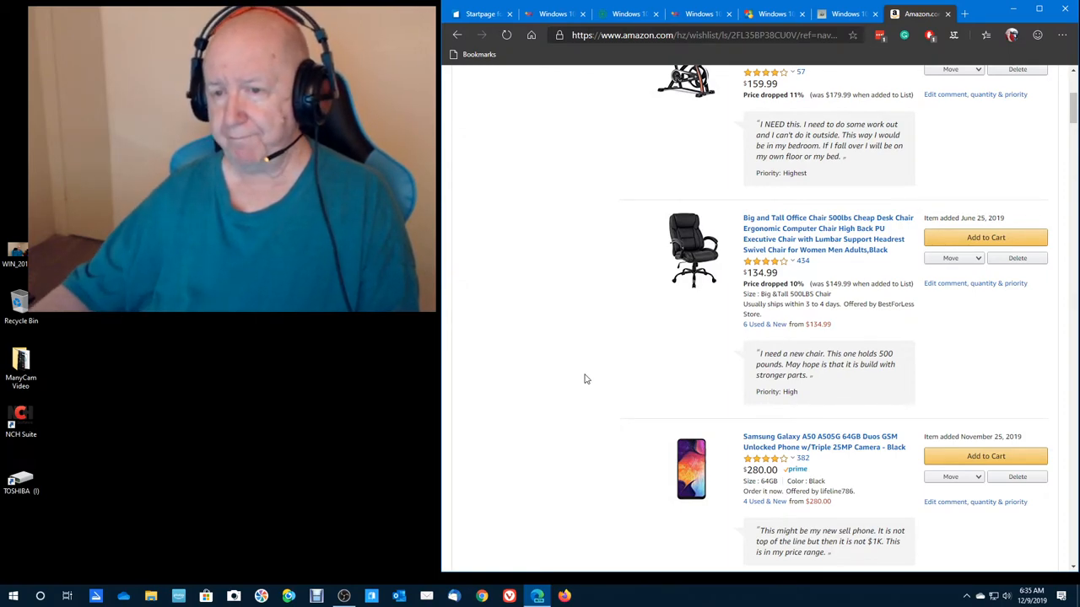
{"action": "mouse_move", "coordinate": [835, 228]}
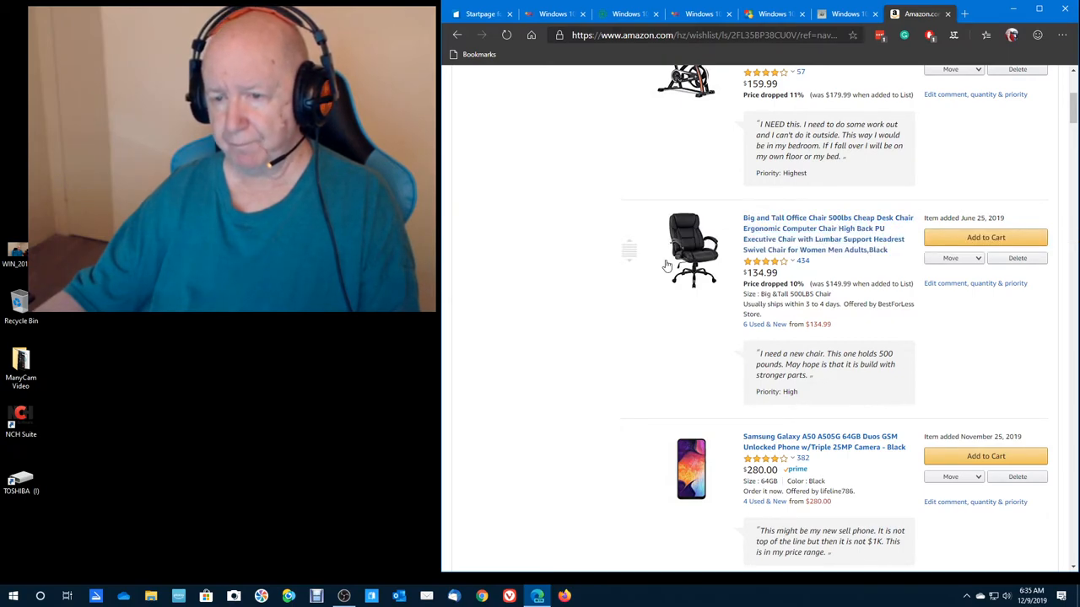
{"action": "mouse_move", "coordinate": [569, 282]}
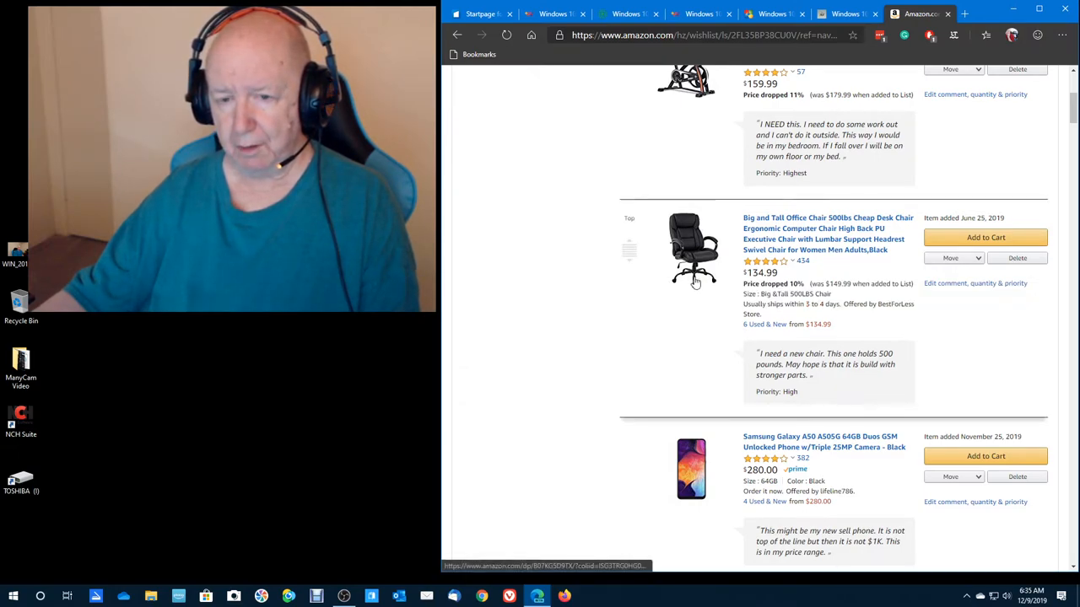
{"action": "mouse_move", "coordinate": [631, 264]}
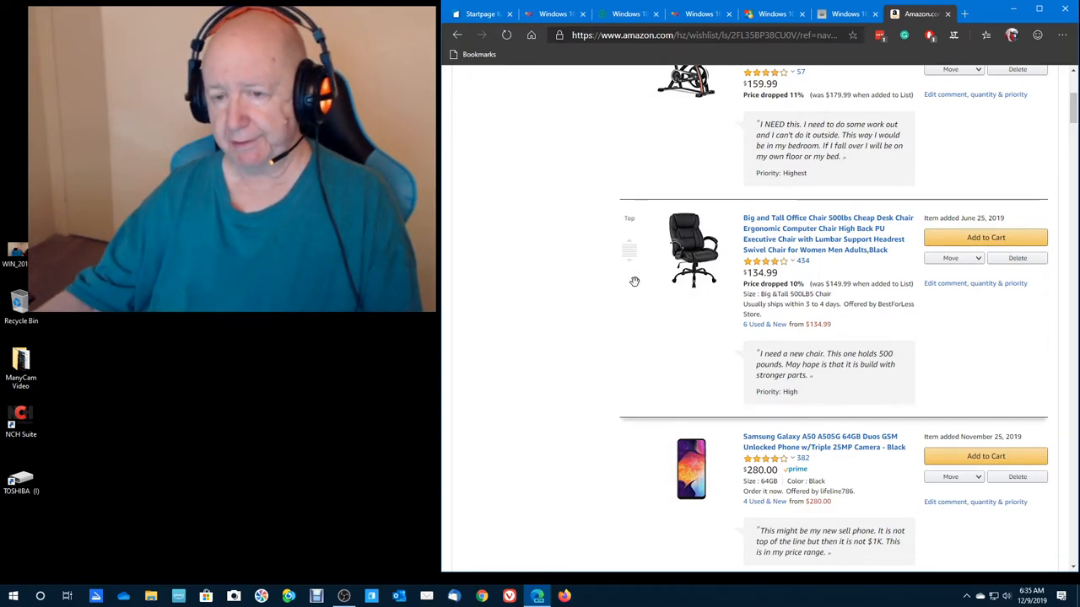
{"action": "mouse_move", "coordinate": [828, 404]}
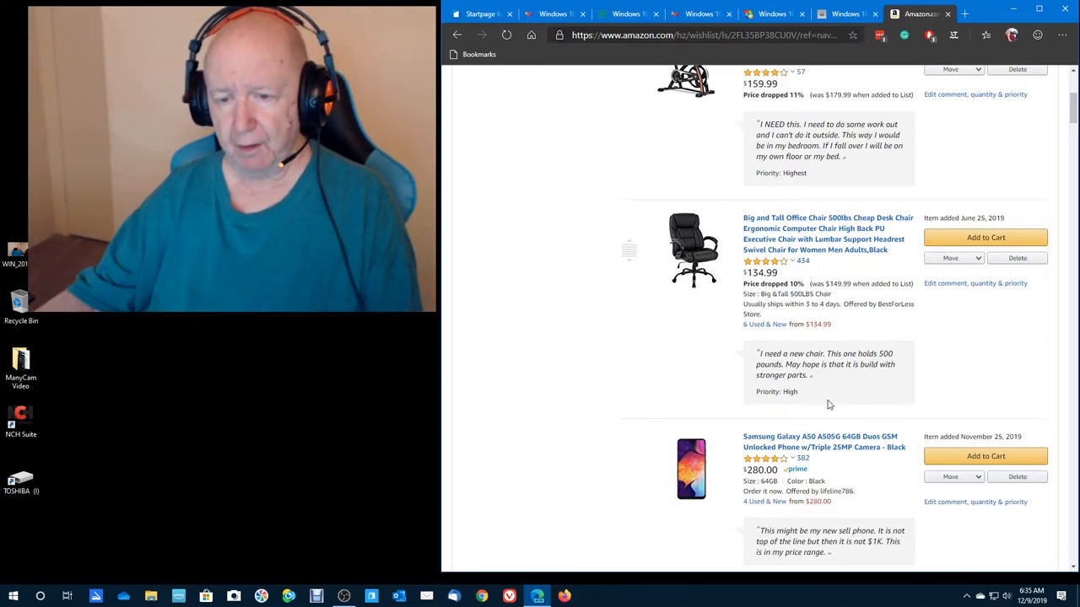
Scroll down to the phone case, desk, soap and antenna entries, then back up
{"action": "scroll", "scroll_direction": "down", "scroll_amount": 3}
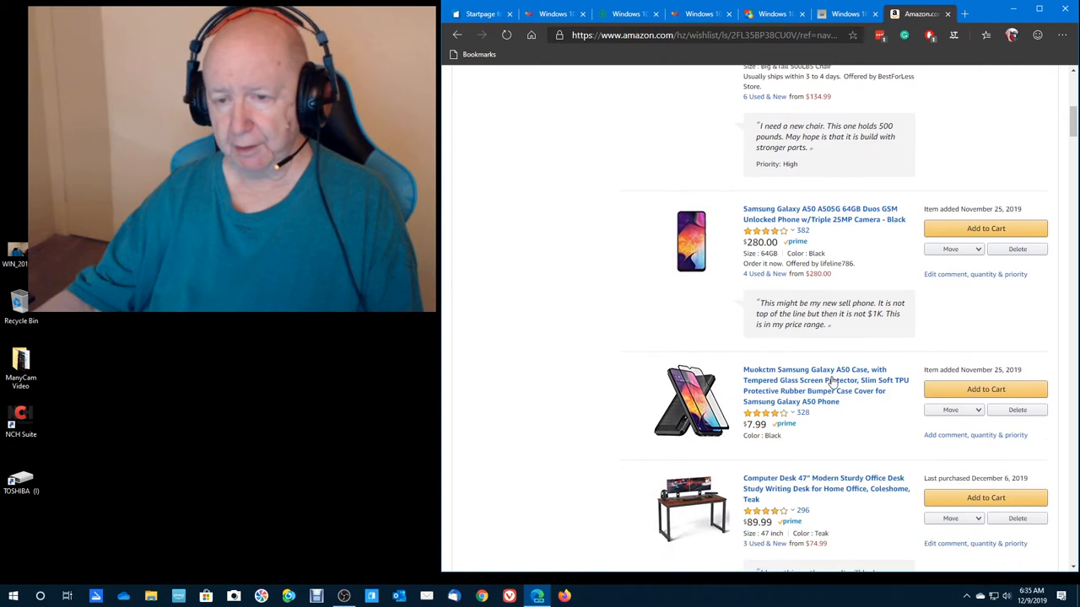
{"action": "scroll", "scroll_direction": "down", "scroll_amount": 3}
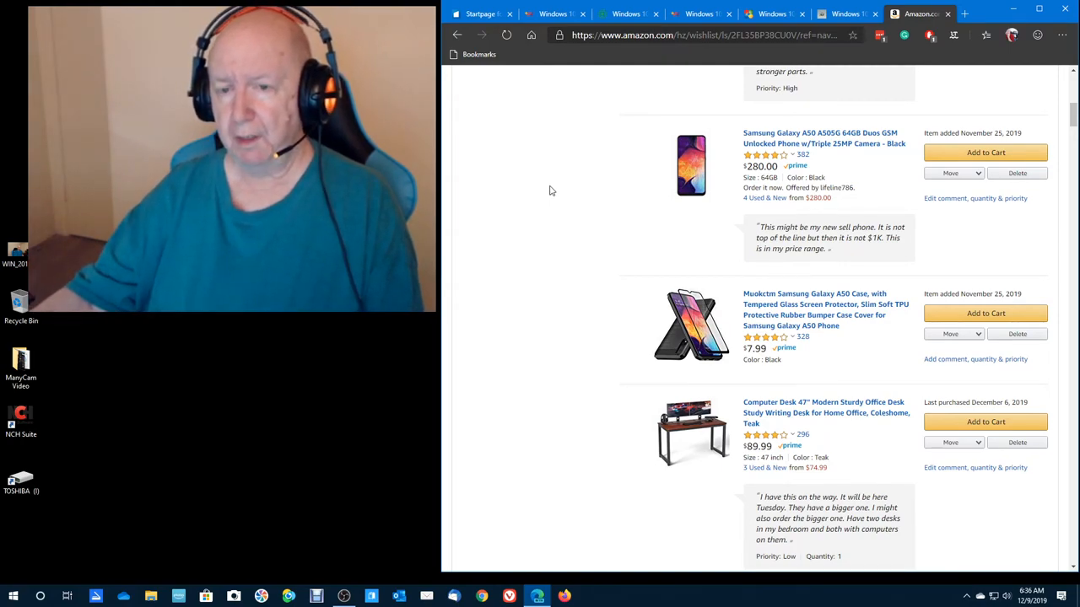
{"action": "mouse_move", "coordinate": [805, 144]}
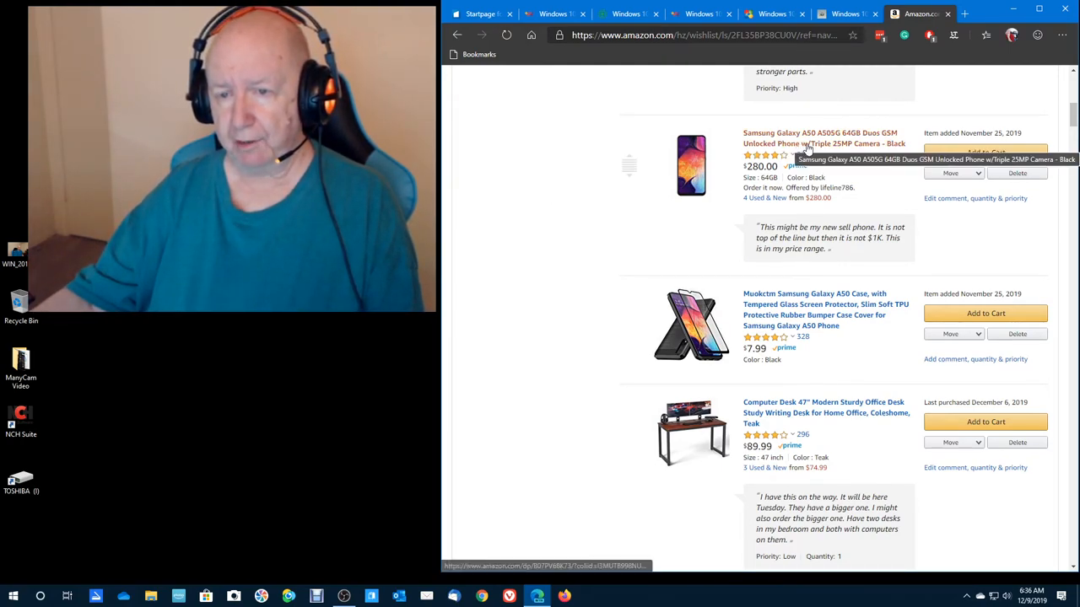
{"action": "mouse_move", "coordinate": [859, 193]}
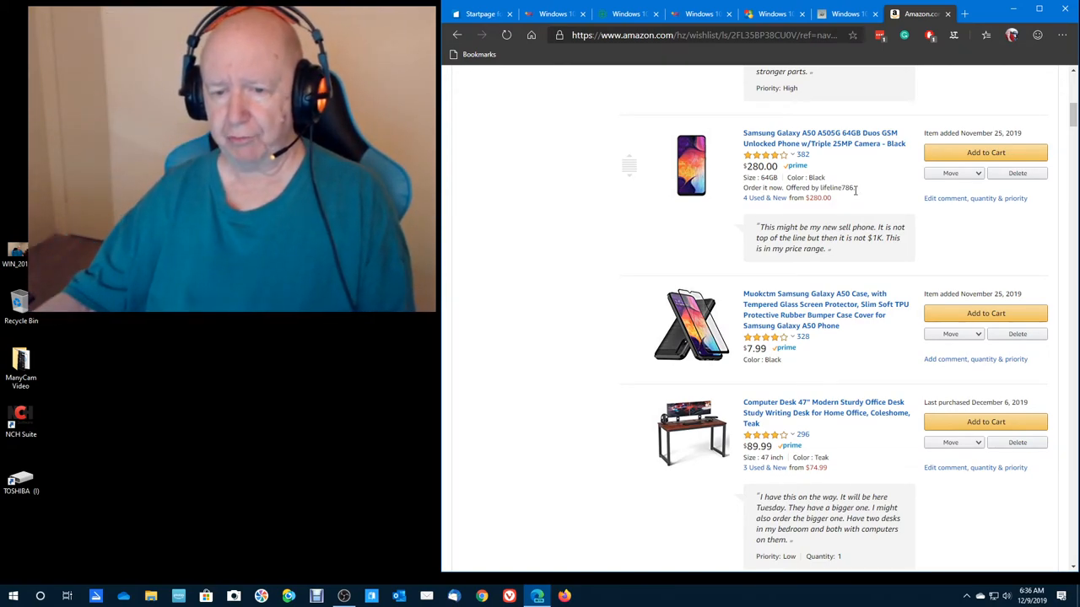
{"action": "scroll", "scroll_direction": "down", "scroll_amount": 3}
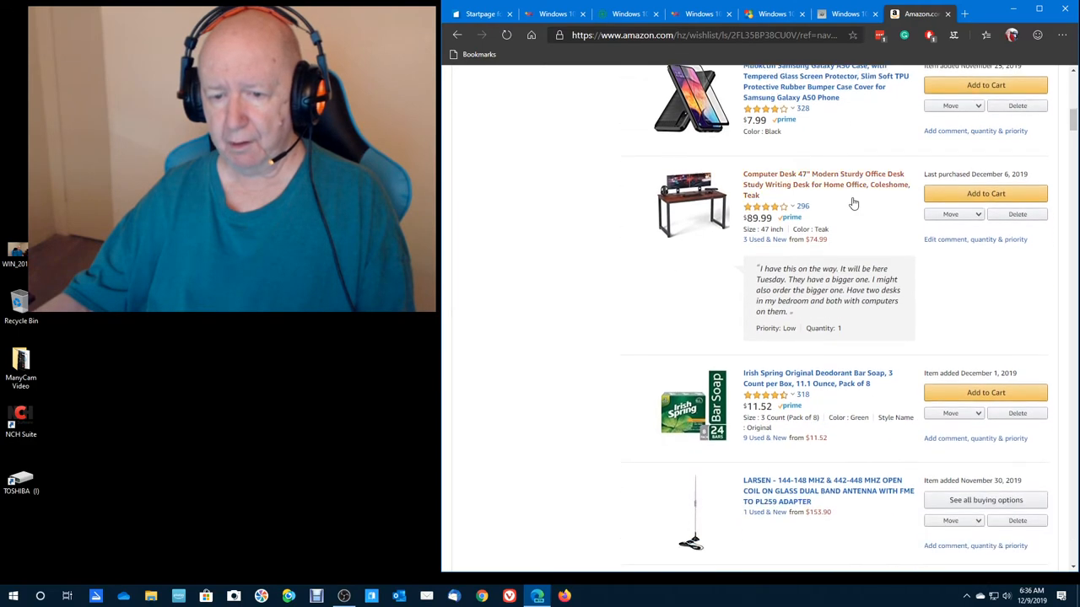
{"action": "scroll", "scroll_direction": "up", "scroll_amount": 3}
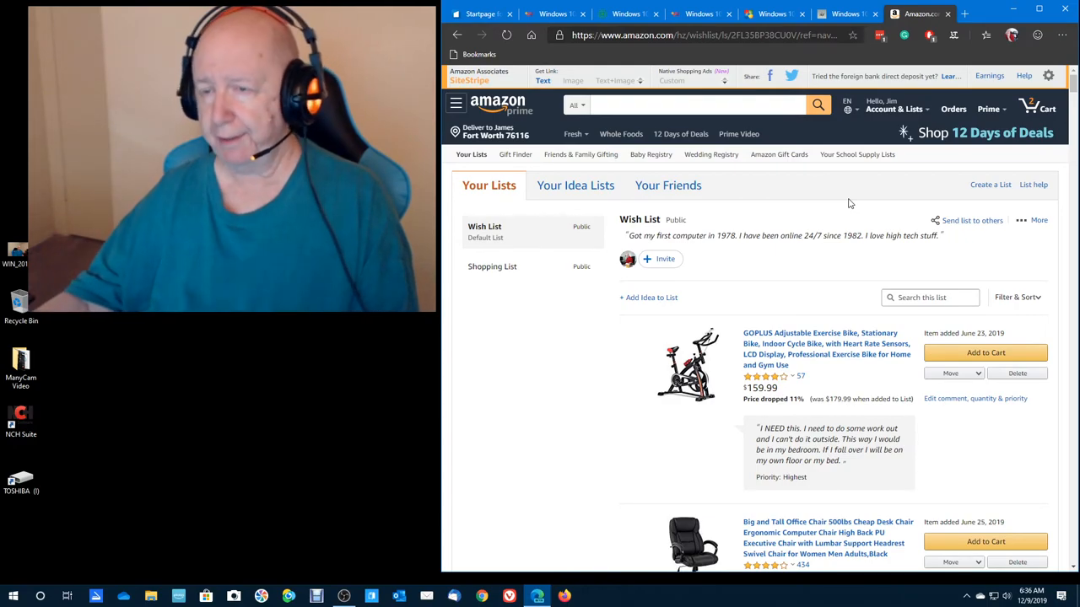
{"action": "mouse_move", "coordinate": [990, 76]}
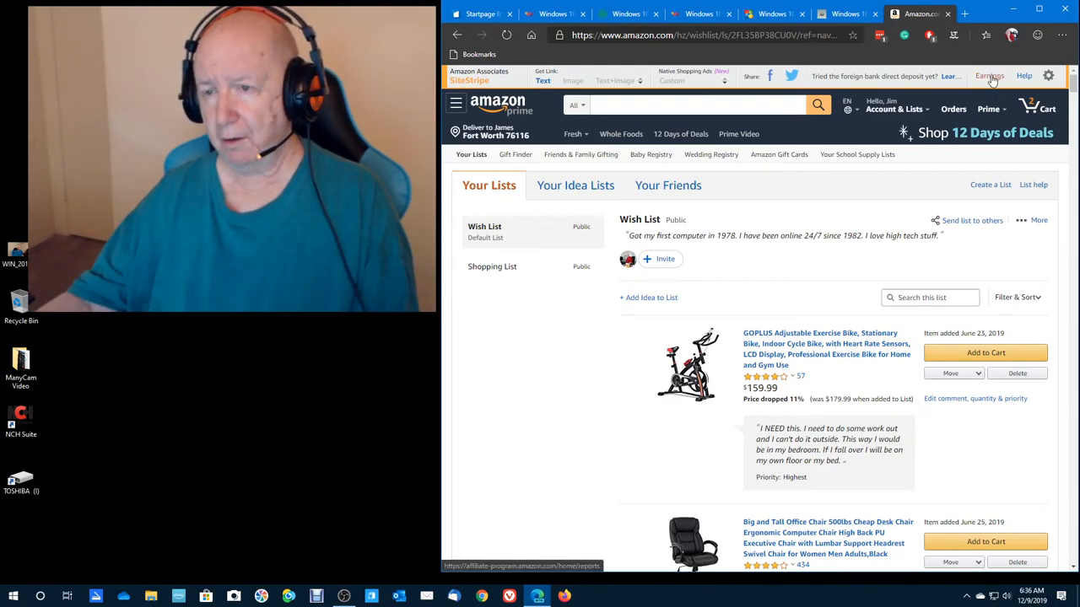
Open Associates earnings from SiteStripe to see last-30-days totals: $9.34, 152 clicks, 34 items
{"action": "left_click", "coordinate": [988, 76]}
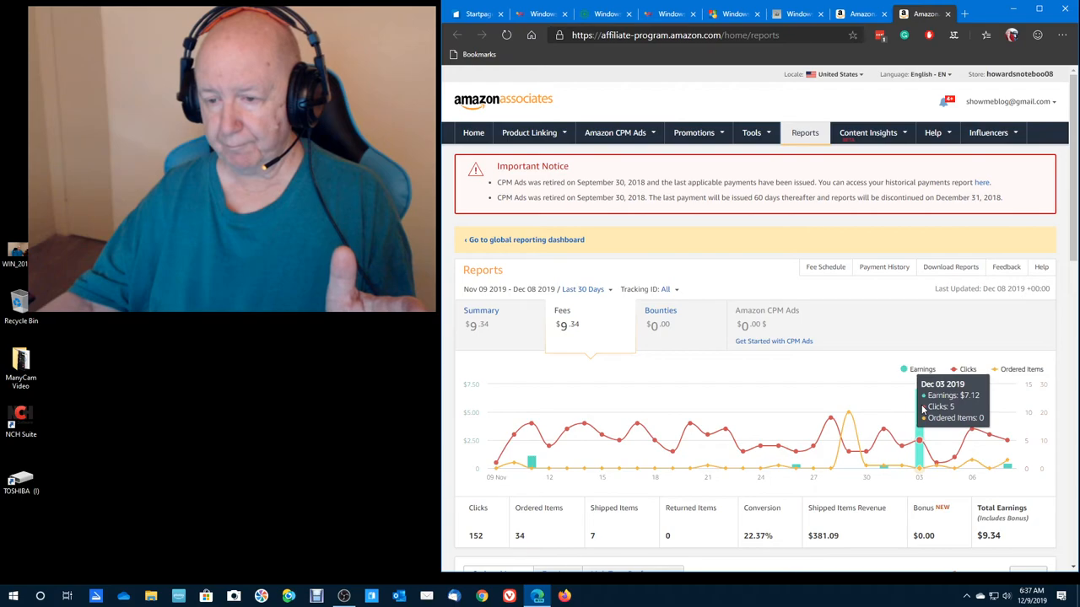
{"action": "mouse_move", "coordinate": [1008, 342]}
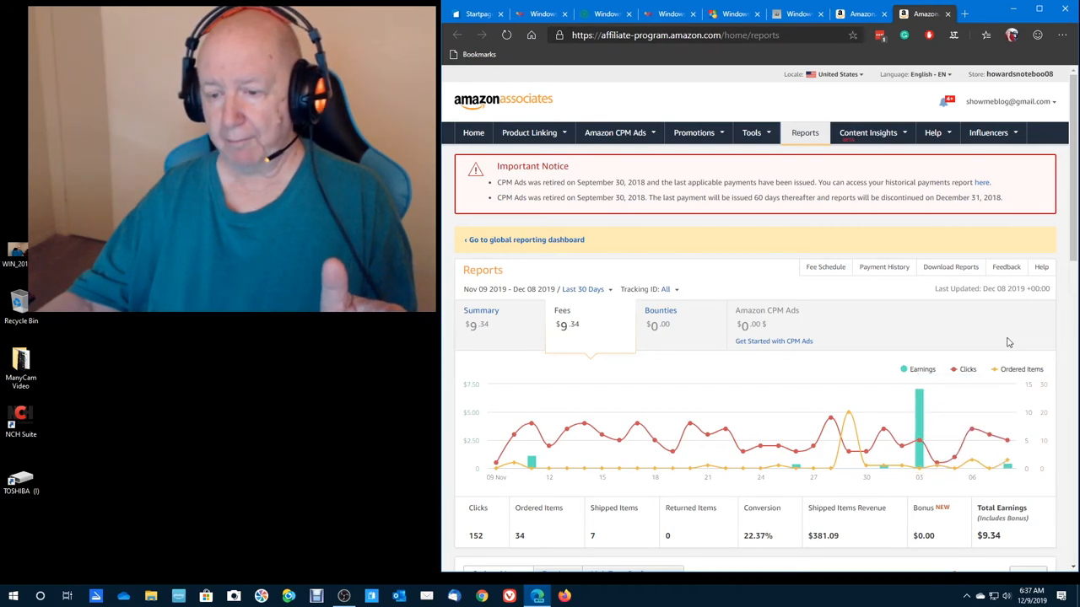
{"action": "scroll", "scroll_direction": "down", "scroll_amount": 3}
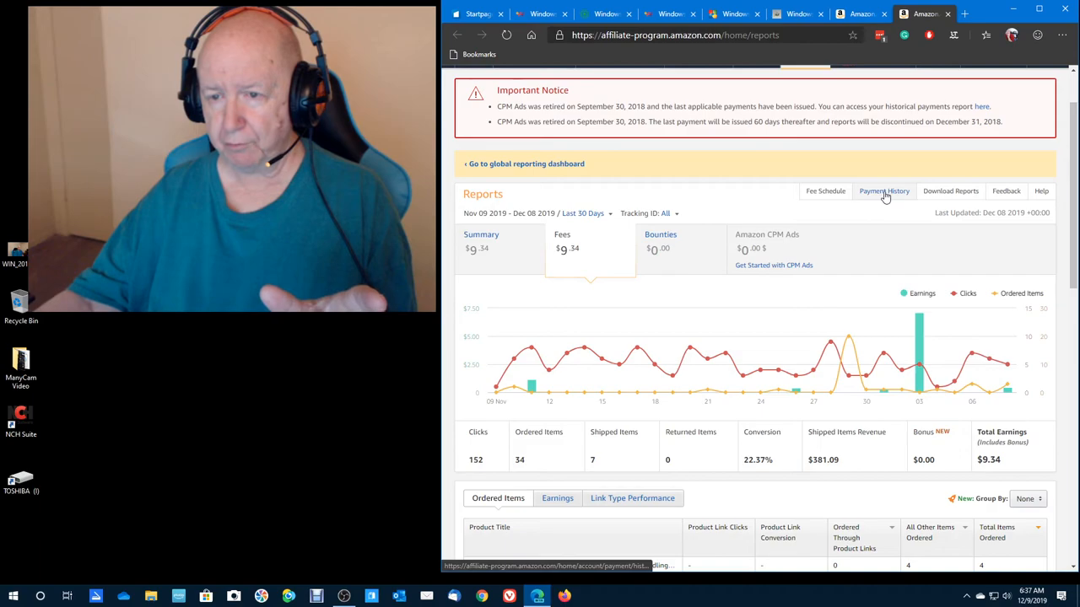
Open Payment History to list monthly advertising fees, direct deposits and the $7.52 unpaid balance
{"action": "left_click", "coordinate": [884, 191]}
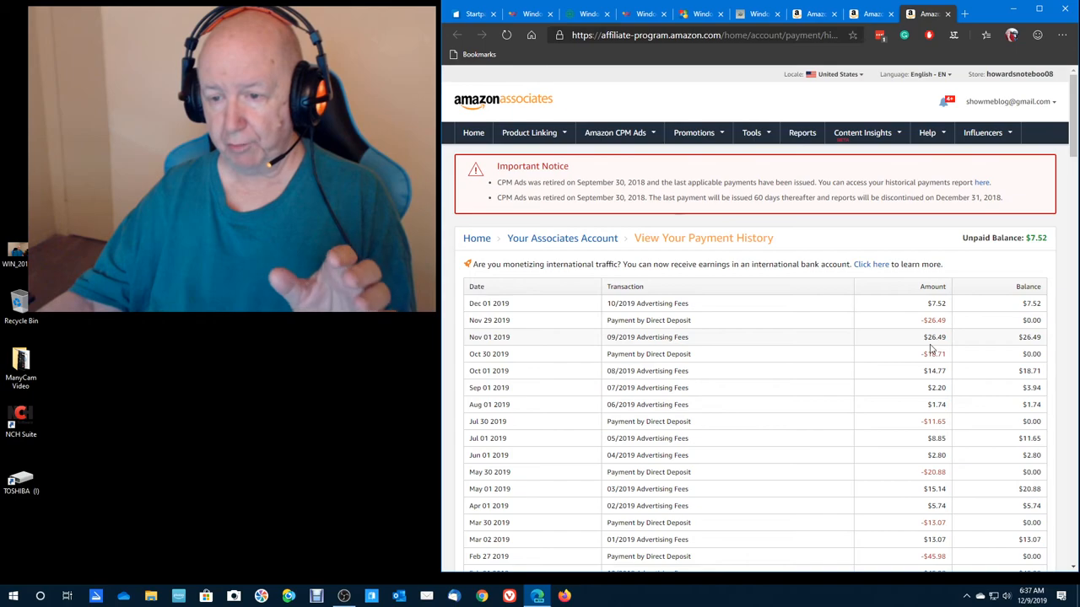
{"action": "mouse_move", "coordinate": [934, 349]}
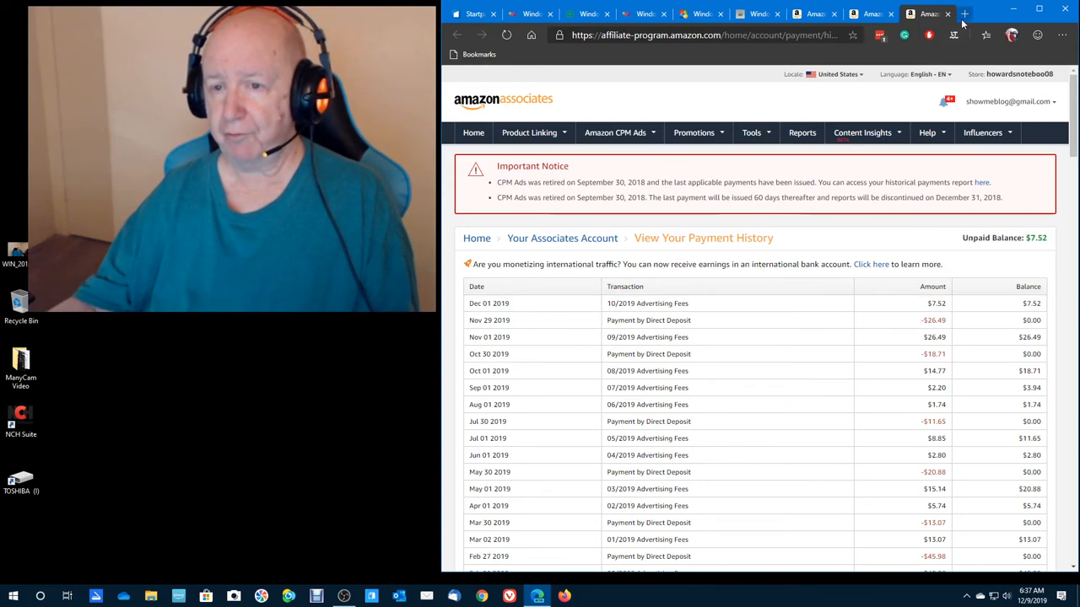
Load jimhoward.me in a new tab and scroll through the Howard's Notebook idea lists
{"action": "left_click", "coordinate": [964, 14]}
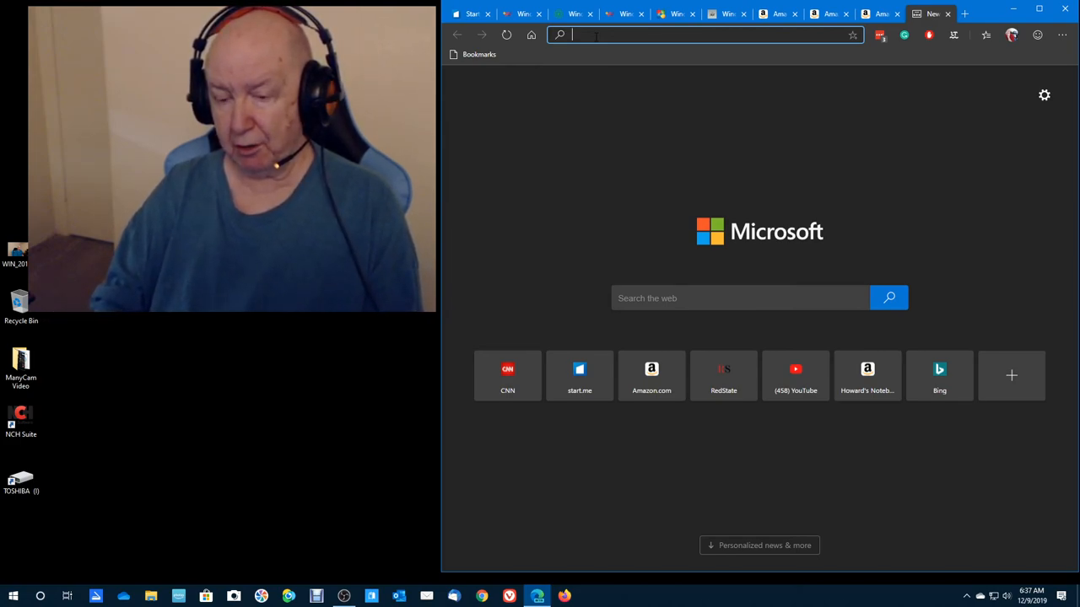
{"action": "type", "text": "jimhoward.me"}
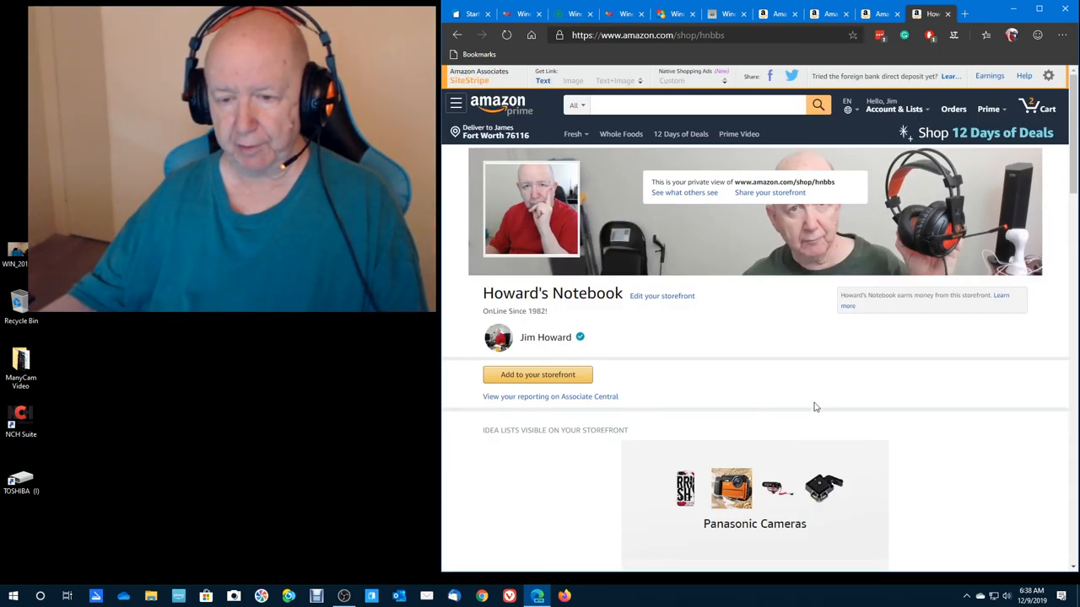
{"action": "scroll", "scroll_direction": "down", "scroll_amount": 3}
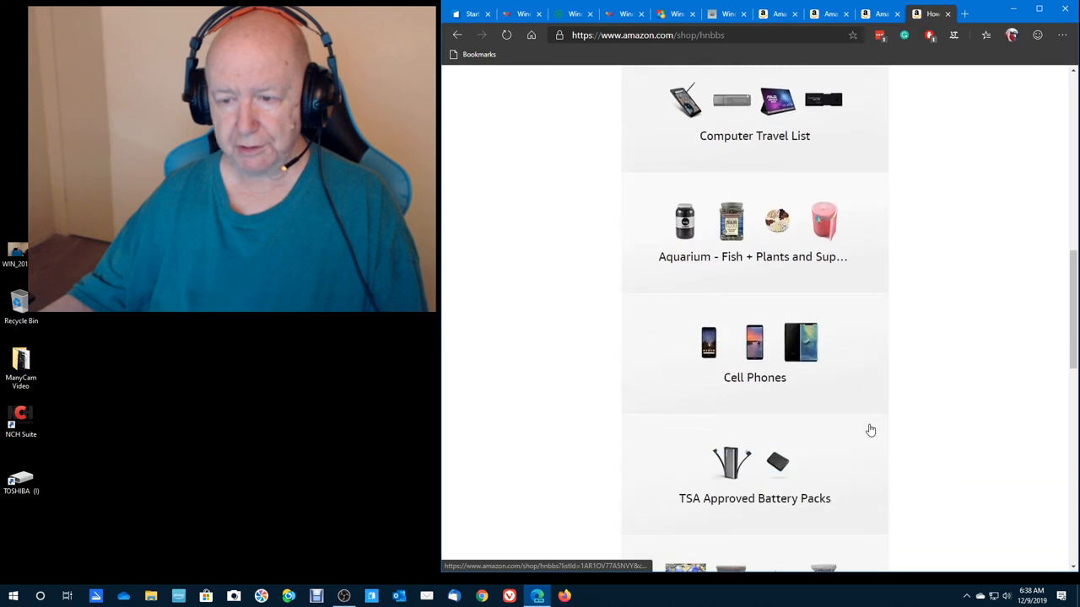
{"action": "scroll", "scroll_direction": "up", "scroll_amount": 3}
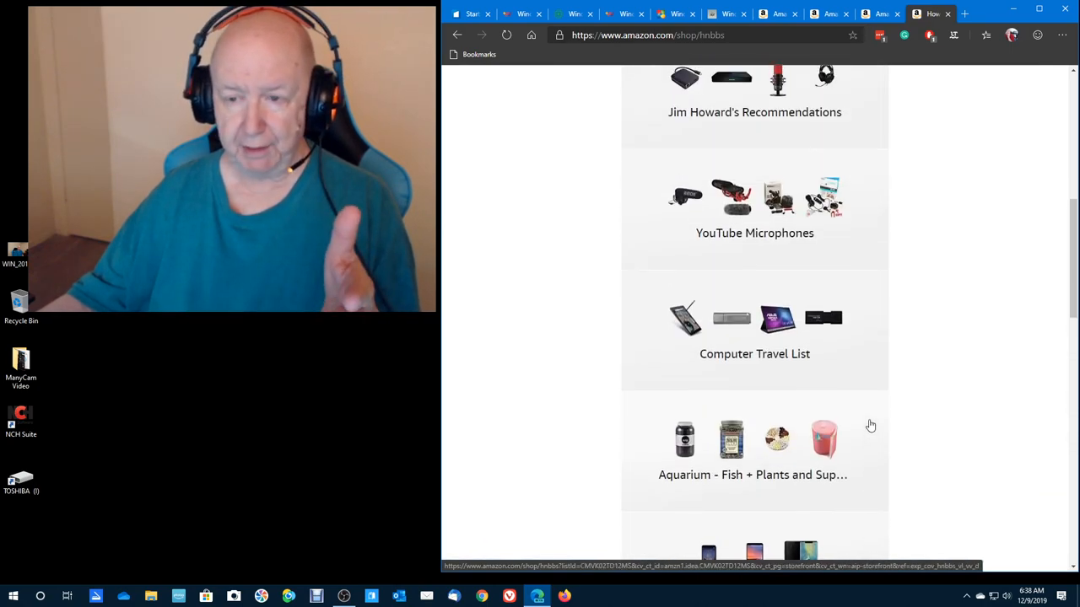
{"action": "scroll", "scroll_direction": "up", "scroll_amount": 3}
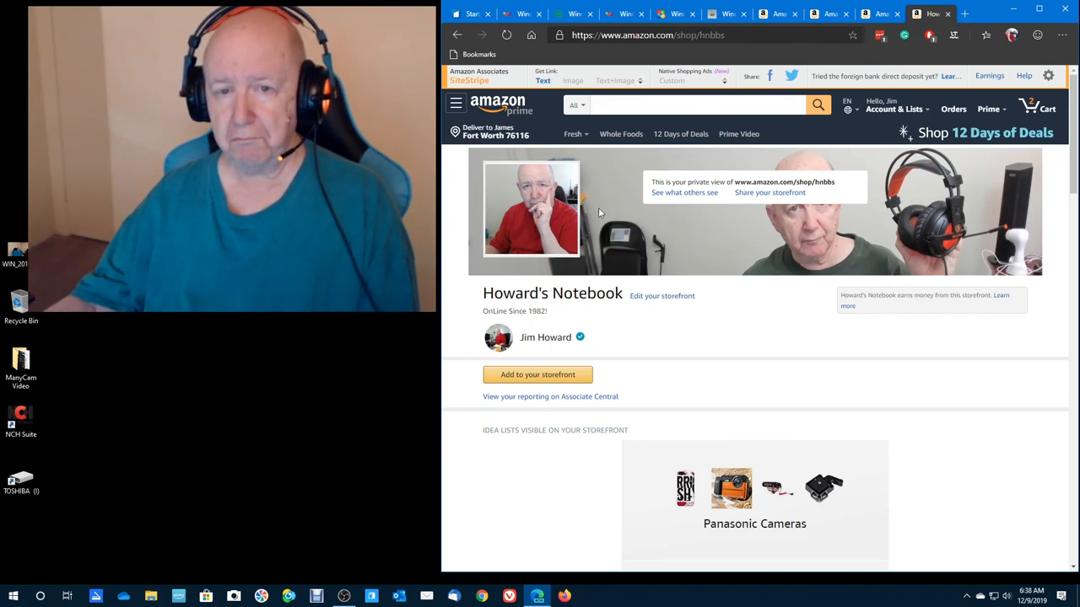
{"action": "left_click", "coordinate": [700, 105]}
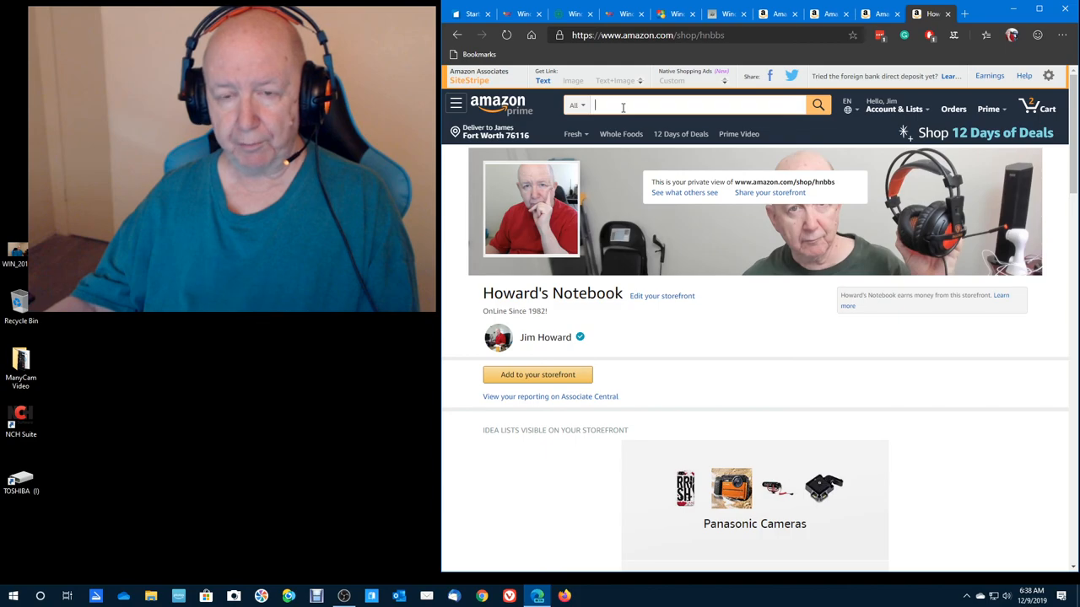